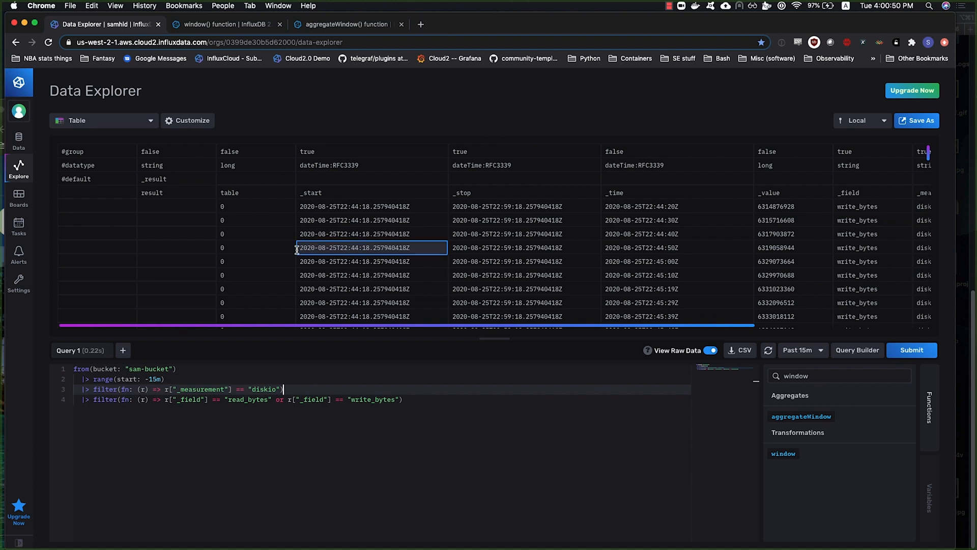
# Look up the window function in the Functions list, ready to append after the field filter
pyautogui.click(255, 248)
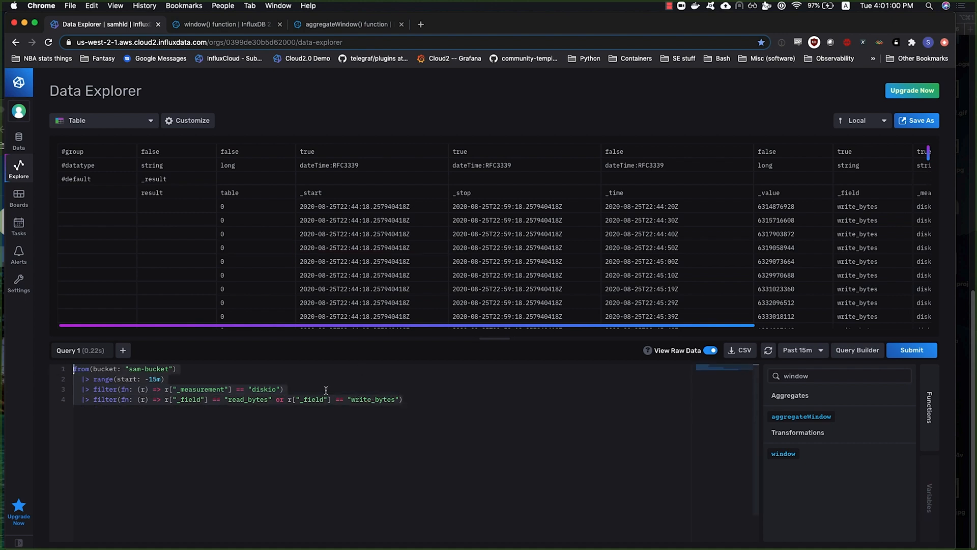
pyautogui.click(910, 349)
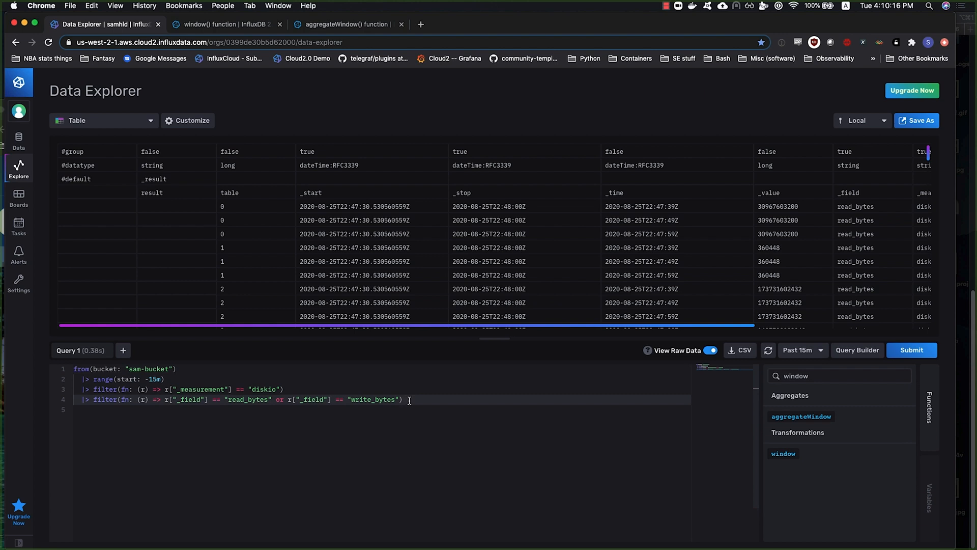
pyautogui.click(910, 349)
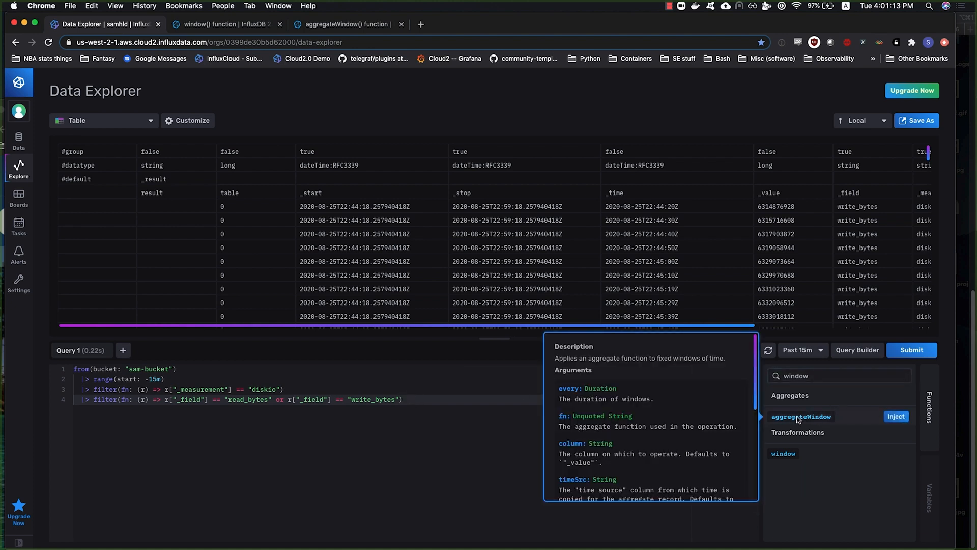
pyautogui.moveTo(804, 421)
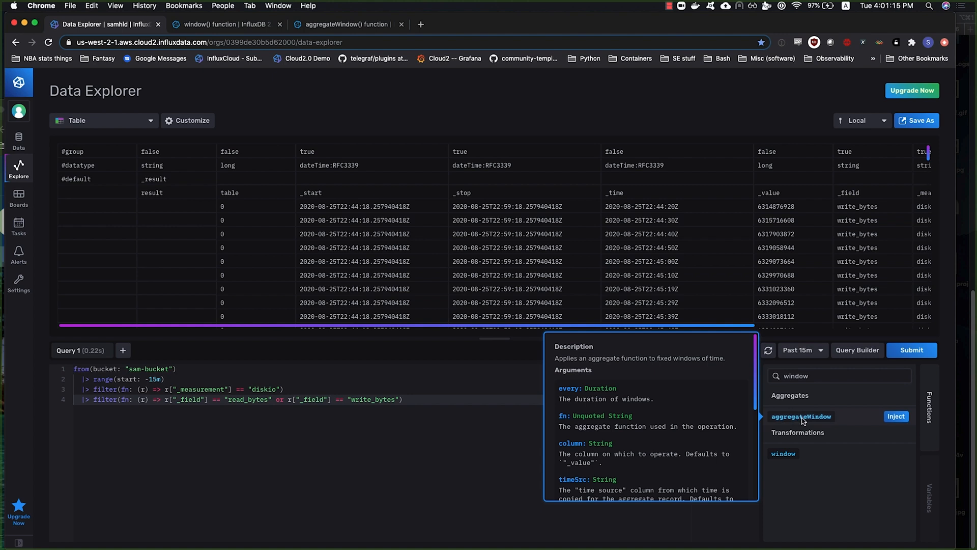
pyautogui.scroll(-3)
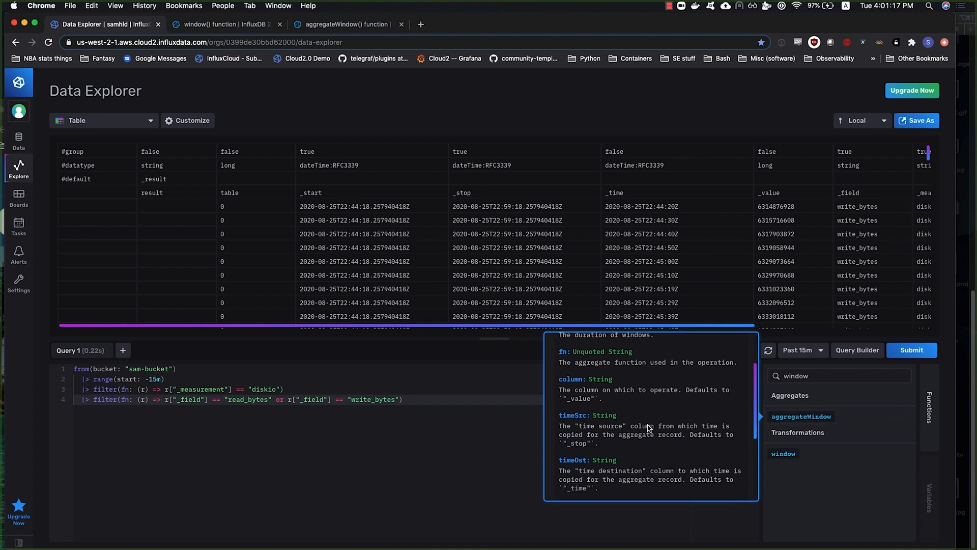
pyautogui.scroll(-3)
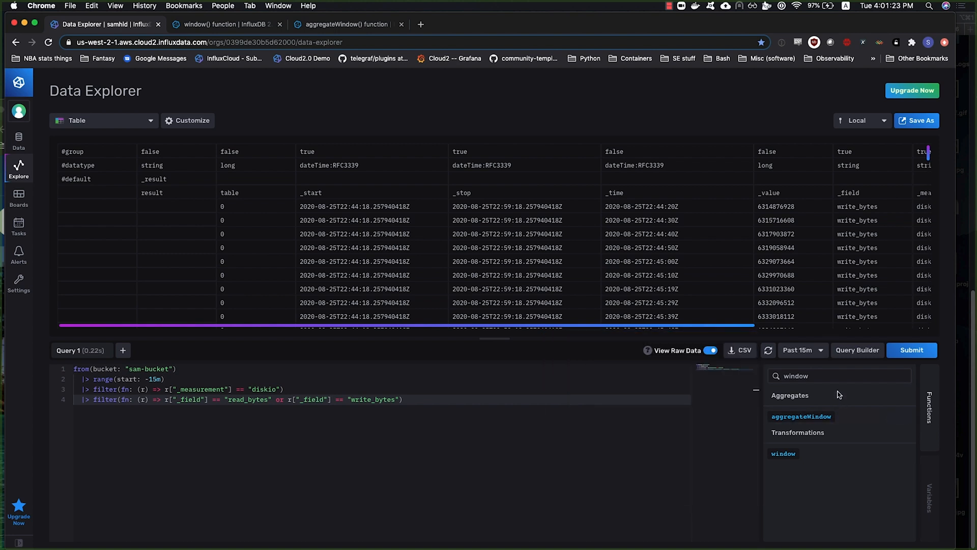
pyautogui.moveTo(783, 453)
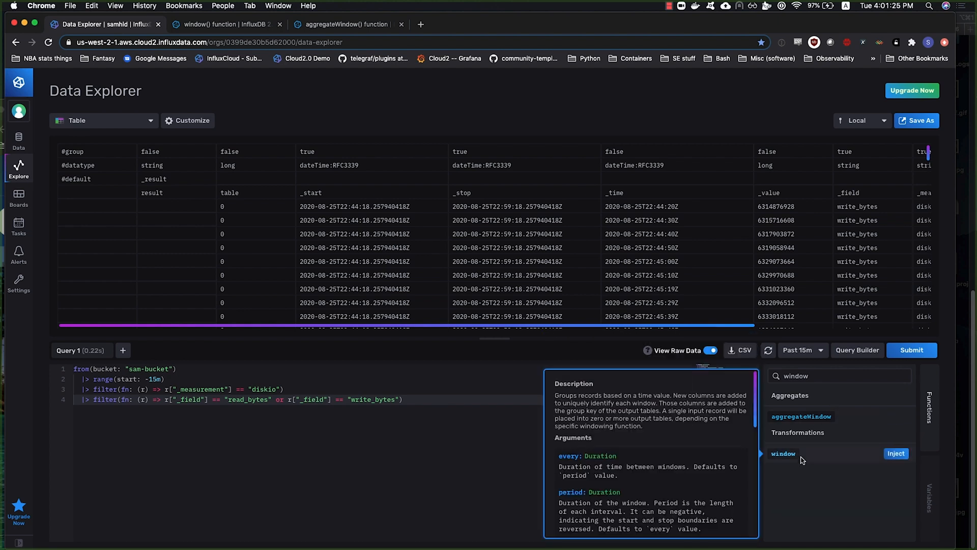
pyautogui.moveTo(846, 456)
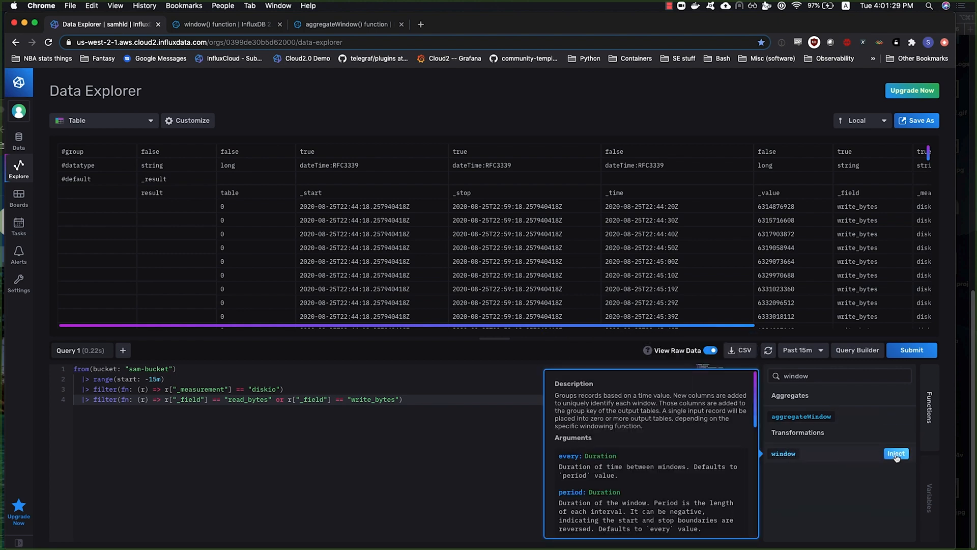
# Inject window(every: 1m) into the diskio query and check a value in the results table
pyautogui.click(895, 454)
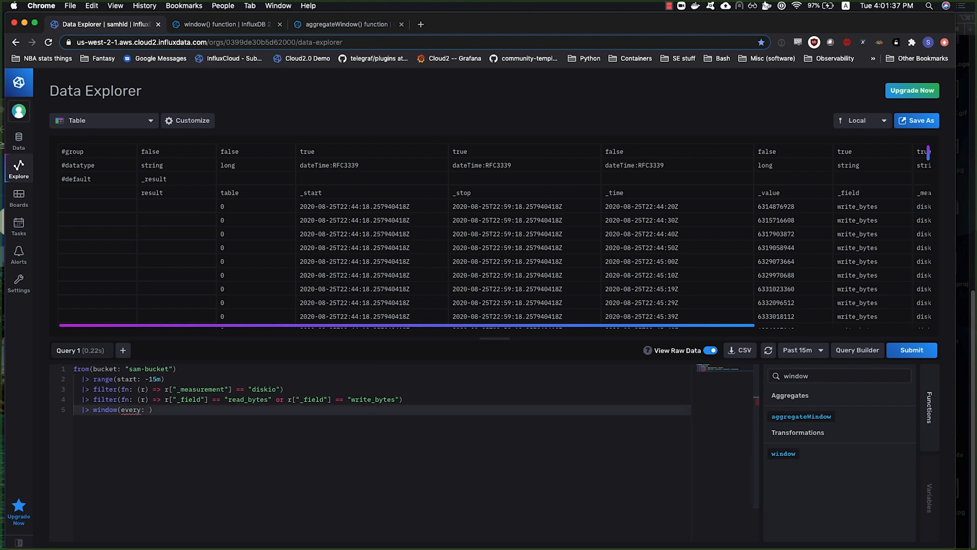
pyautogui.write('1m')
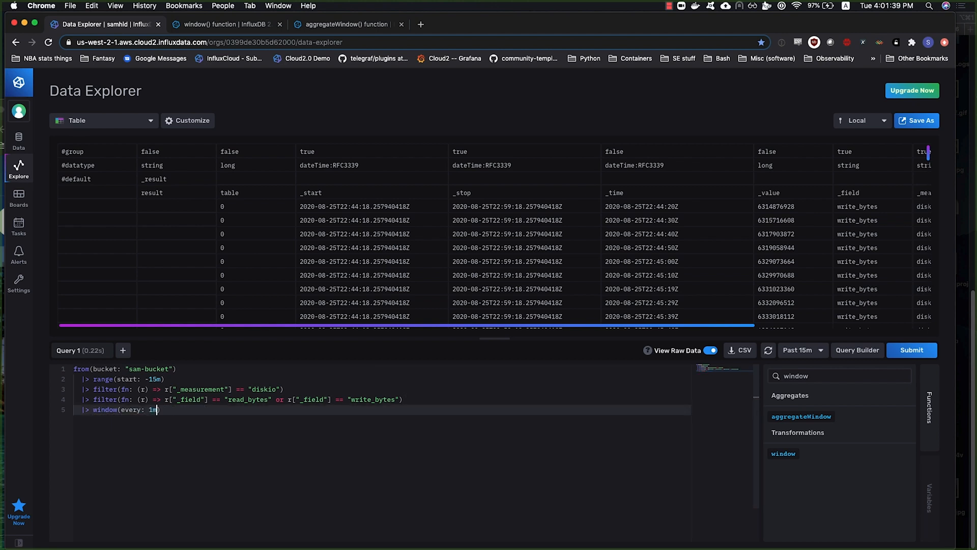
pyautogui.click(255, 275)
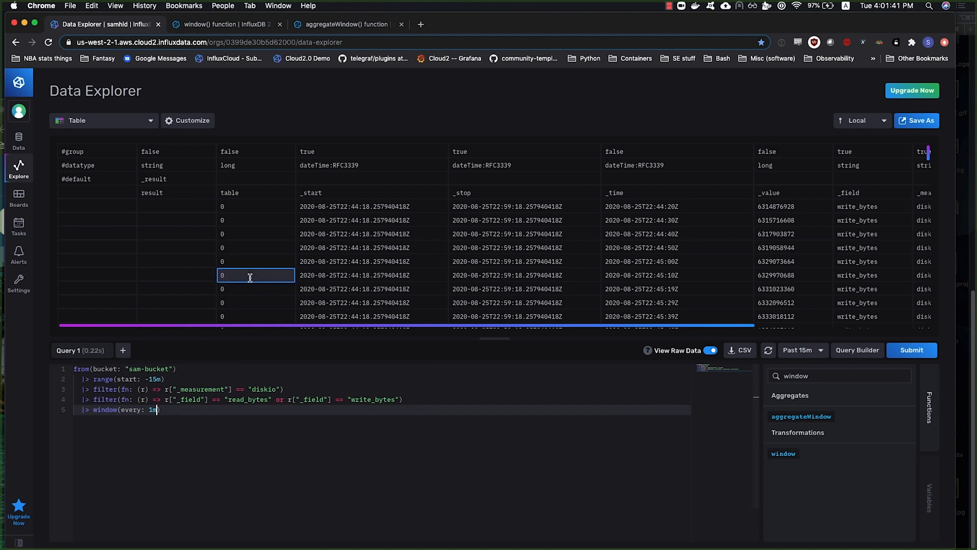
pyautogui.click(372, 234)
pyautogui.write(')')
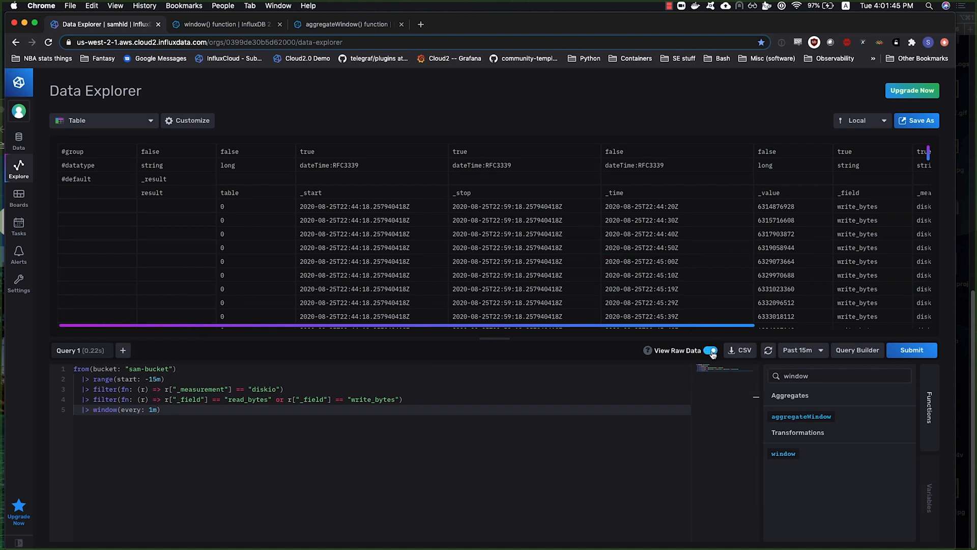
pyautogui.click(505, 220)
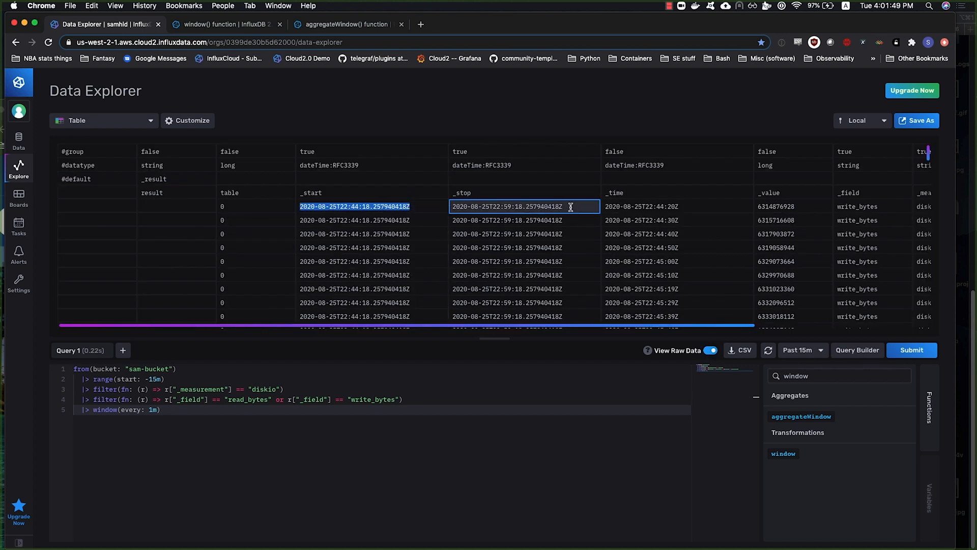
pyautogui.click(354, 207)
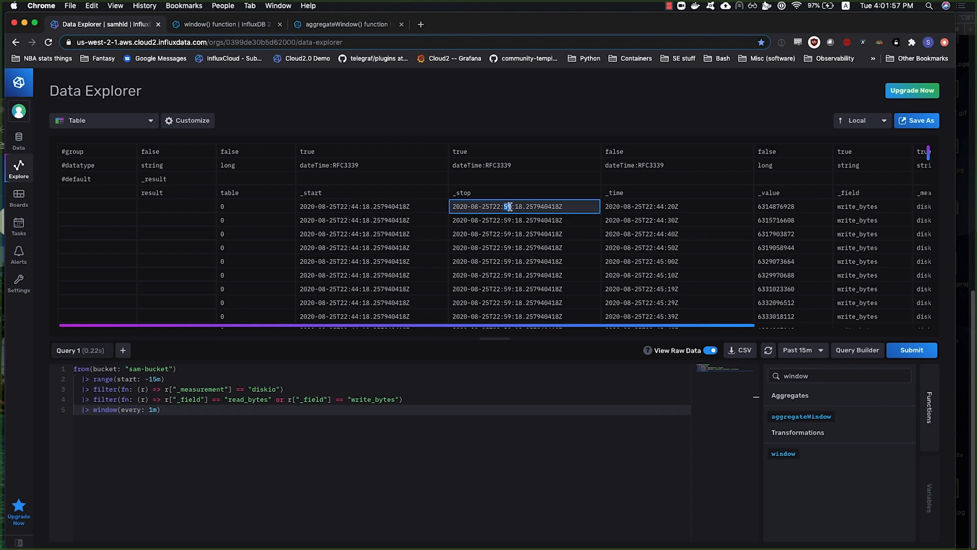
pyautogui.click(370, 206)
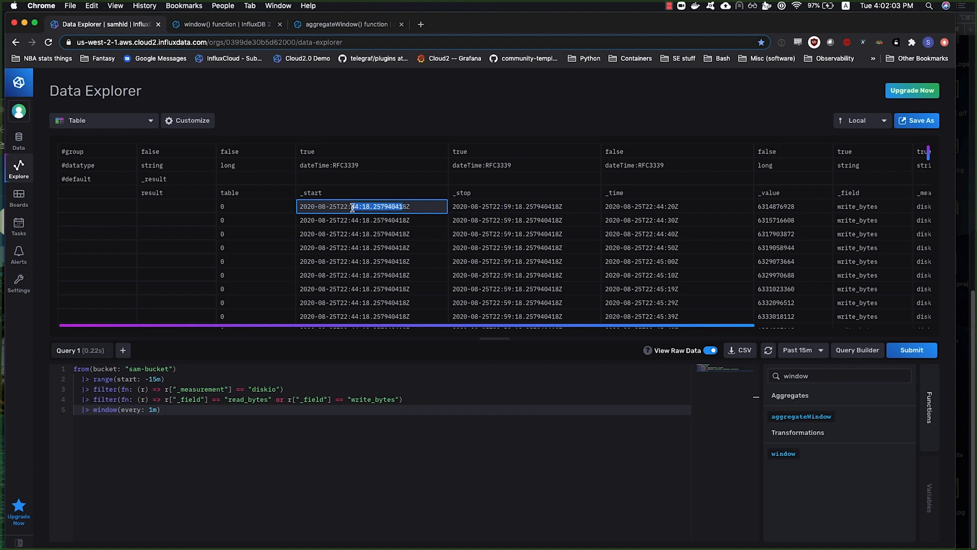
pyautogui.click(523, 234)
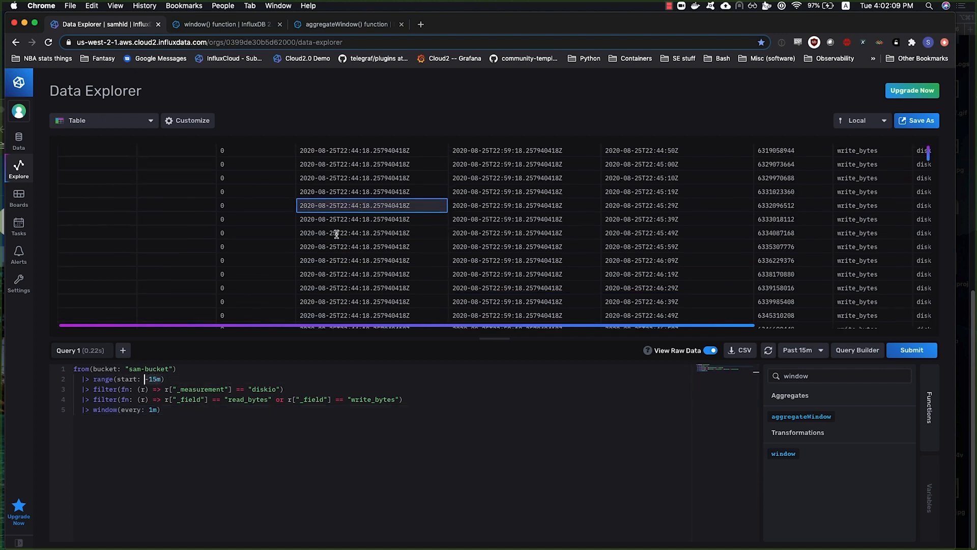
pyautogui.scroll(-3)
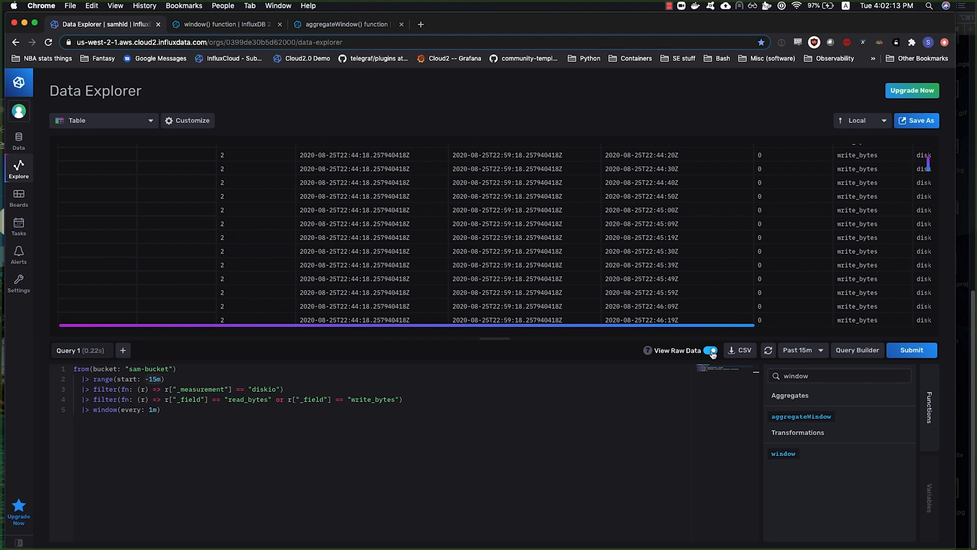
pyautogui.click(709, 349)
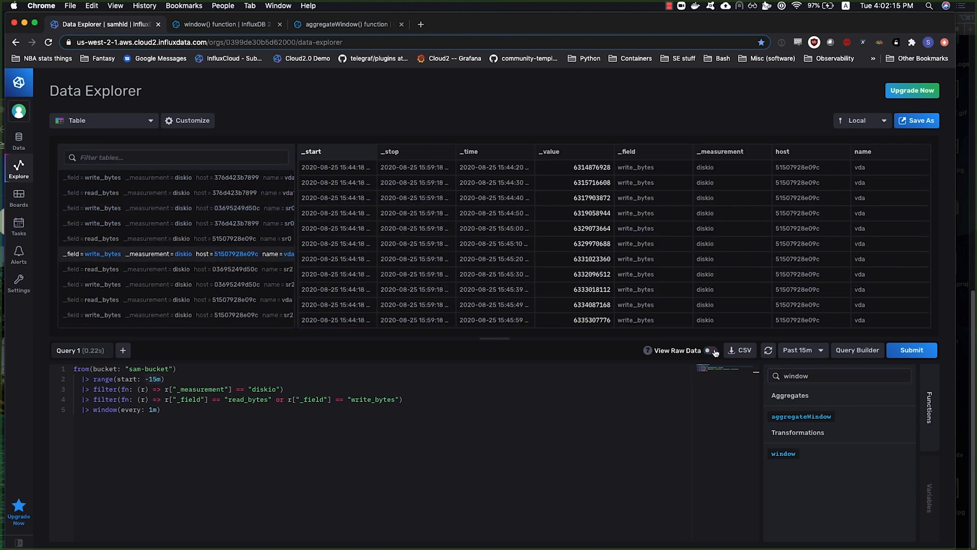
pyautogui.click(710, 349)
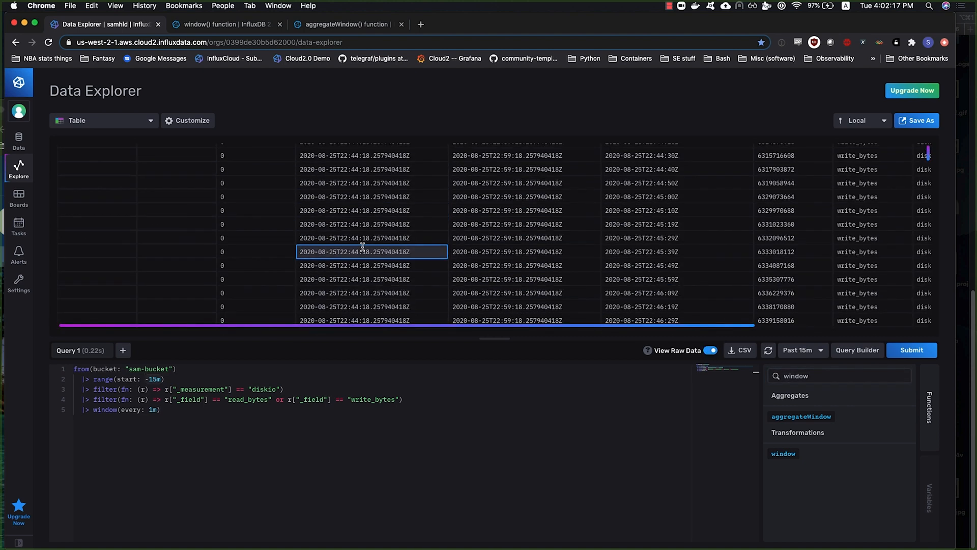
pyautogui.scroll(-3)
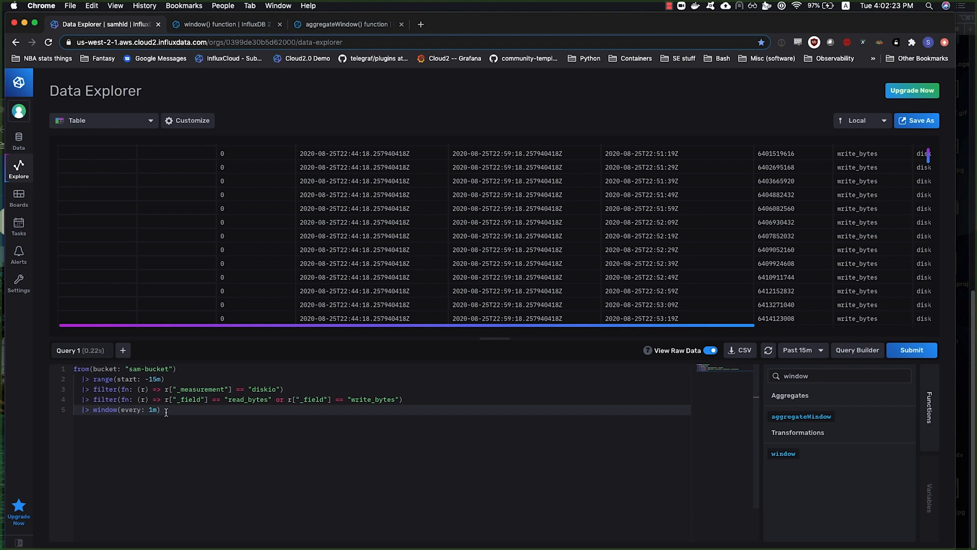
pyautogui.click(370, 208)
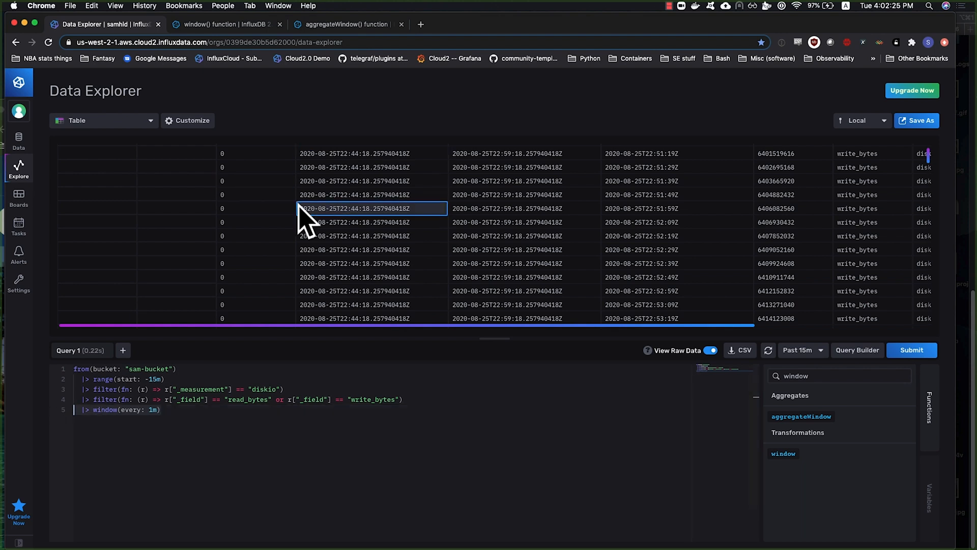
pyautogui.press('backspace')
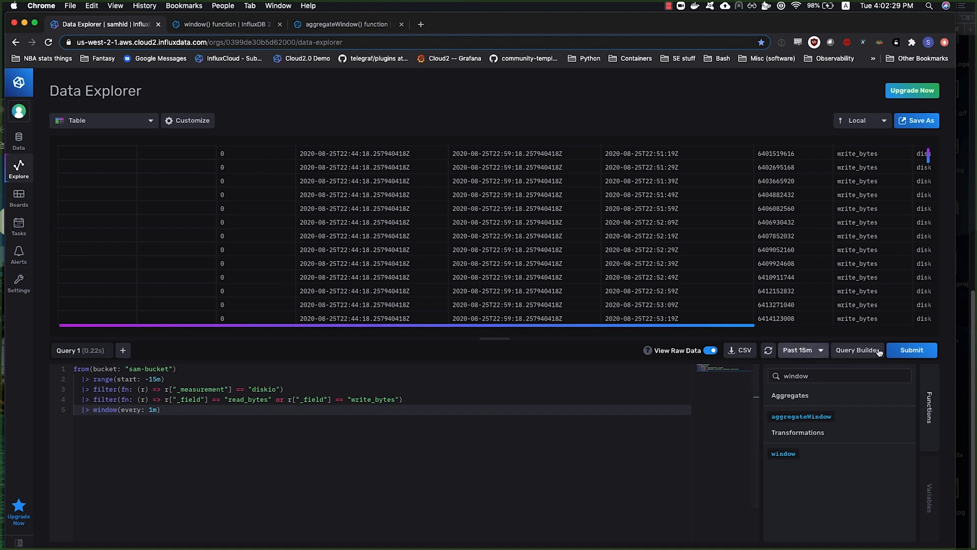
pyautogui.click(909, 349)
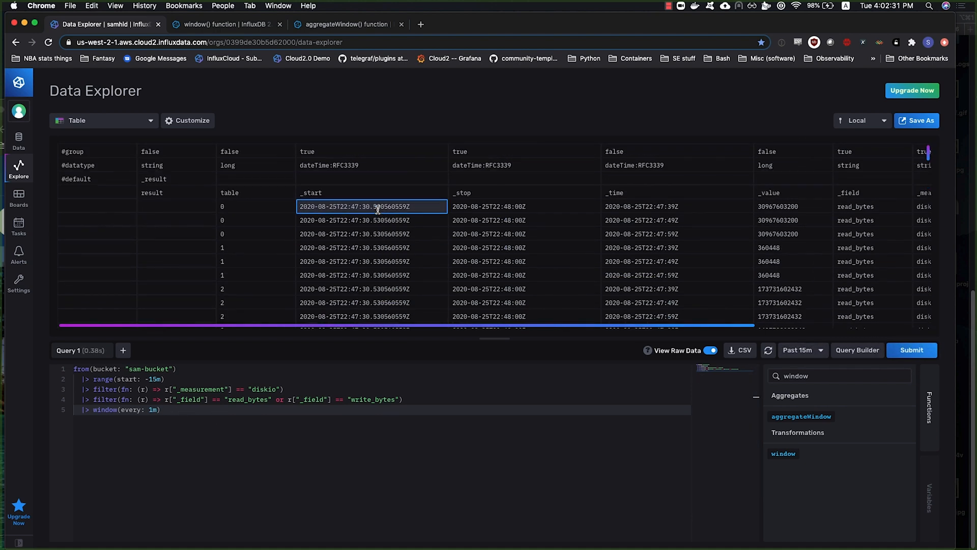
pyautogui.click(371, 234)
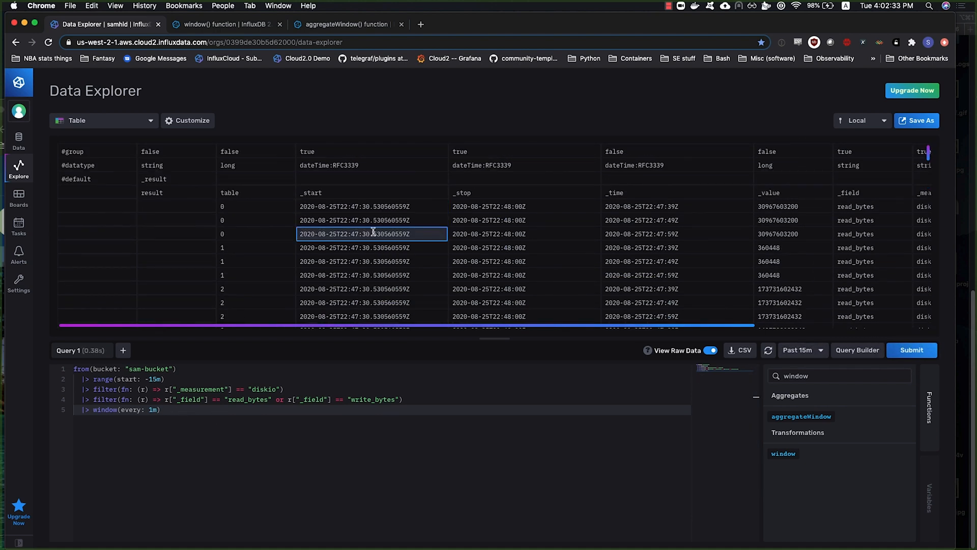
pyautogui.click(371, 247)
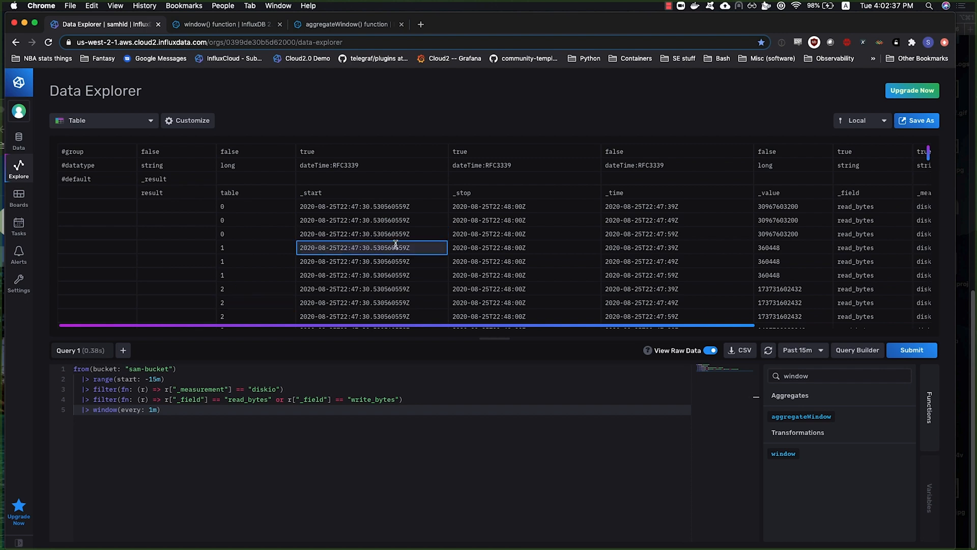
pyautogui.moveTo(428, 248)
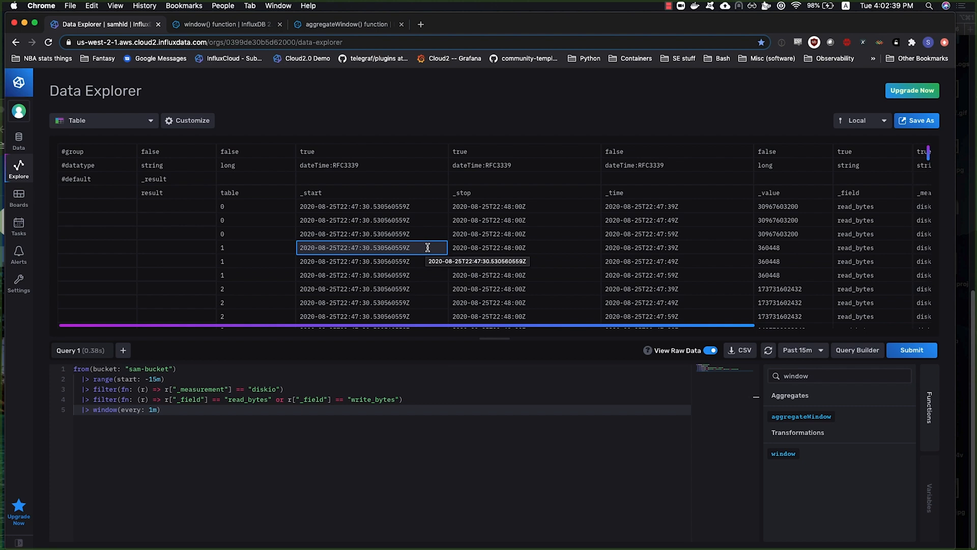
pyautogui.click(371, 206)
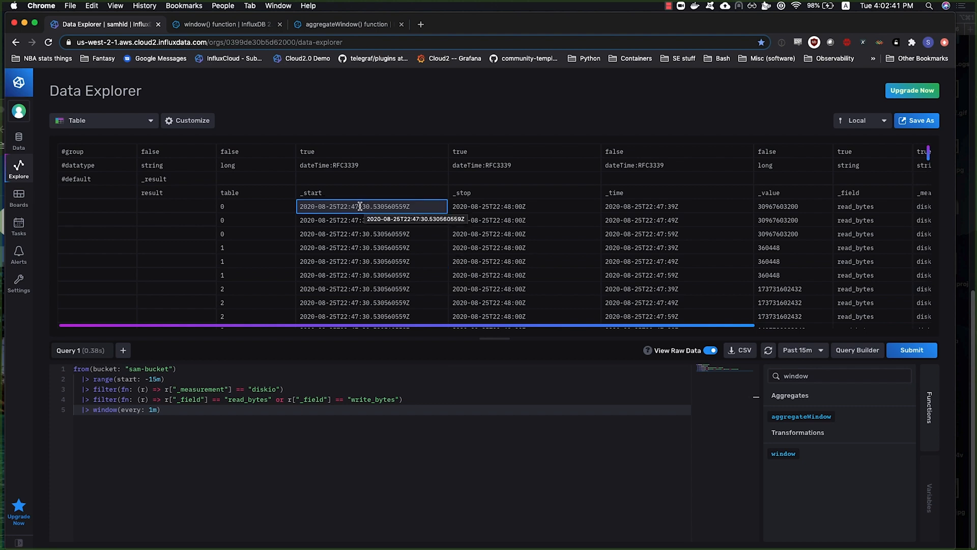
pyautogui.click(524, 207)
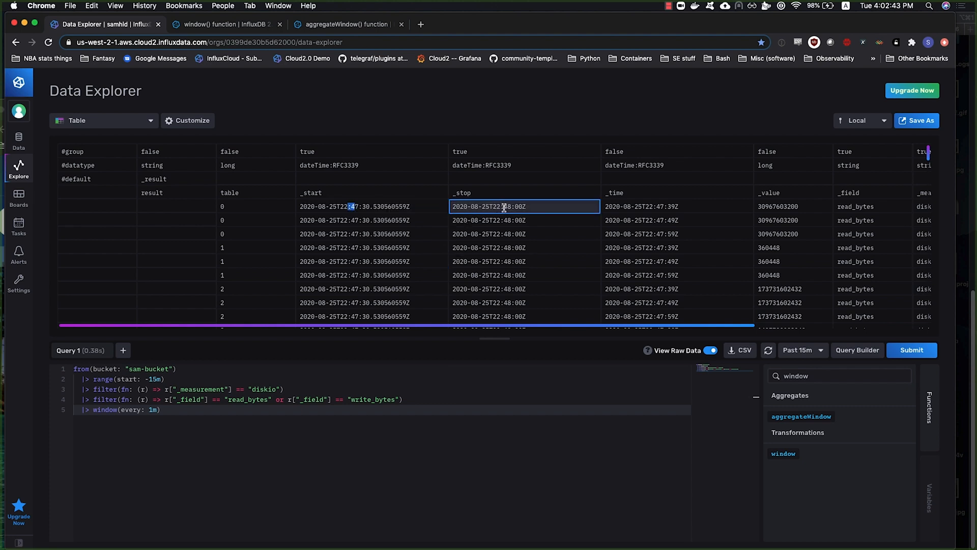
pyautogui.click(373, 220)
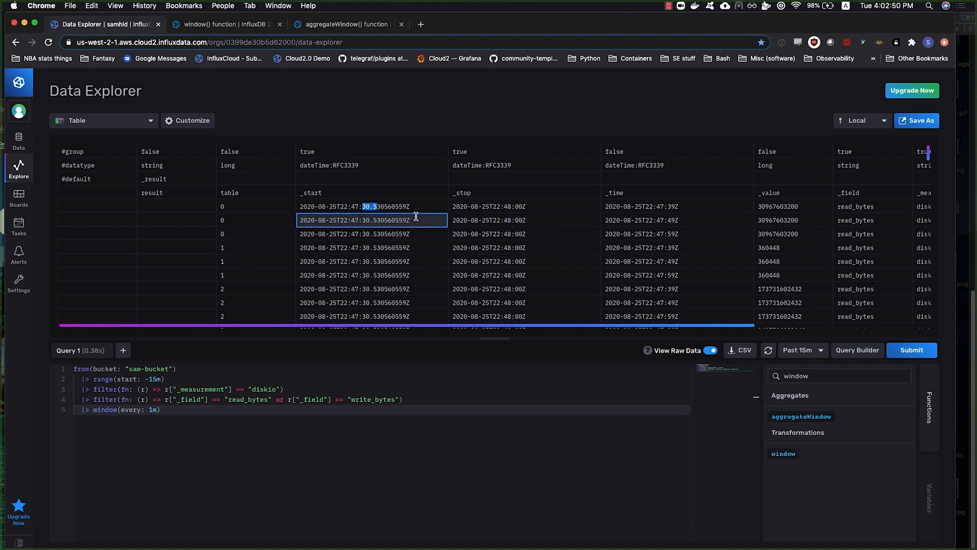
pyautogui.click(370, 206)
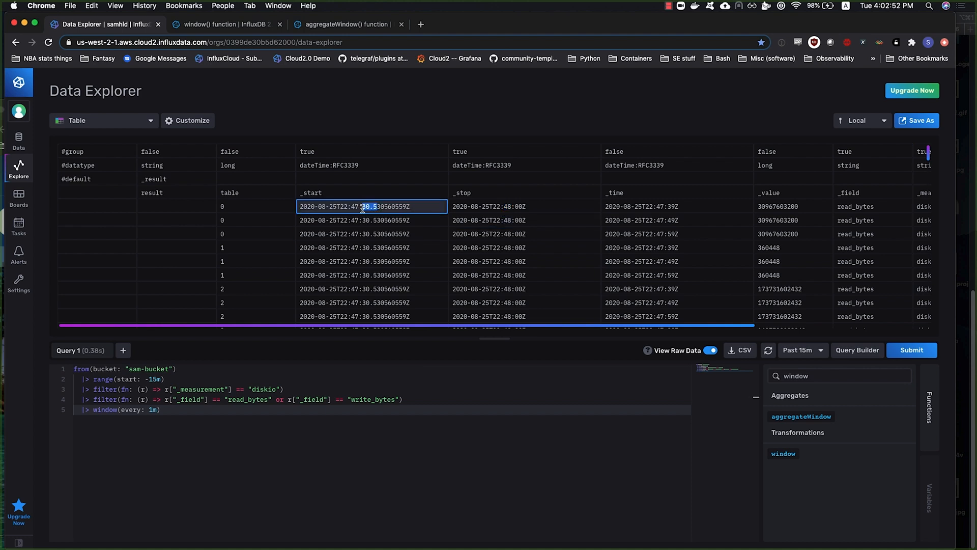
pyautogui.moveTo(371, 206)
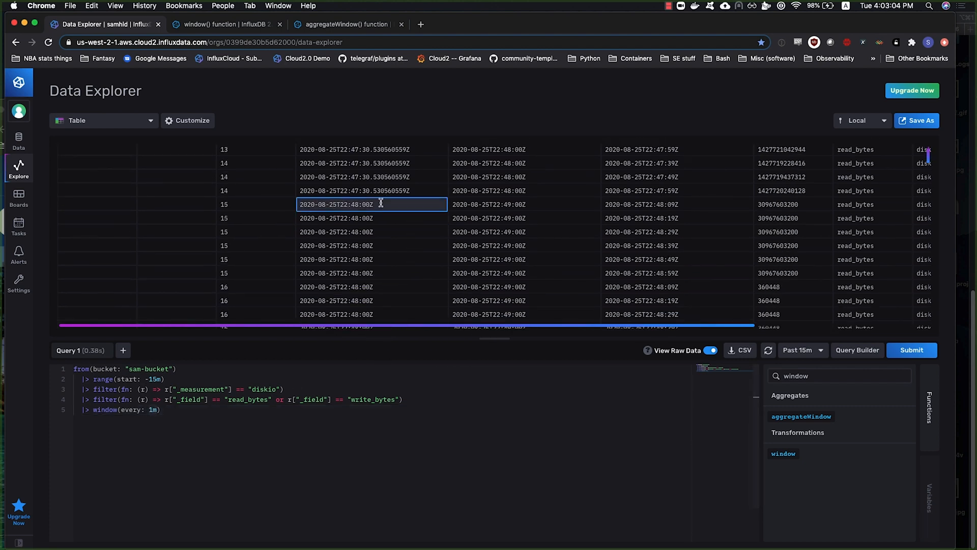
pyautogui.scroll(-3)
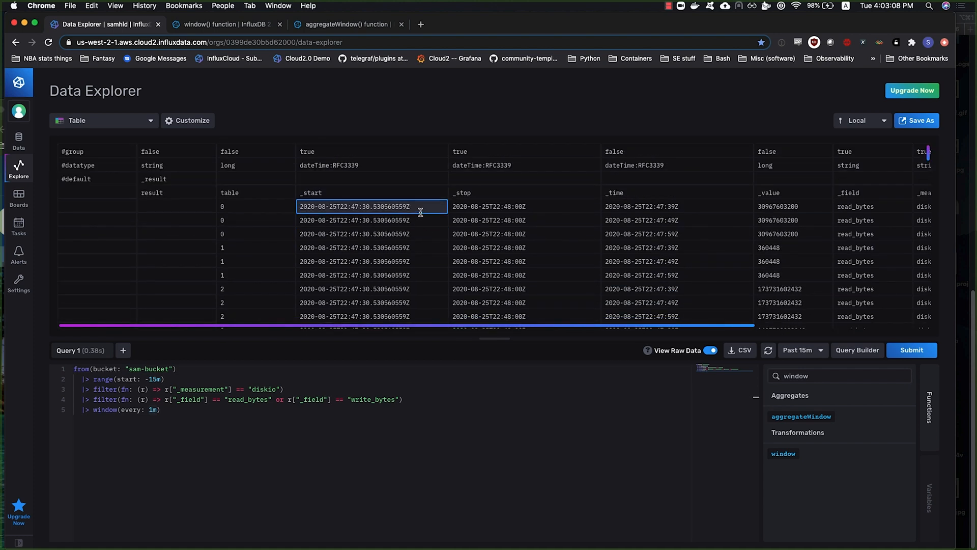
pyautogui.scroll(-3)
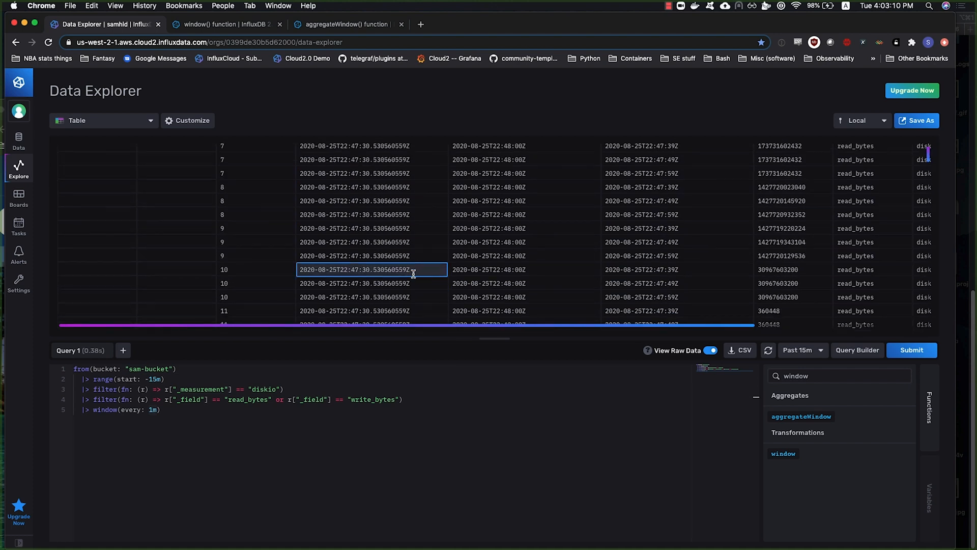
pyautogui.scroll(-3)
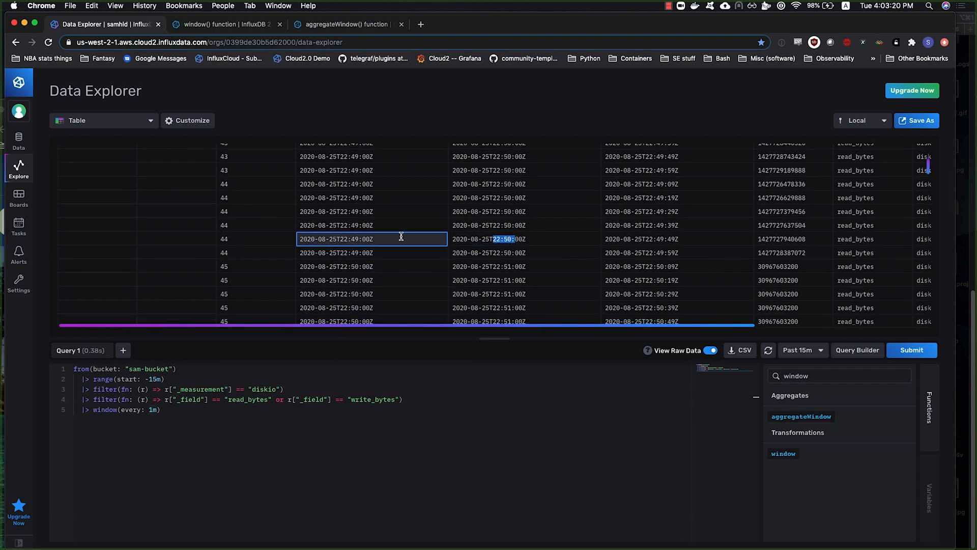
pyautogui.scroll(3)
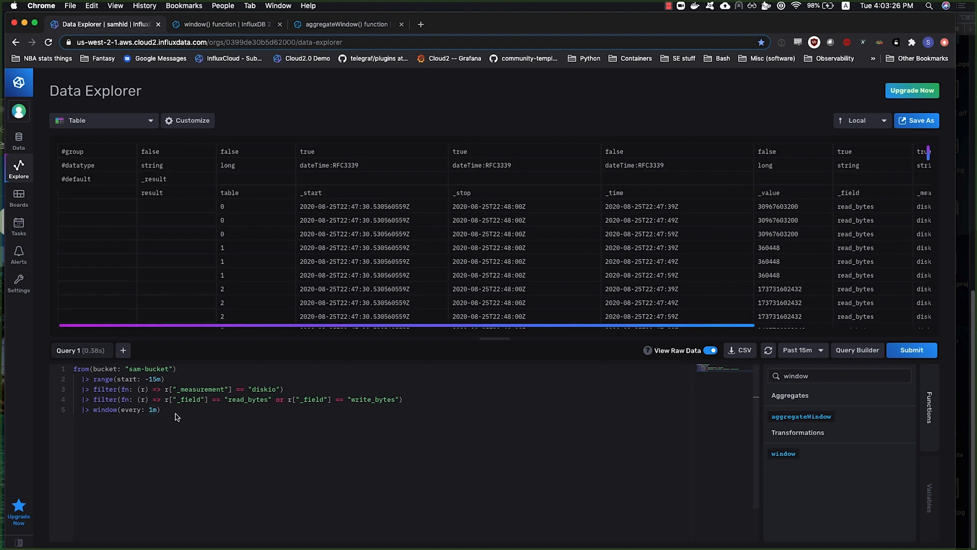
pyautogui.click(373, 234)
pyautogui.write('mean')
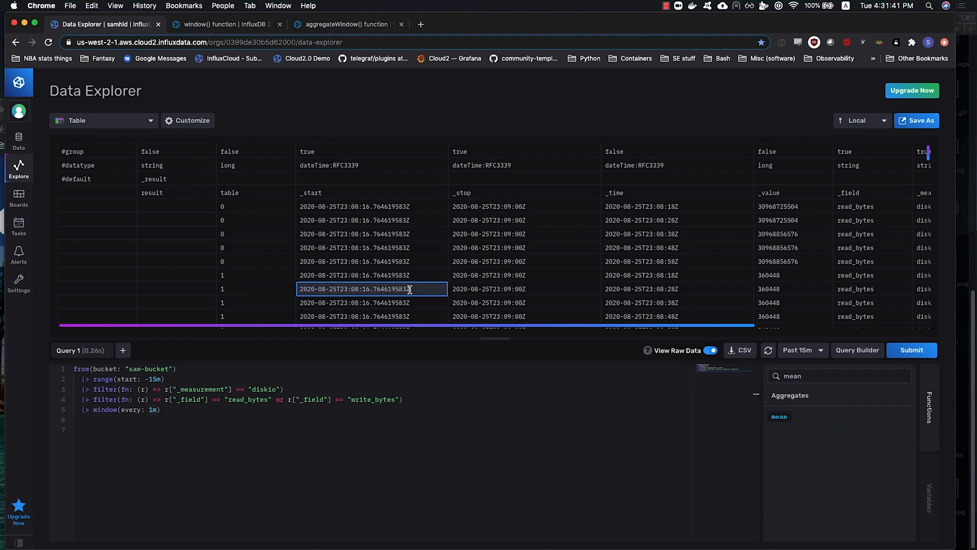
# Switch off raw data view, scan the per-series tables and show the results as a graph
pyautogui.click(371, 262)
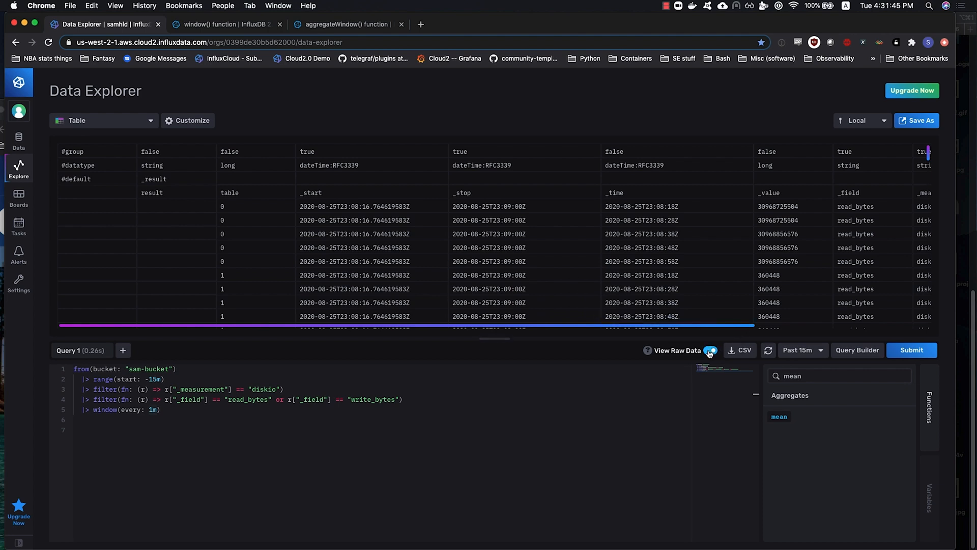
pyautogui.click(709, 349)
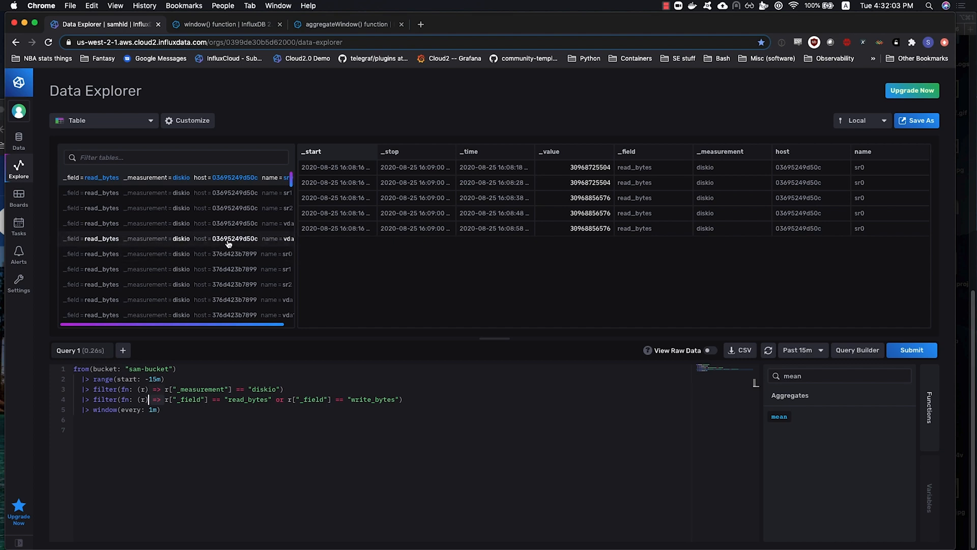
pyautogui.moveTo(167, 234)
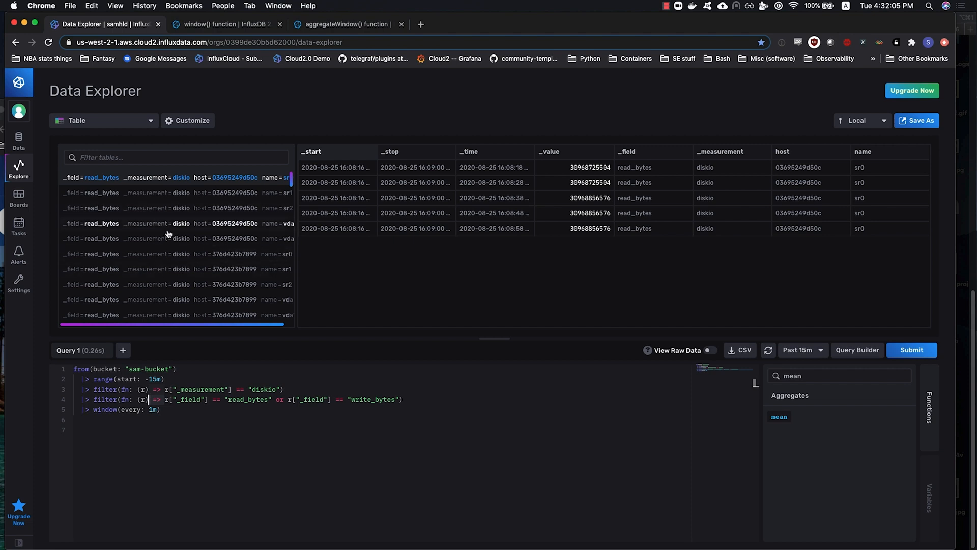
pyautogui.moveTo(190, 239)
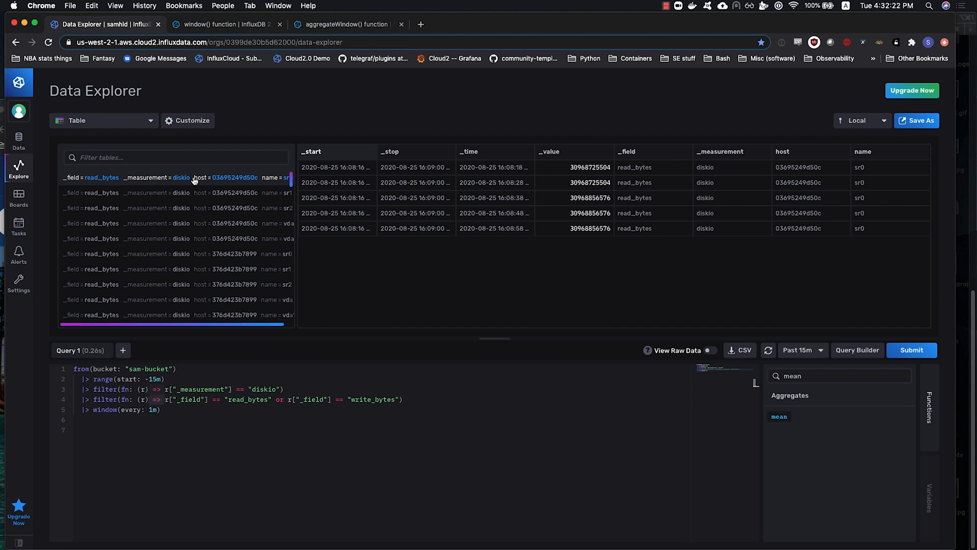
pyautogui.moveTo(90, 181)
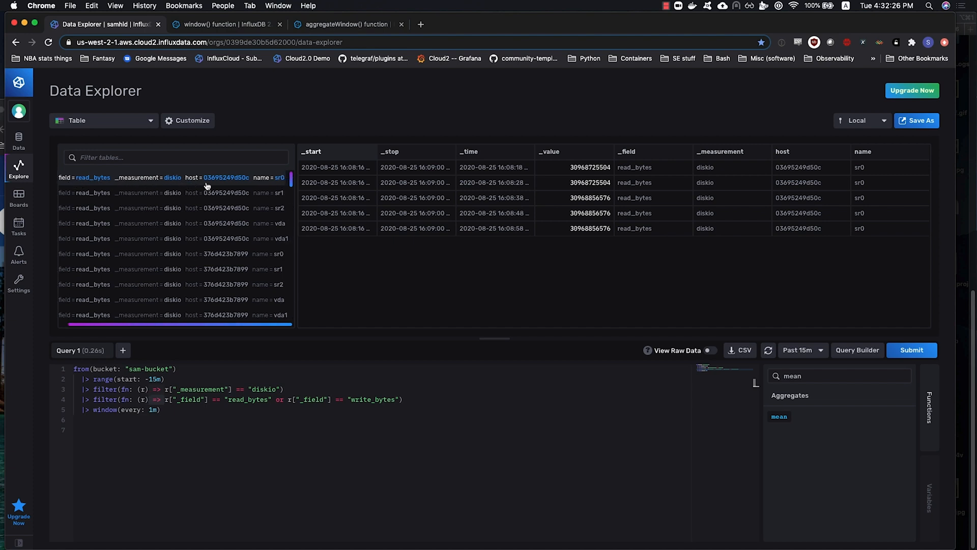
pyautogui.scroll(-3)
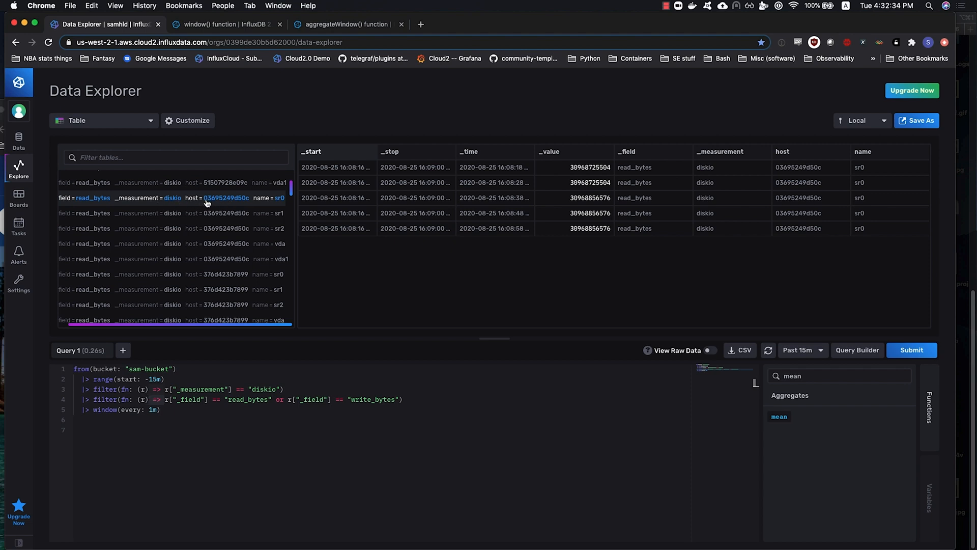
pyautogui.moveTo(200, 228)
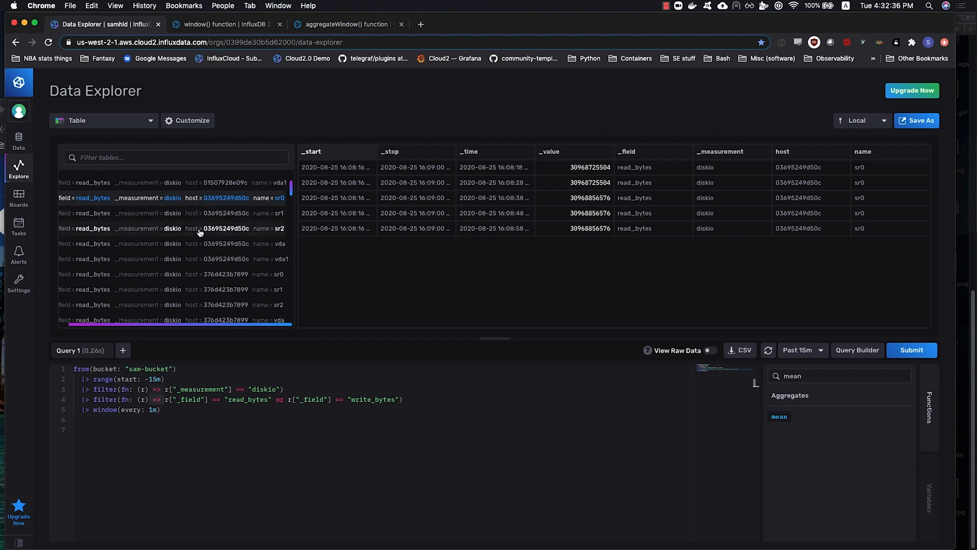
pyautogui.scroll(-3)
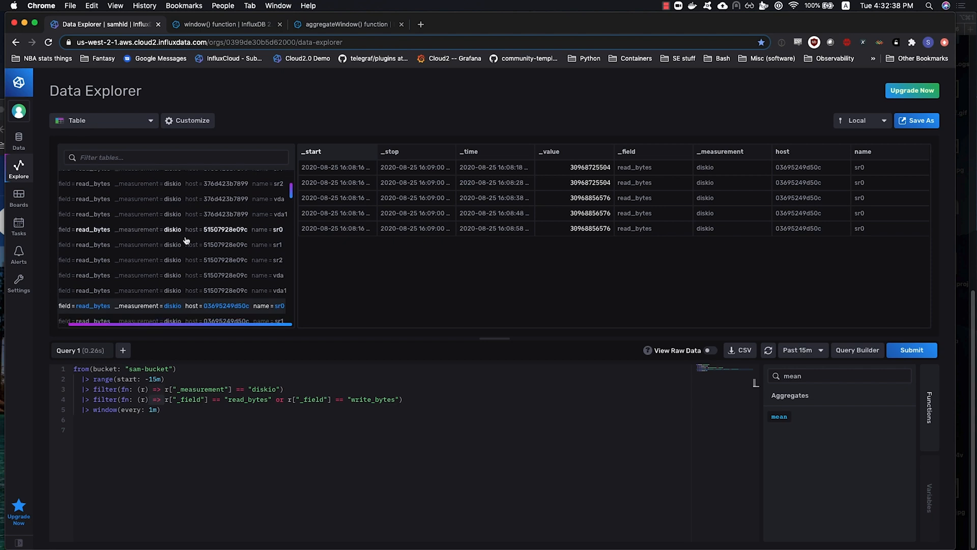
pyautogui.scroll(-3)
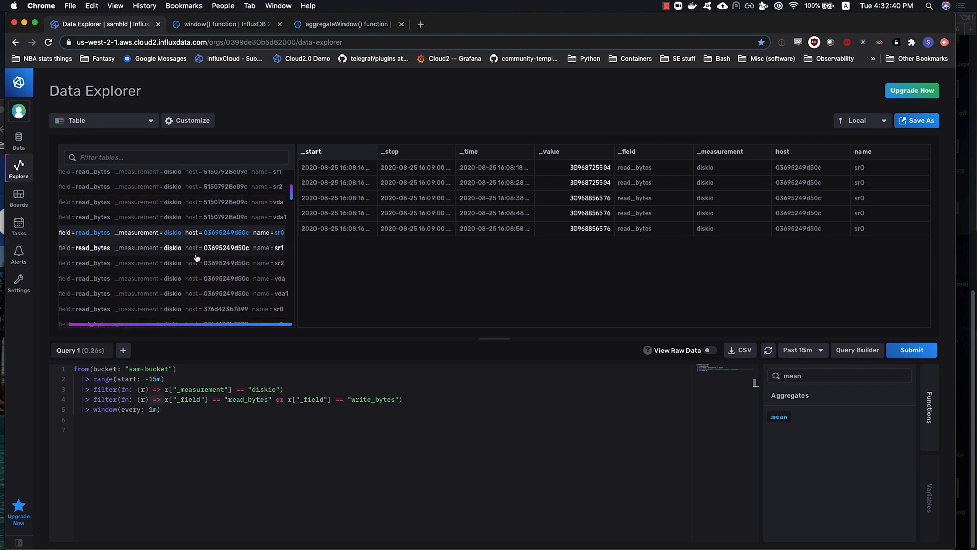
pyautogui.click(102, 120)
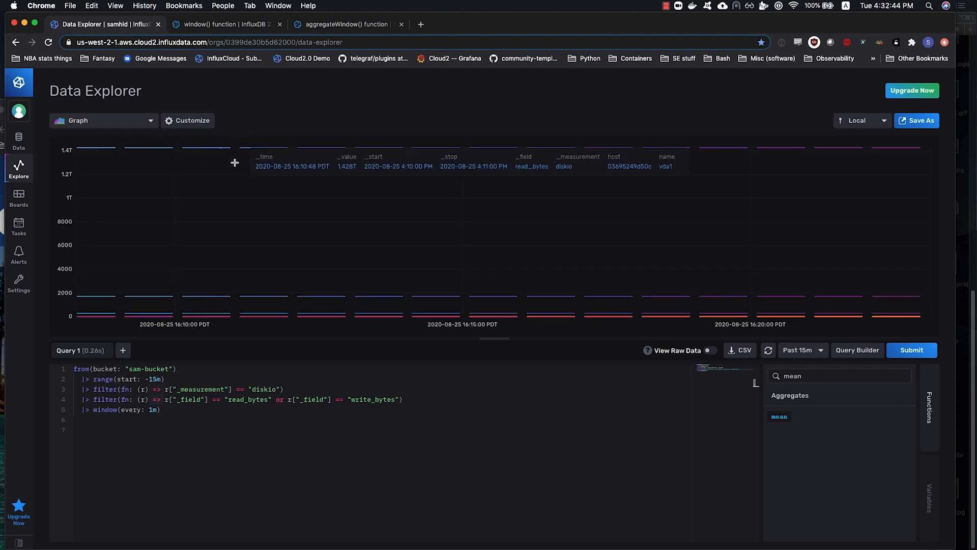
pyautogui.moveTo(448, 232)
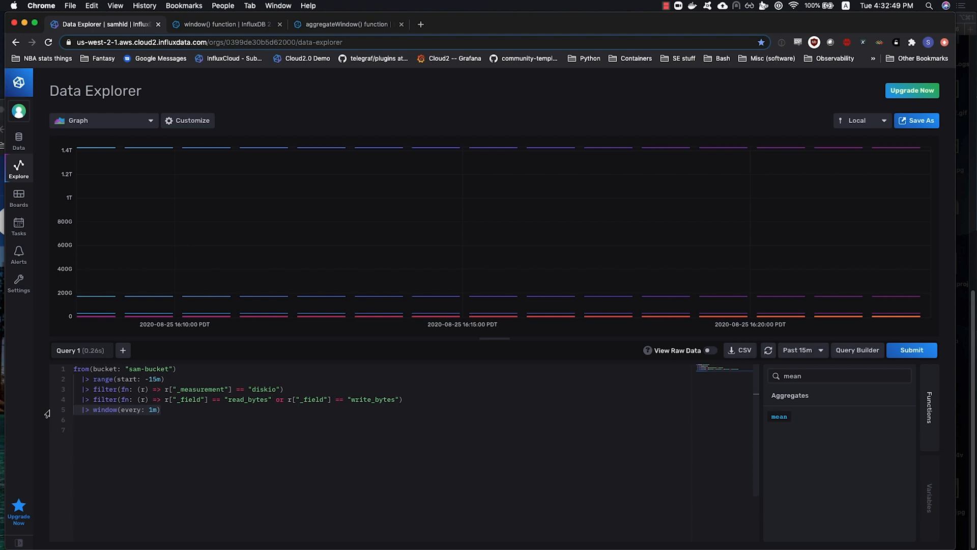
# Retype the |> window(every: 1m) step and submit the query to graph per-minute segments
pyautogui.click(910, 349)
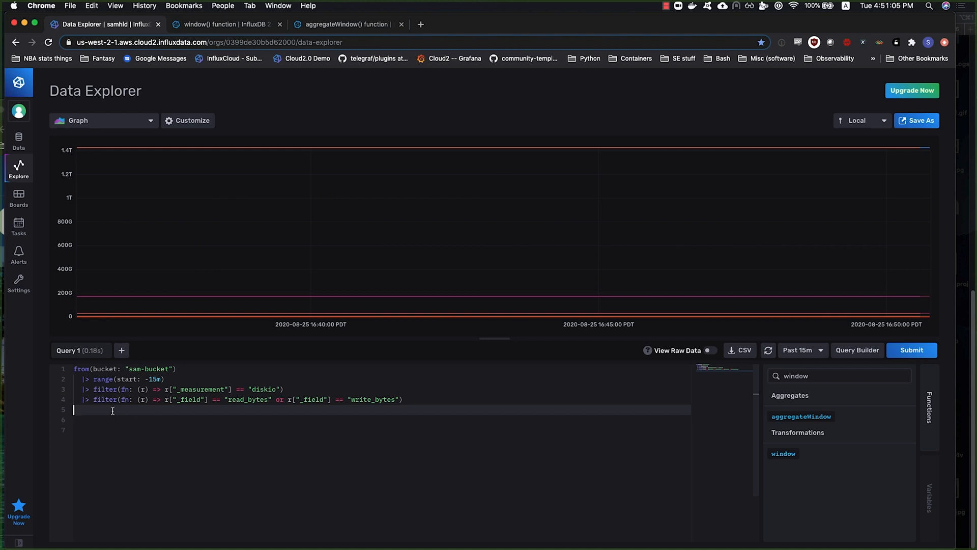
pyautogui.write('|> window(every: 1m)')
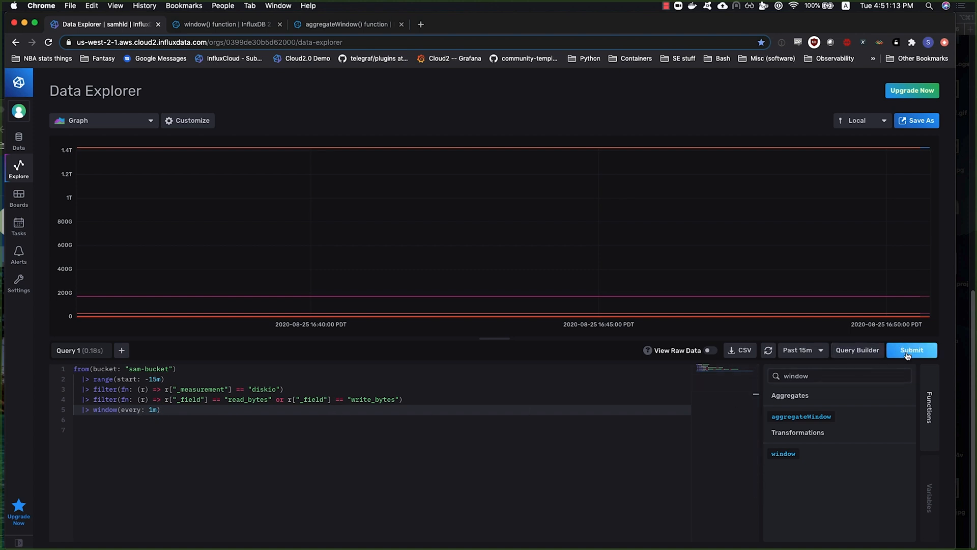
pyautogui.click(911, 349)
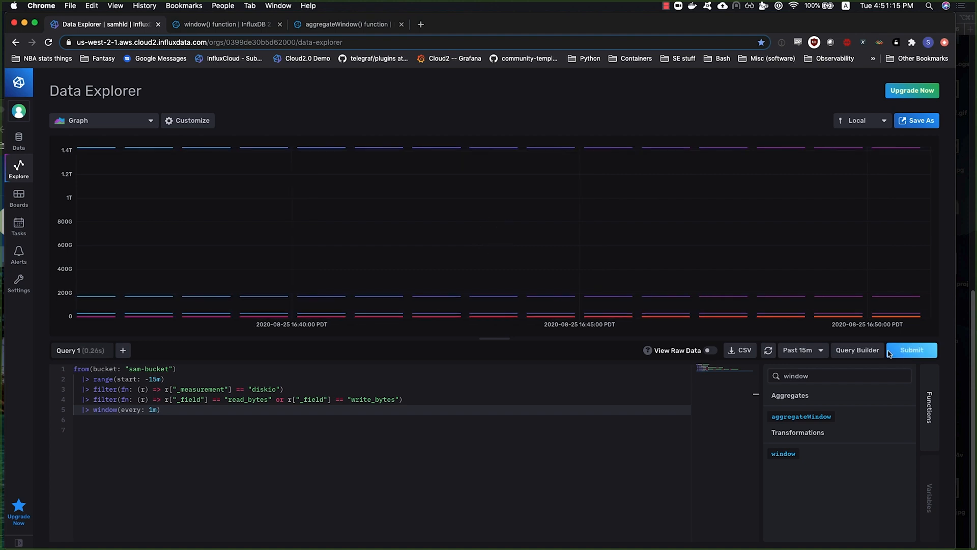
pyautogui.moveTo(784, 452)
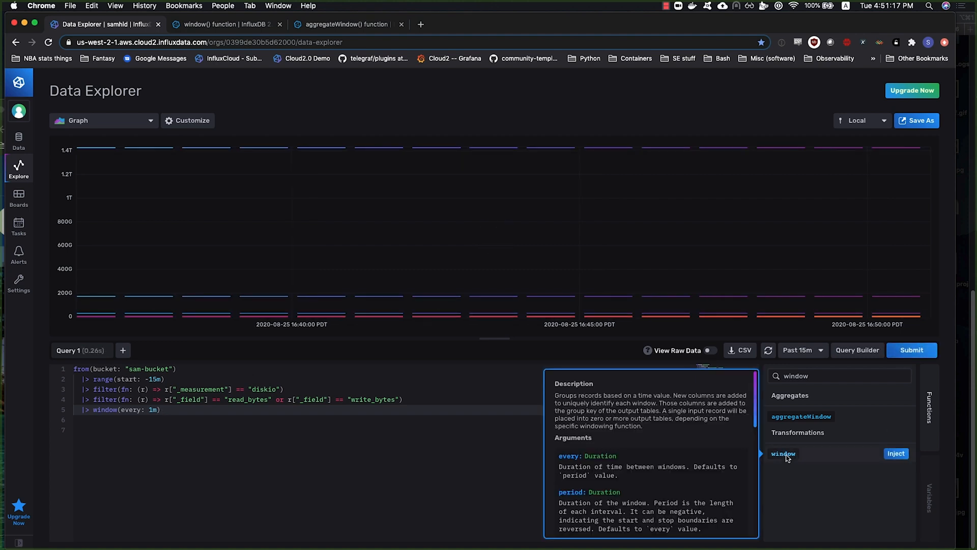
pyautogui.scroll(-3)
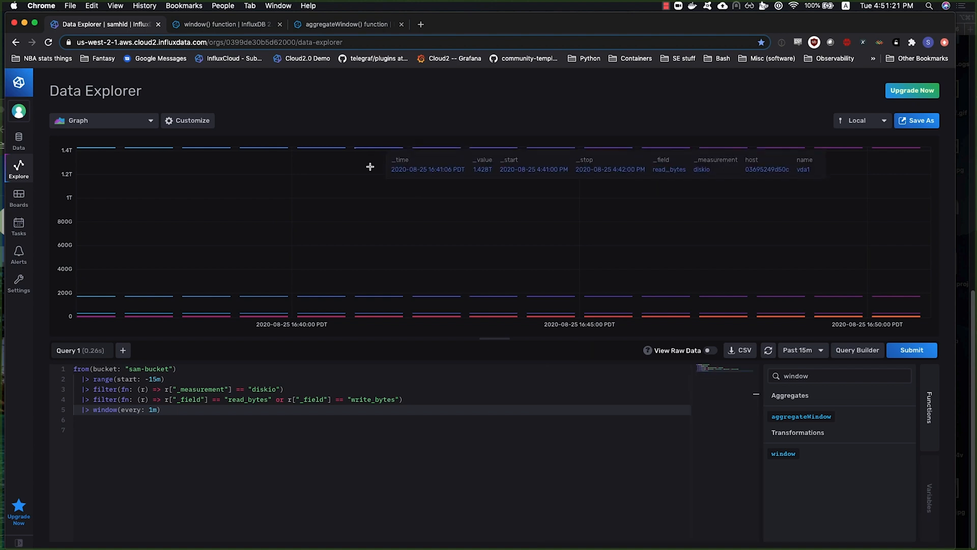
pyautogui.click(224, 24)
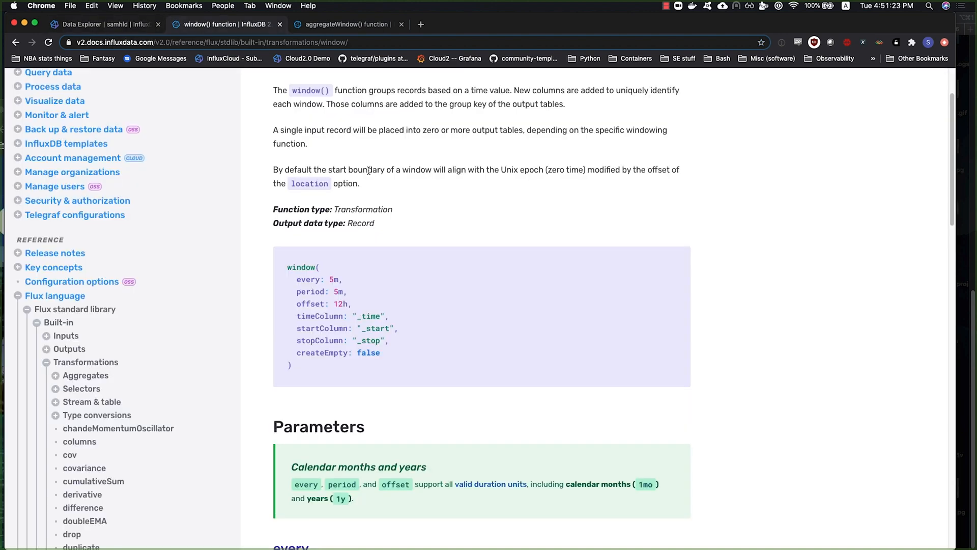
pyautogui.moveTo(401, 263)
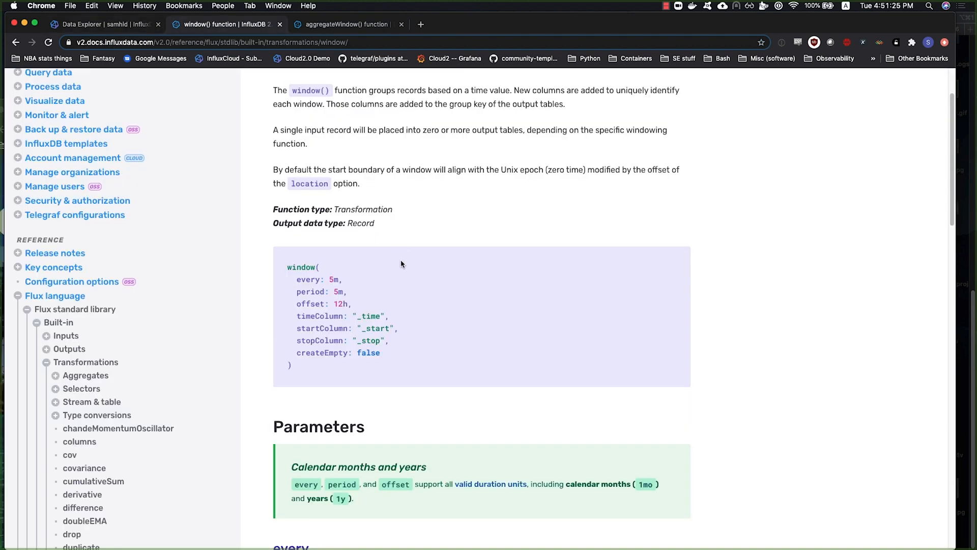
pyautogui.click(103, 23)
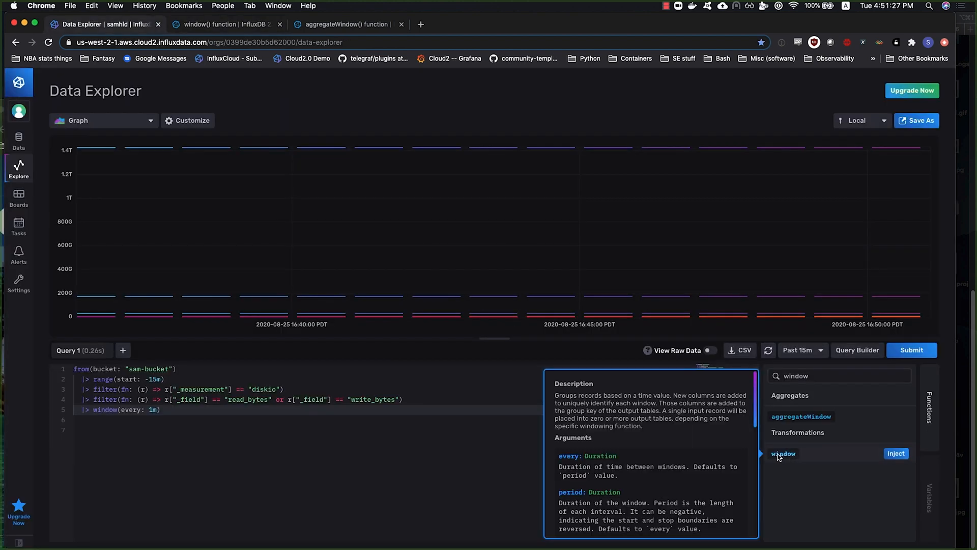
pyautogui.moveTo(656, 436)
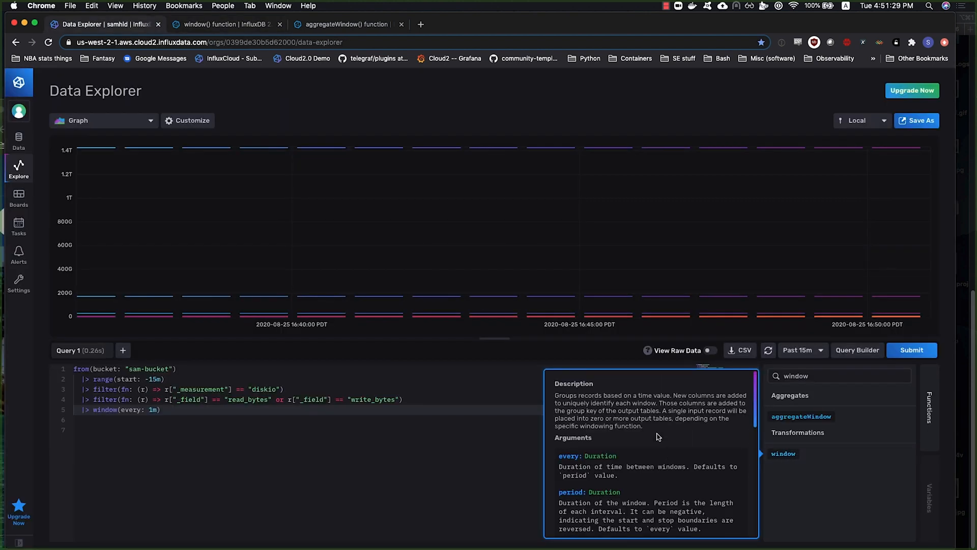
pyautogui.moveTo(643, 448)
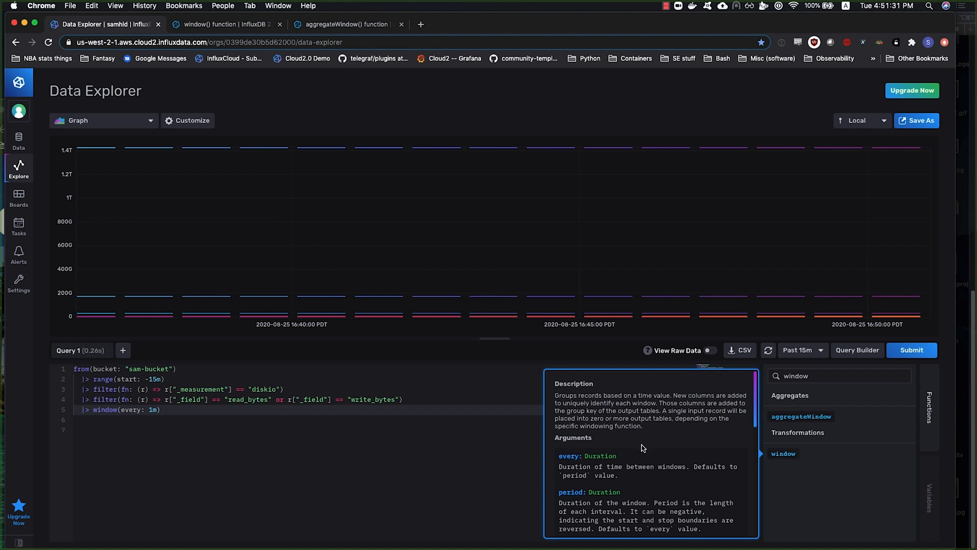
pyautogui.scroll(-3)
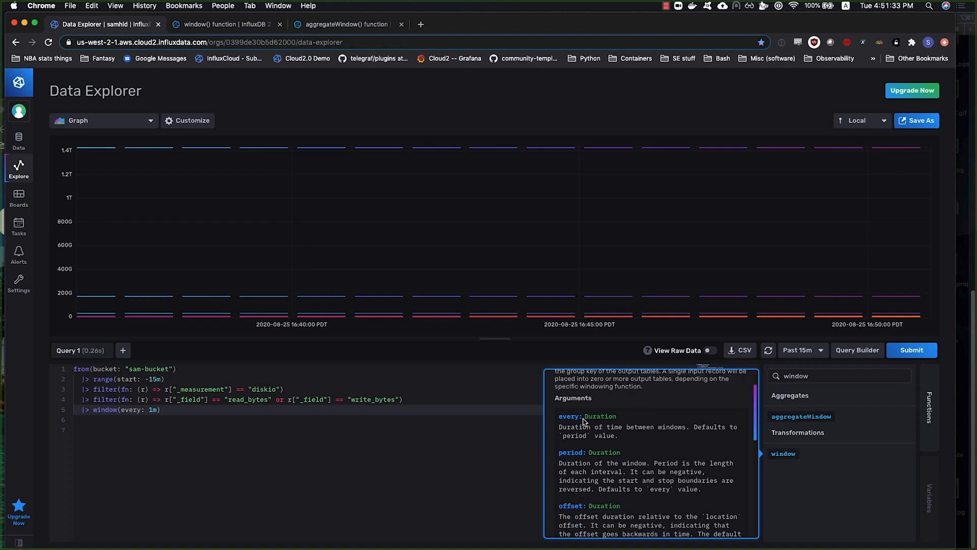
pyautogui.moveTo(581, 420)
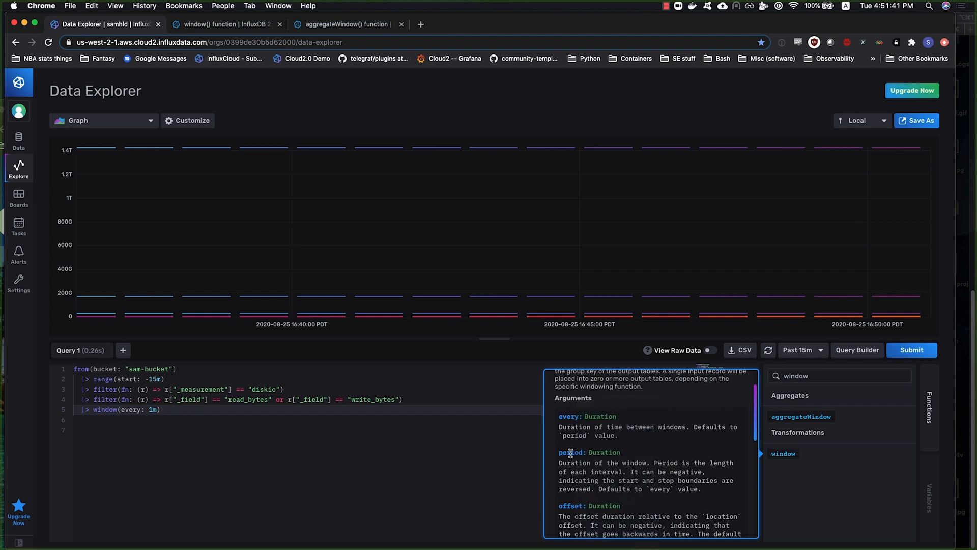
pyautogui.moveTo(568, 436)
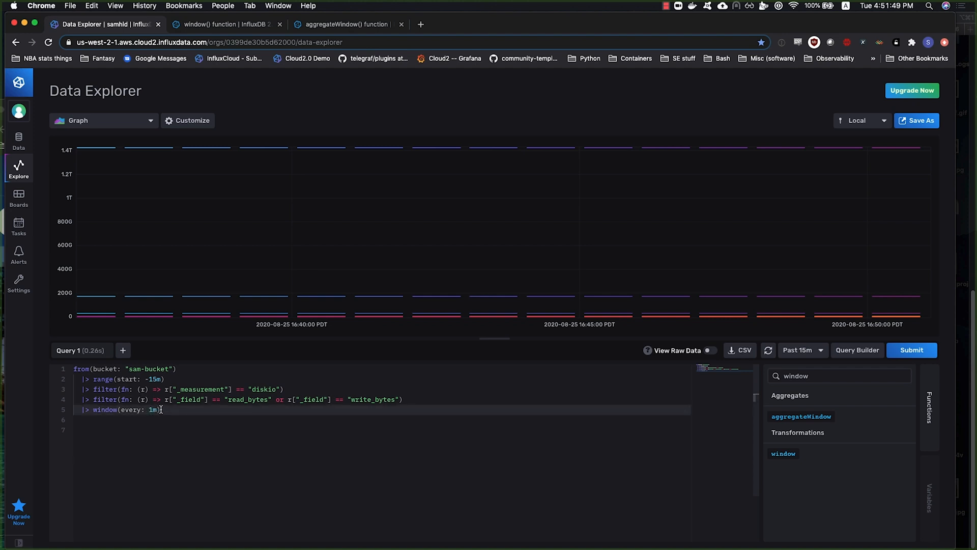
# Try a period argument on the window call and rerun the query to refresh the graph
pyautogui.write(', period: 2')
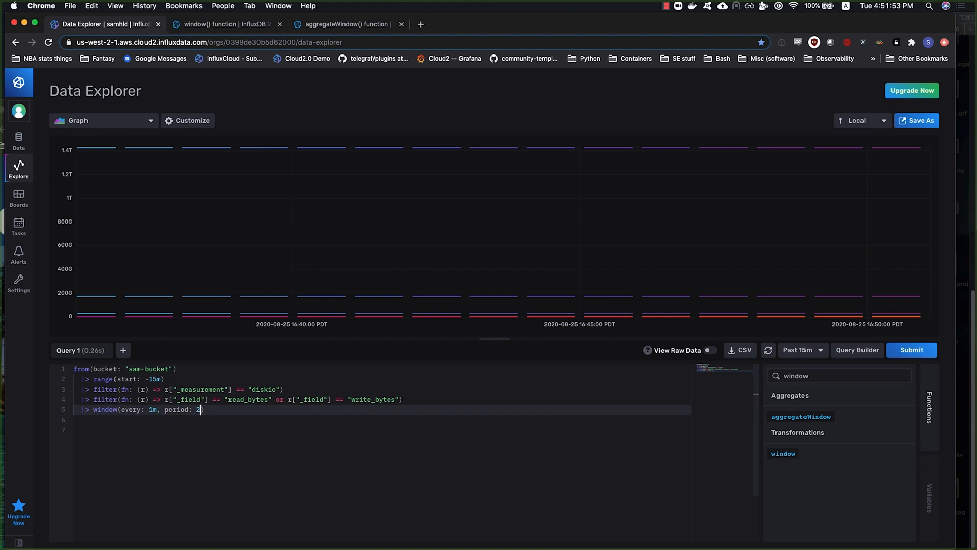
pyautogui.write('1m')
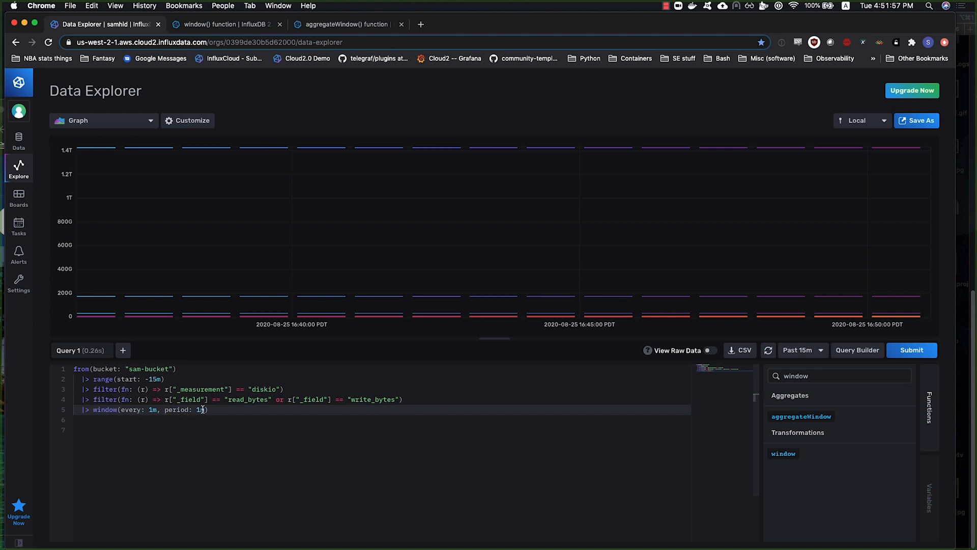
pyautogui.write('m')
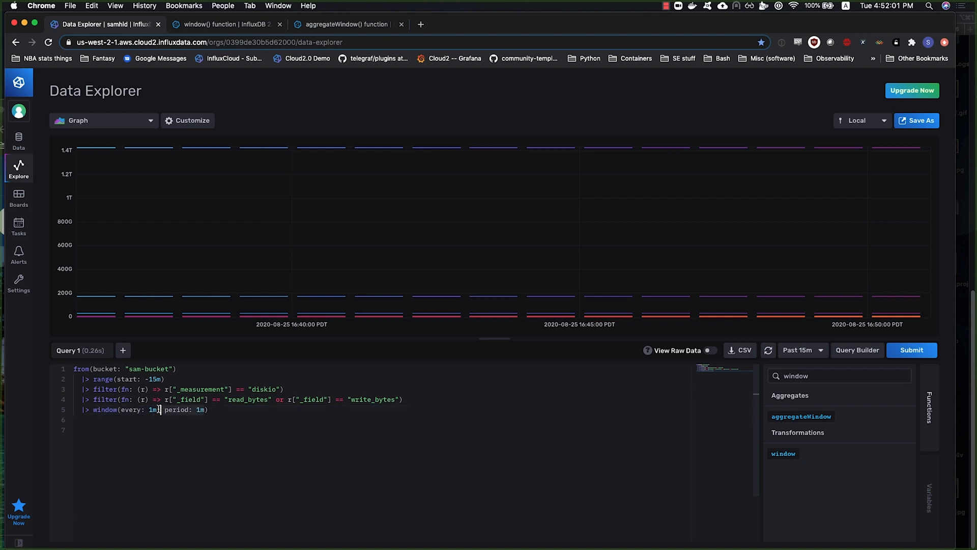
pyautogui.press('Backspace')
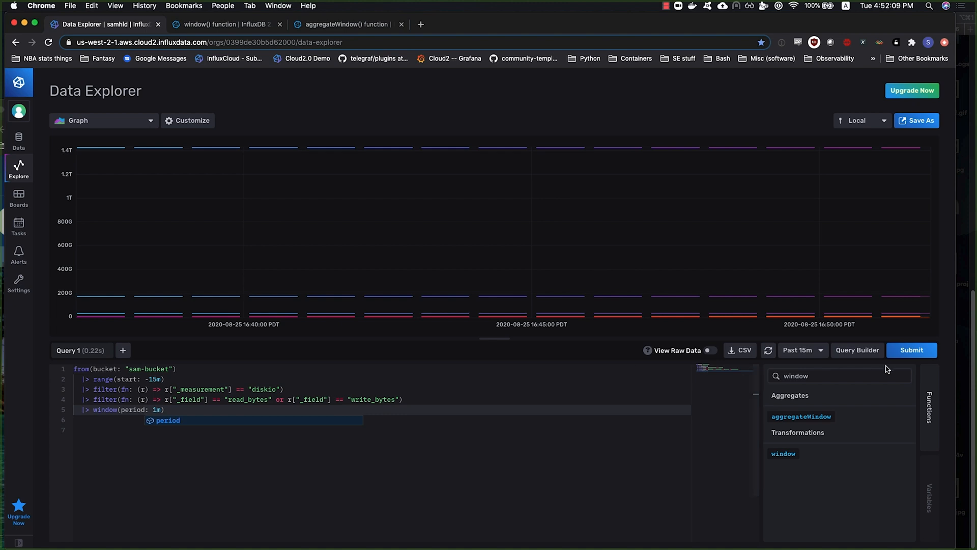
pyautogui.click(909, 349)
pyautogui.write('every')
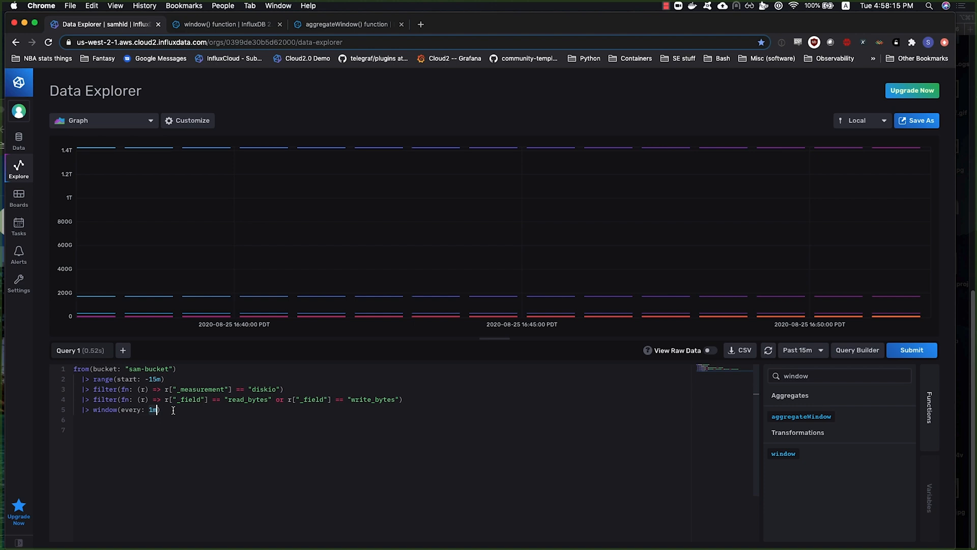
# Settle the step as window(every: 1m, period: 2m) and run it to show overlapping windows
pyautogui.press('Backspace')
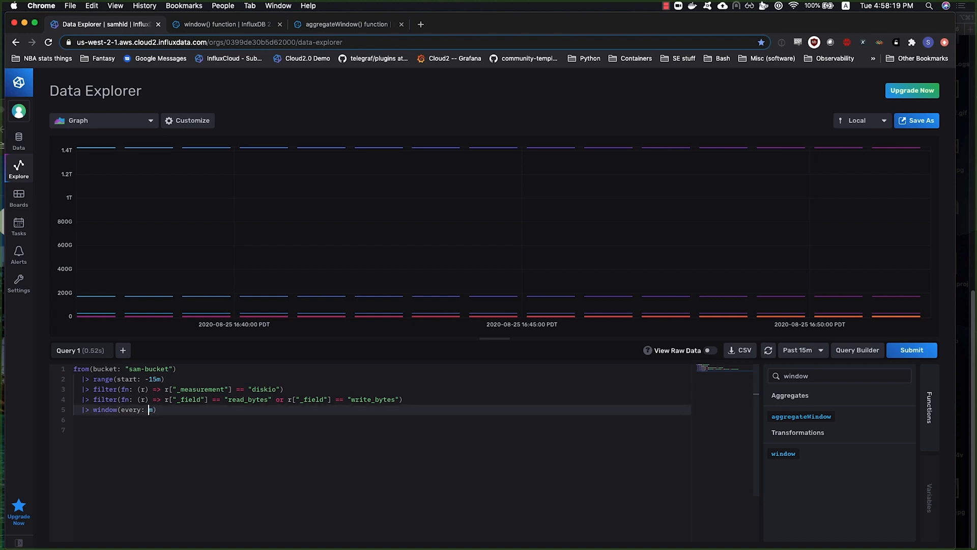
pyautogui.write('2m, p')
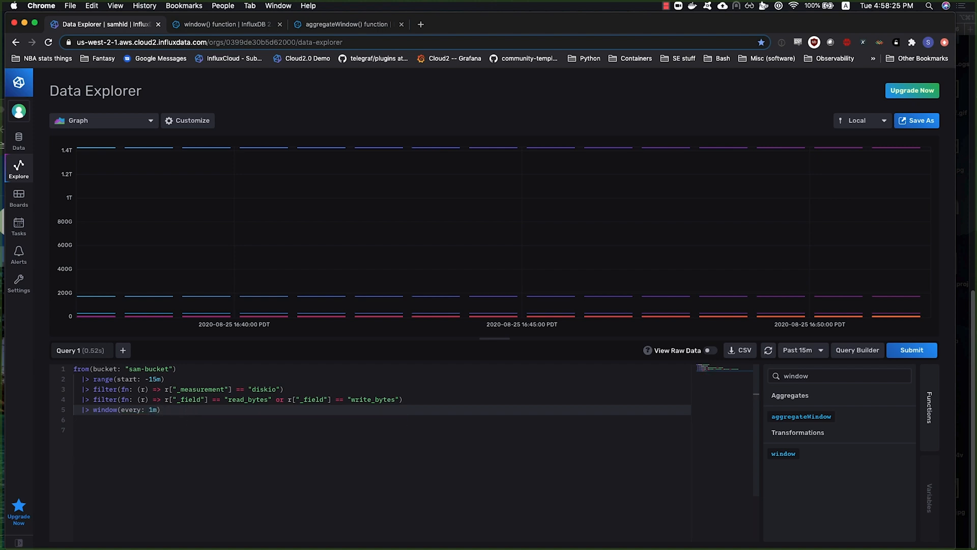
pyautogui.write(', period: 2m')
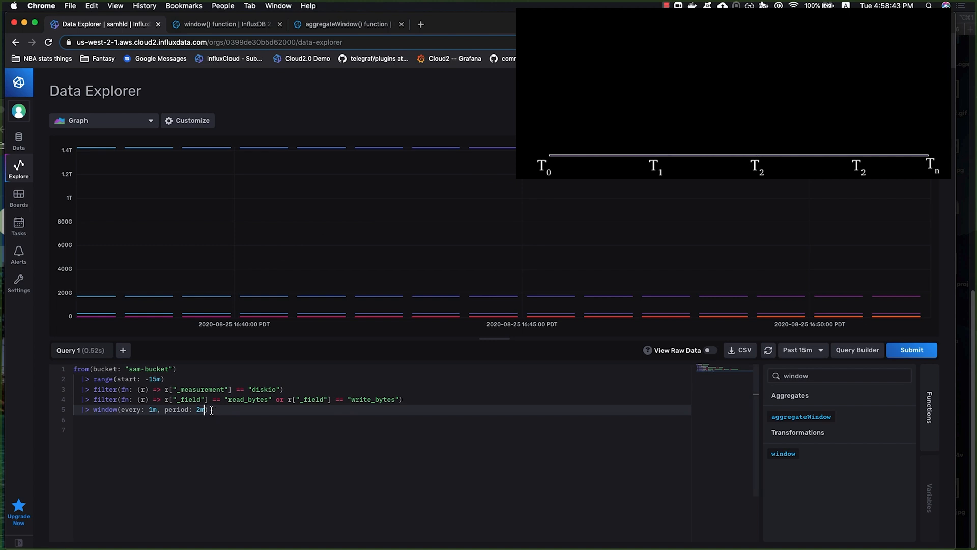
pyautogui.click(910, 350)
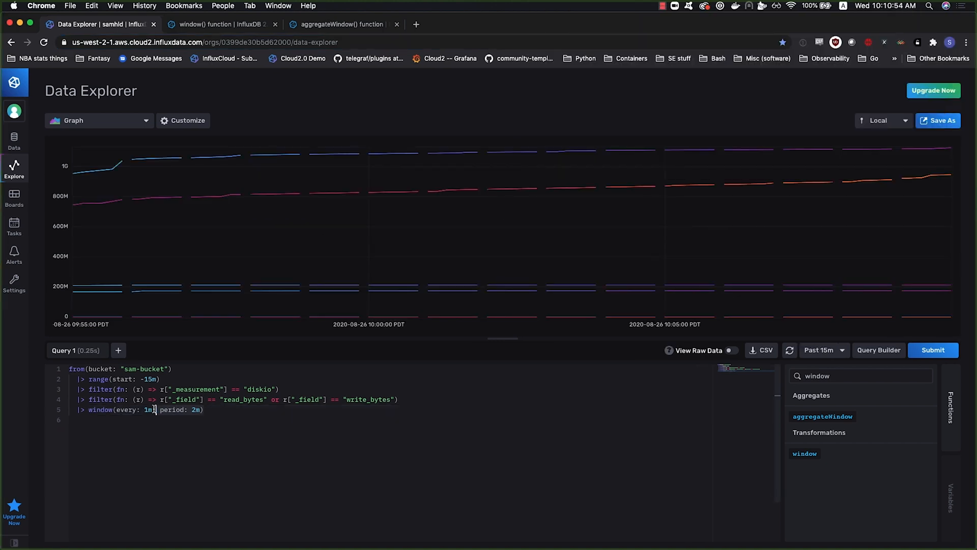
# Remove the period argument, switch the visualization to Table and rerun window(every: 1m)
pyautogui.press('Backspace')
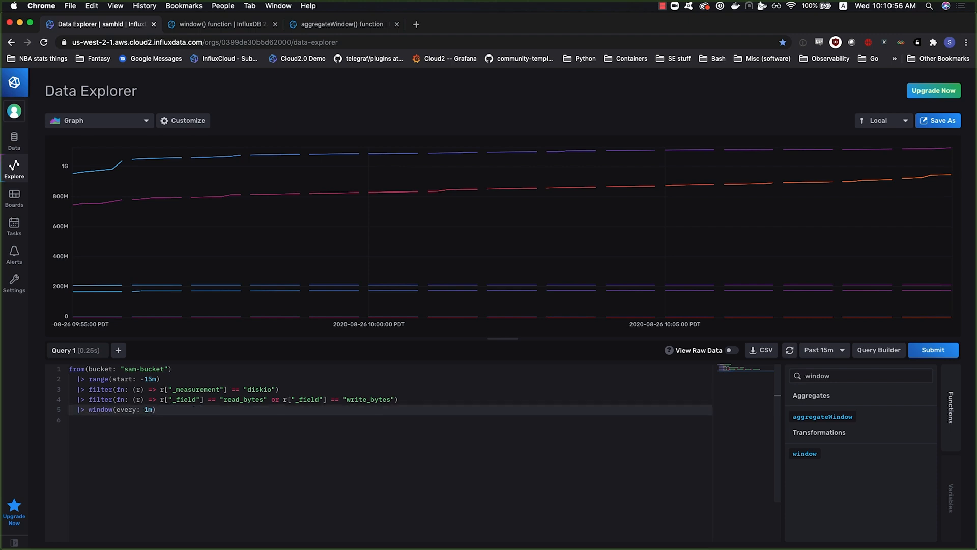
pyautogui.moveTo(249, 194)
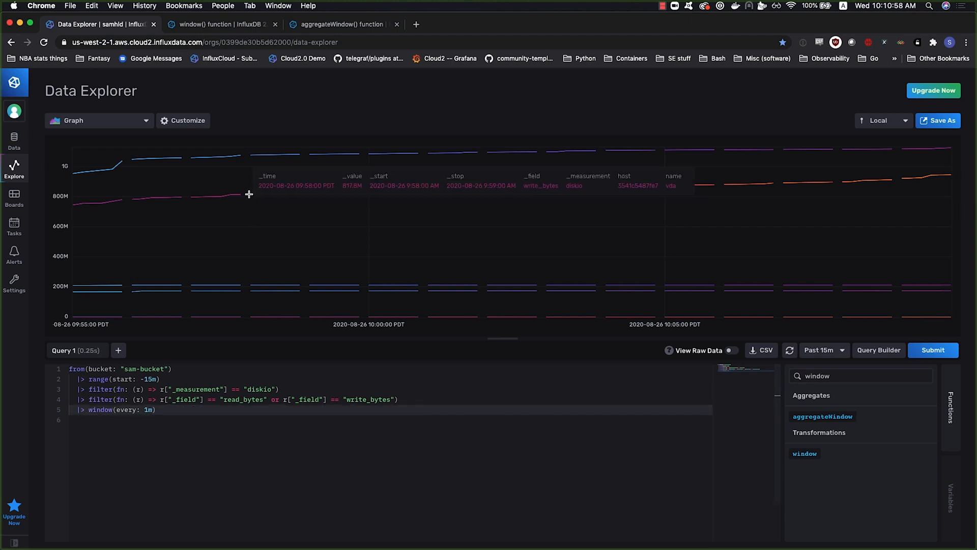
pyautogui.click(96, 120)
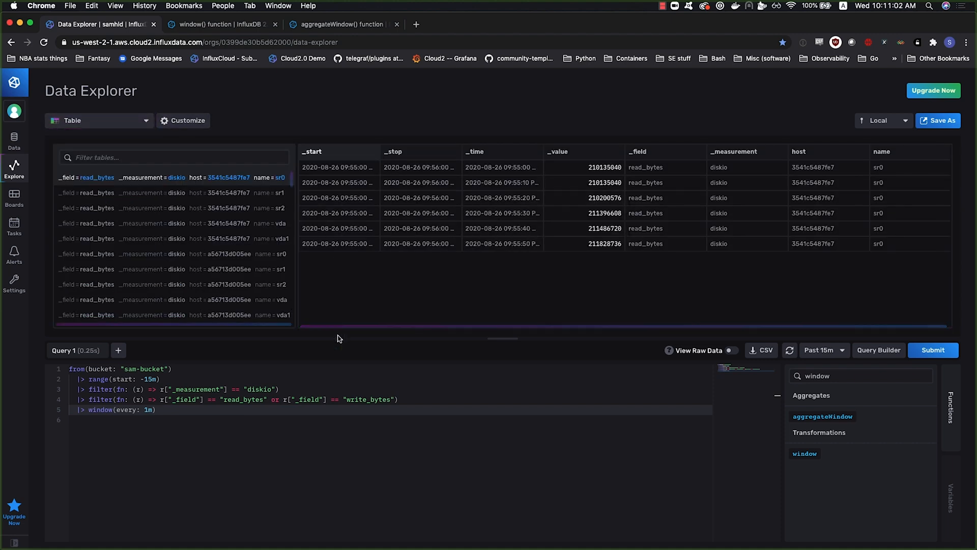
pyautogui.moveTo(778, 327)
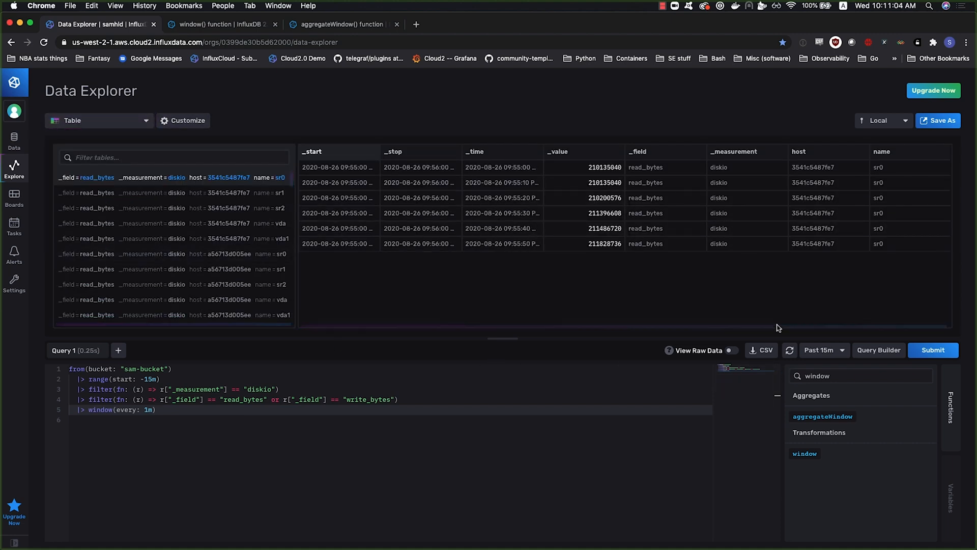
pyautogui.click(932, 349)
pyautogui.write('|>')
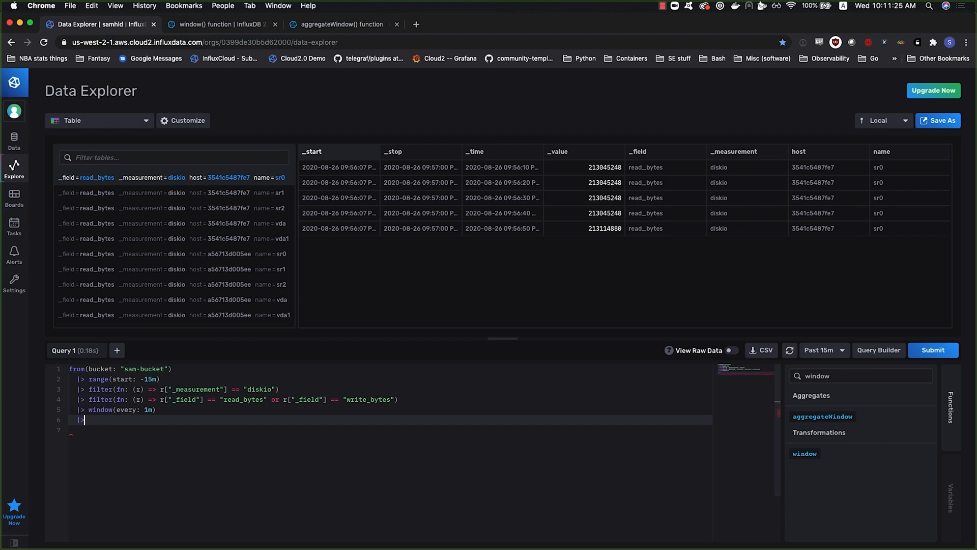
# Add |> mean() after the window step, run it and scroll the one-row-per-table results
pyautogui.write('mean()')
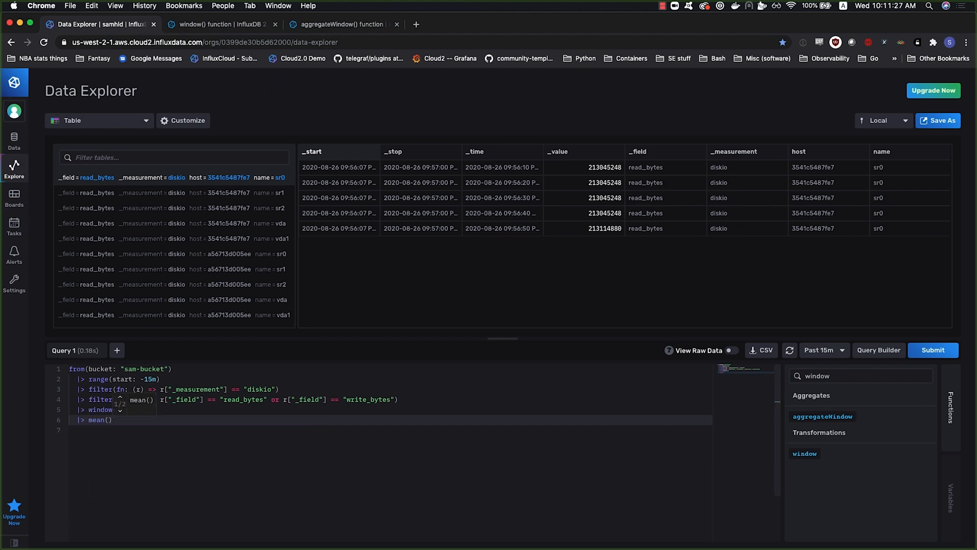
pyautogui.click(861, 376)
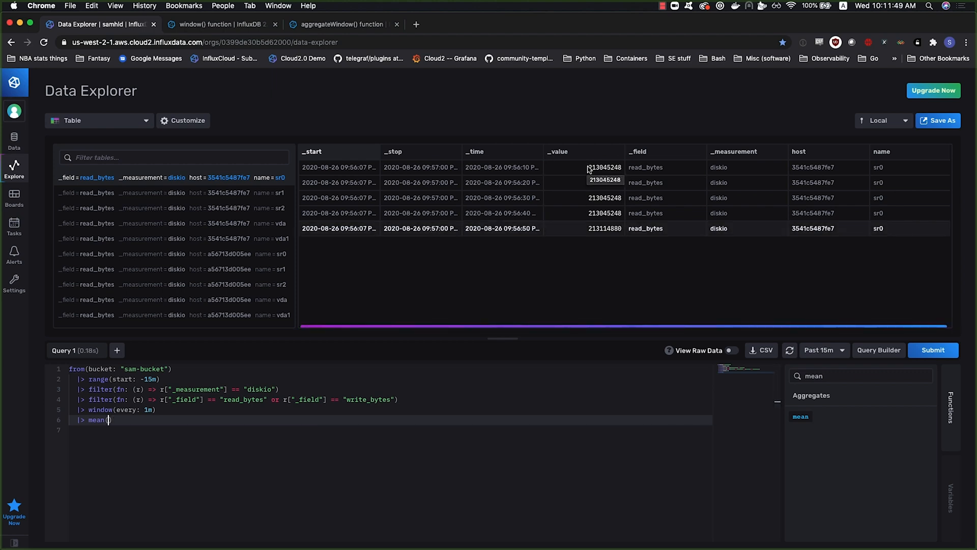
pyautogui.moveTo(914, 366)
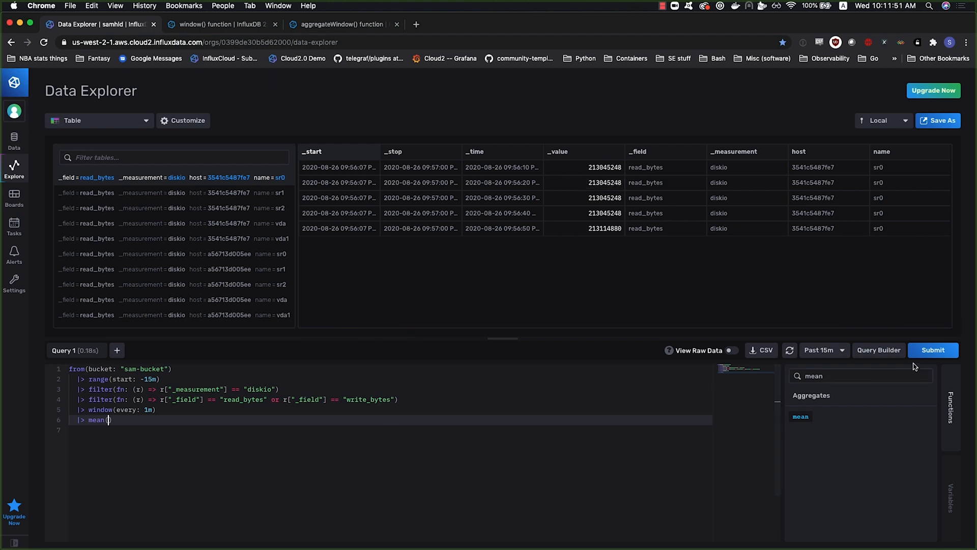
pyautogui.click(933, 349)
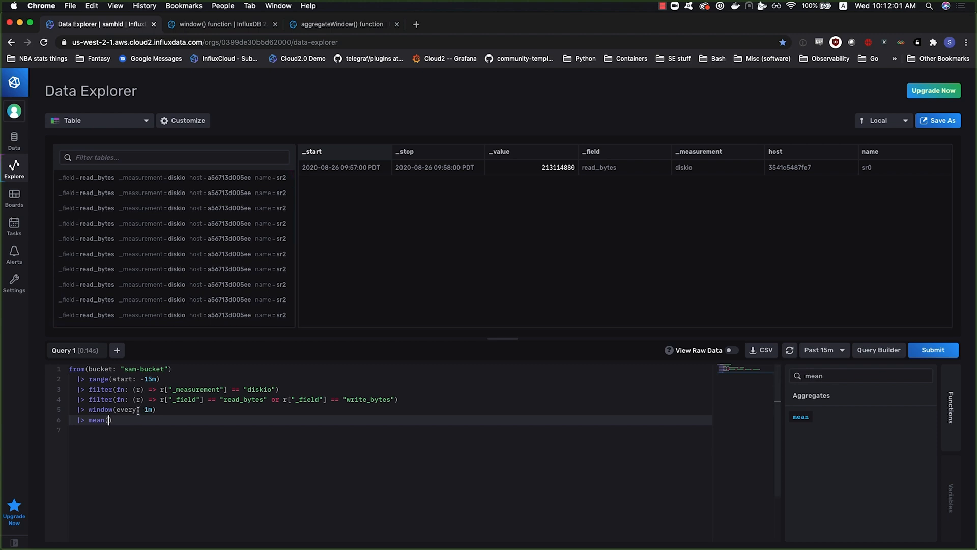
pyautogui.click(118, 409)
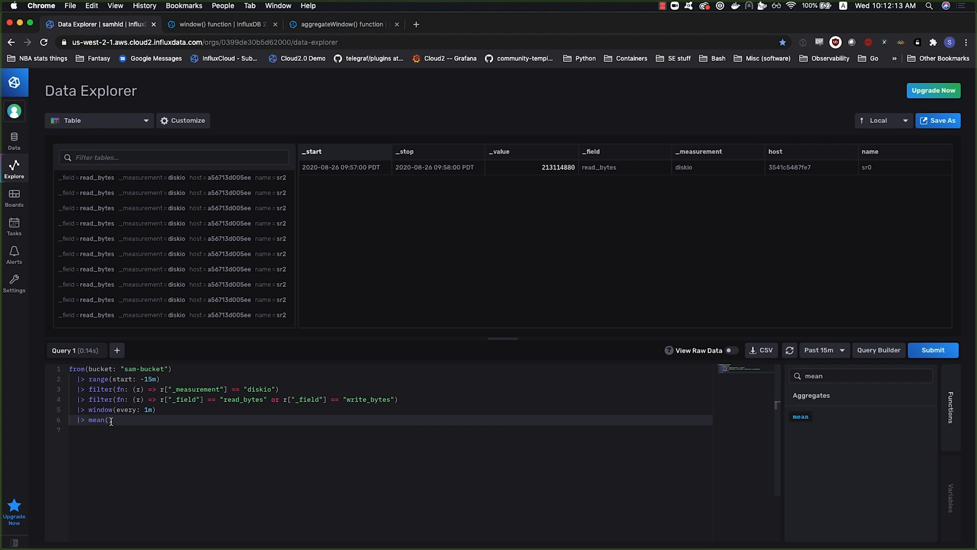
pyautogui.moveTo(194, 219)
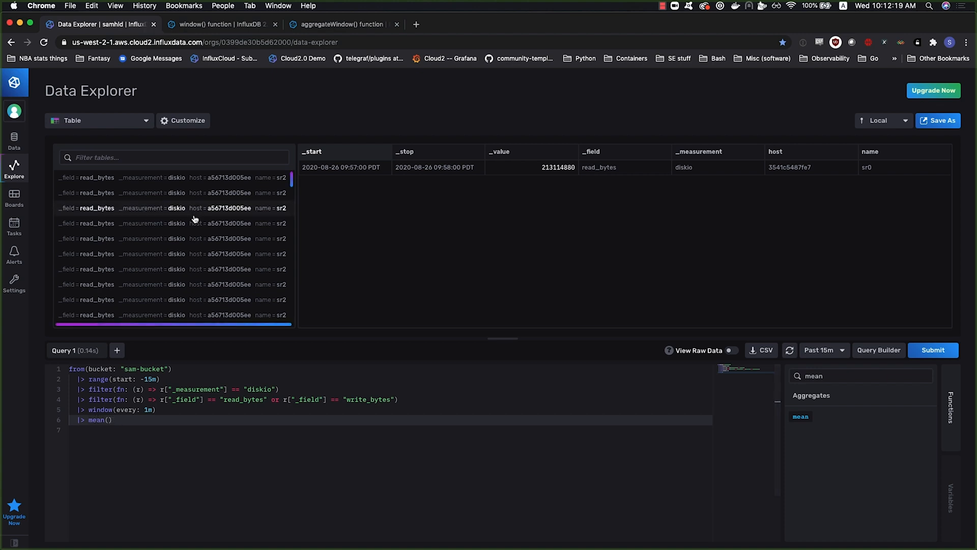
pyautogui.scroll(-3)
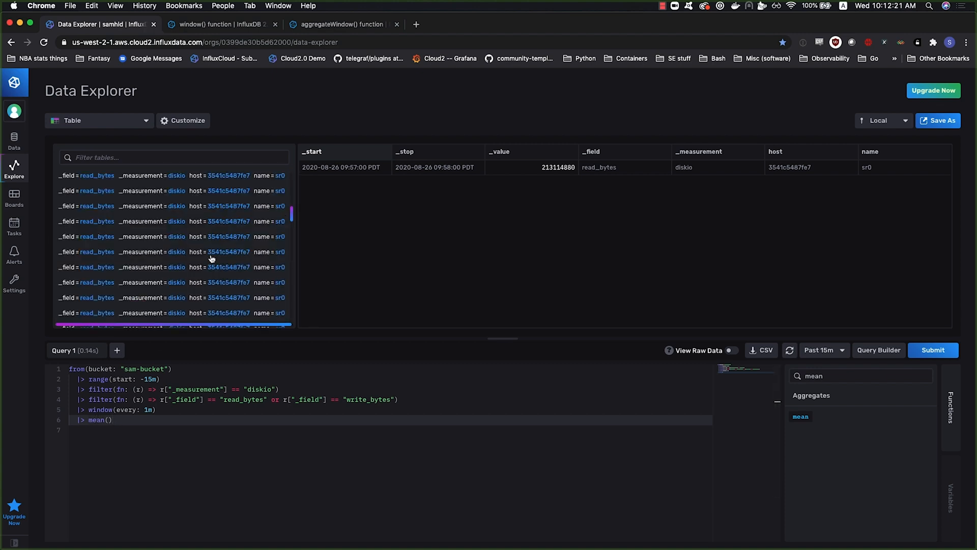
pyautogui.scroll(-3)
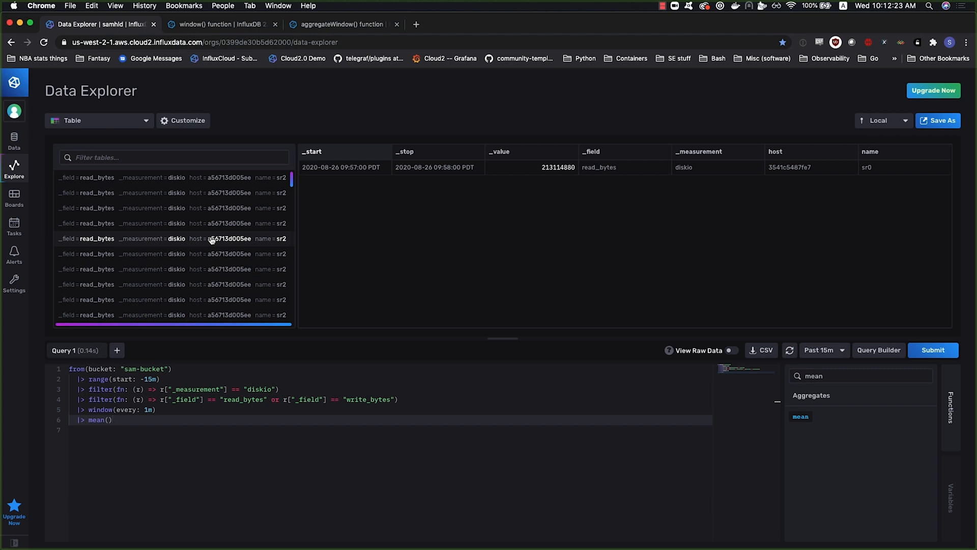
pyautogui.scroll(-3)
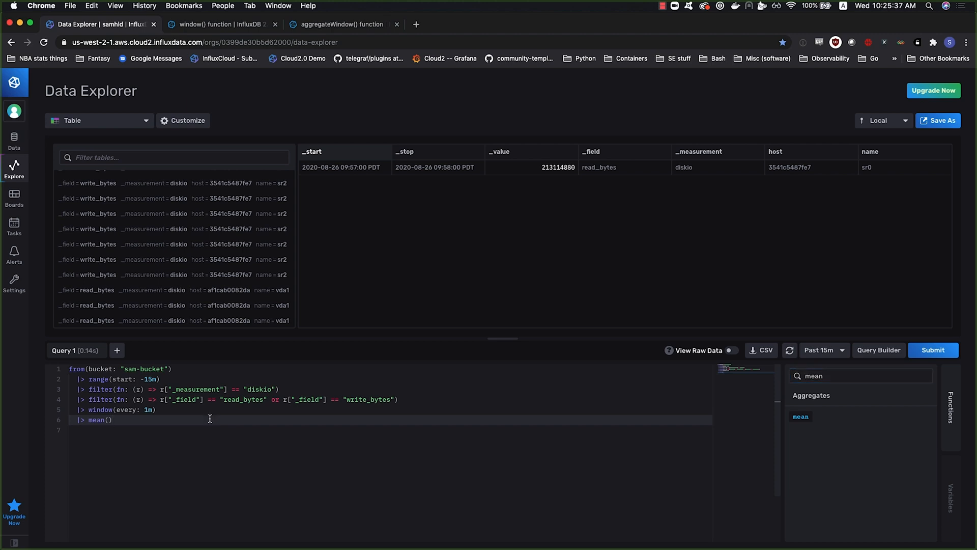
pyautogui.moveTo(125, 419)
pyautogui.write('aggre')
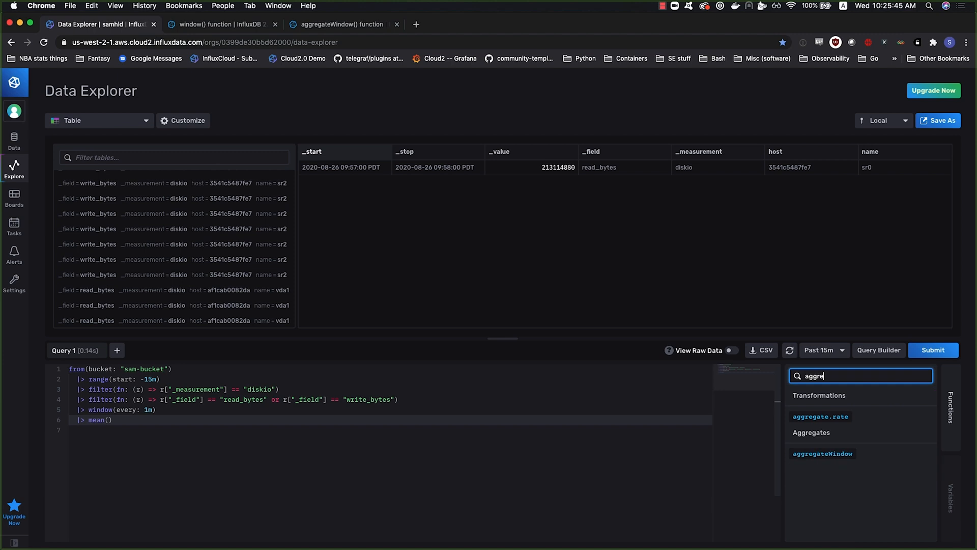
pyautogui.moveTo(823, 453)
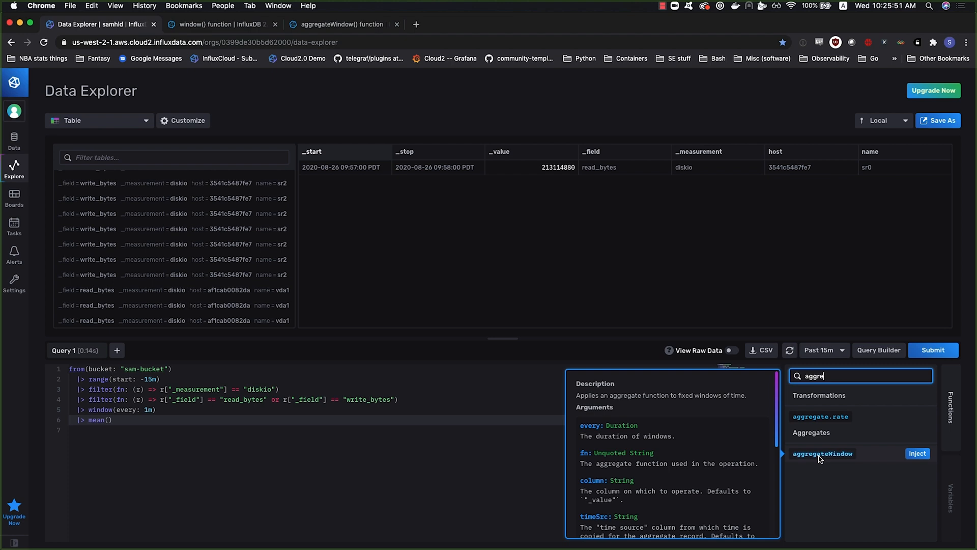
pyautogui.moveTo(717, 427)
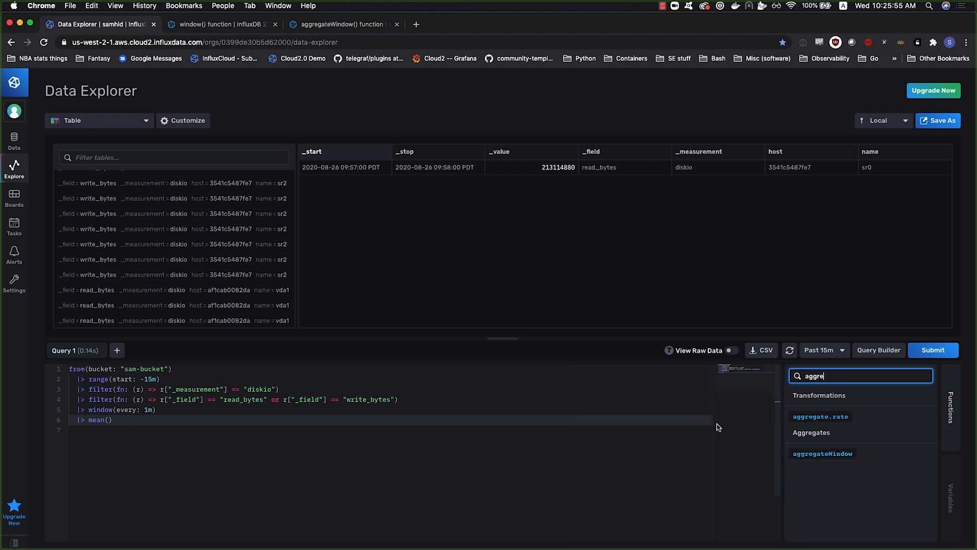
pyautogui.moveTo(822, 453)
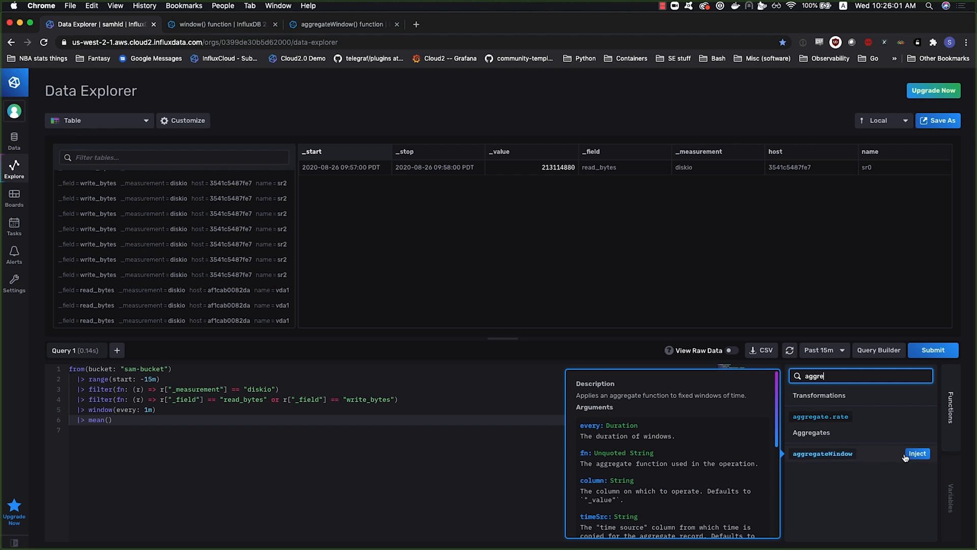
# Swap the window and mean lines for aggregateWindow(every: 1m, fn: mean) and run it
pyautogui.click(917, 453)
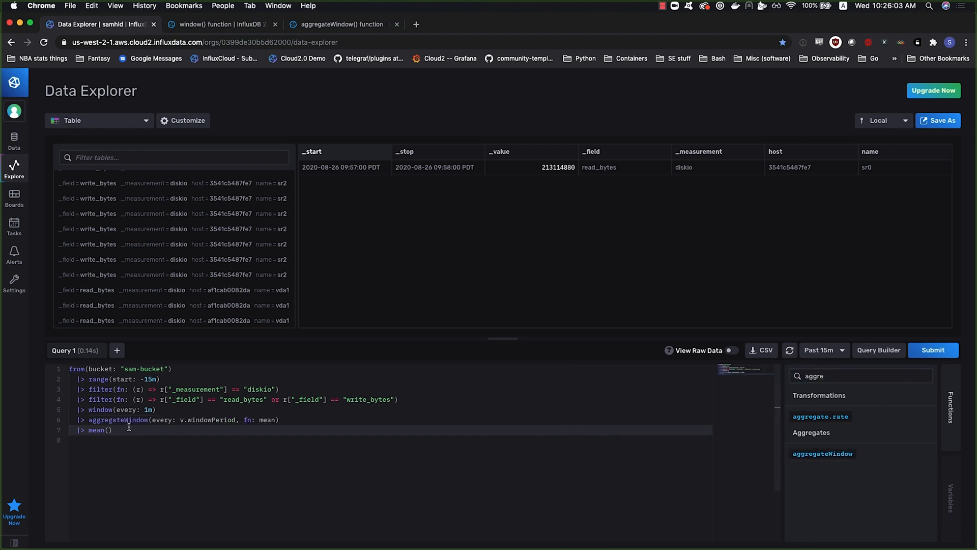
pyautogui.press('Backspace')
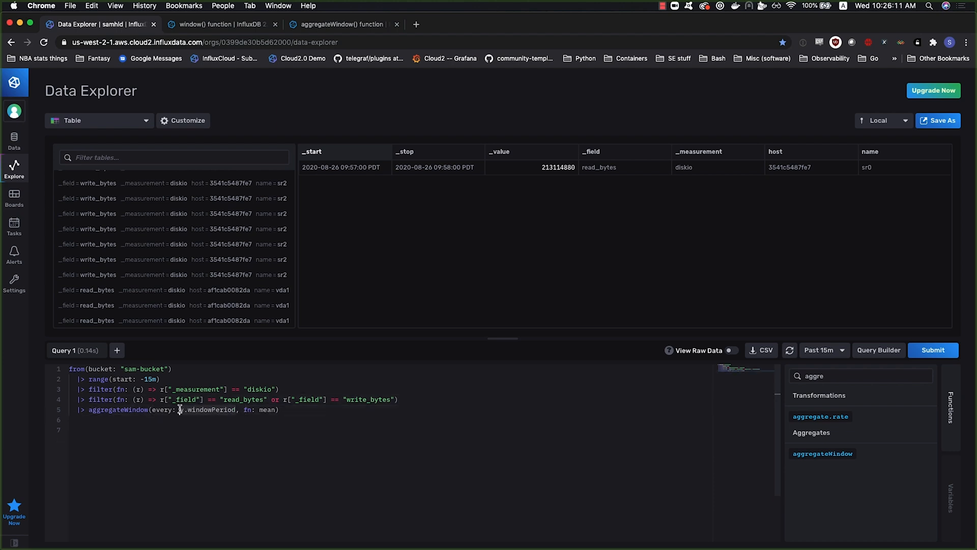
pyautogui.write('1m')
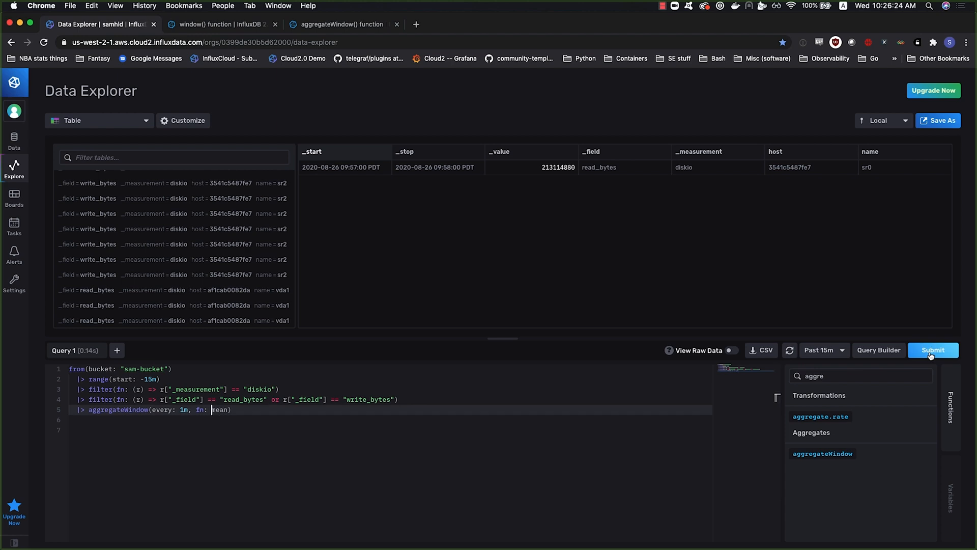
pyautogui.click(932, 349)
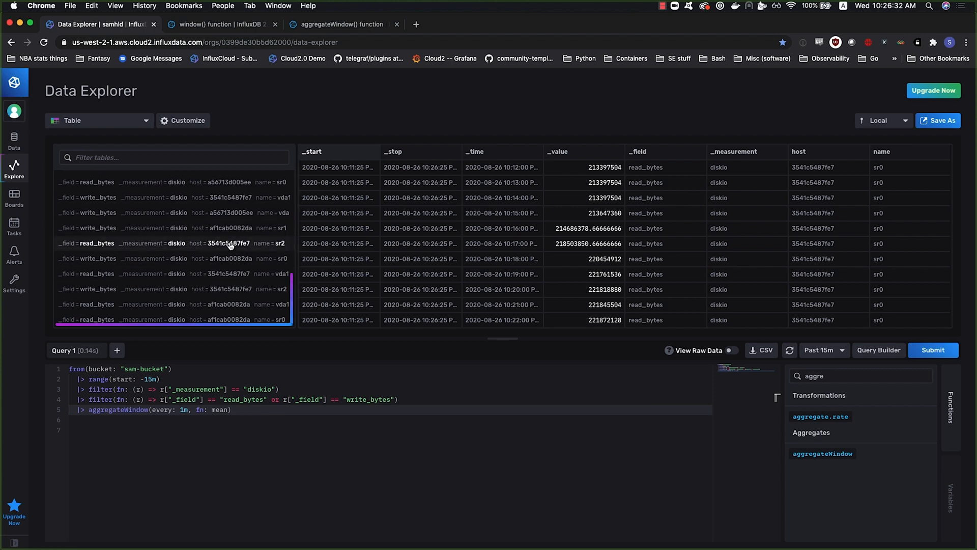
# Check the per-minute mean results and head to the aggregateWindow documentation page
pyautogui.scroll(-3)
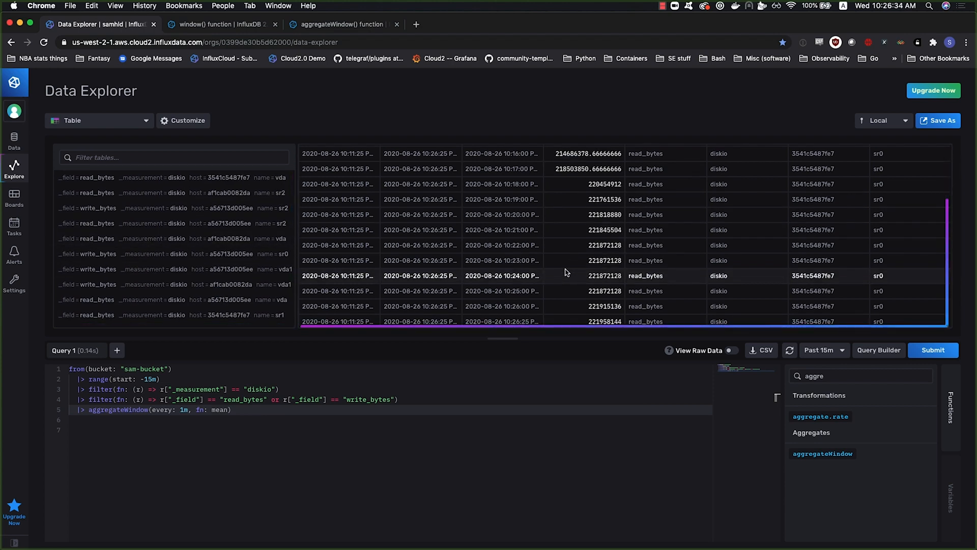
pyautogui.scroll(3)
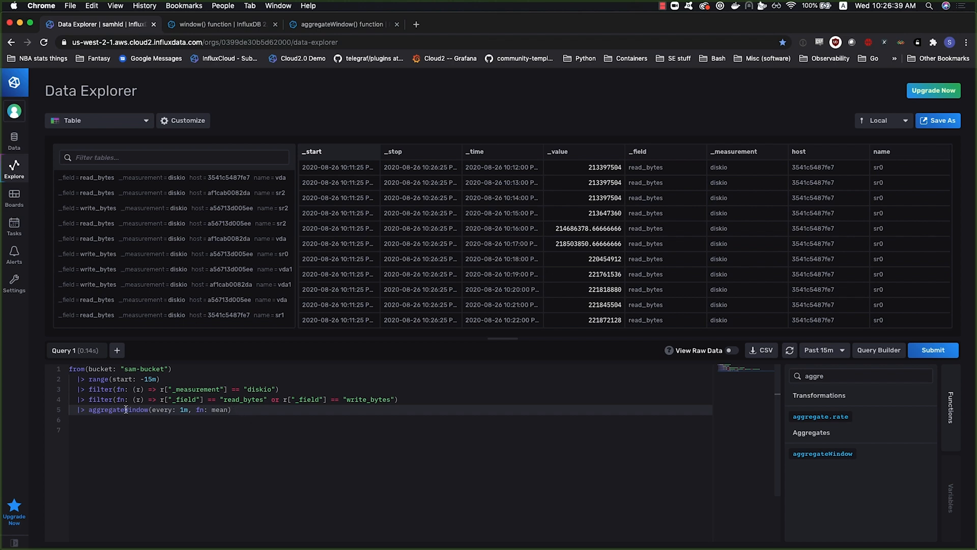
pyautogui.moveTo(206, 409)
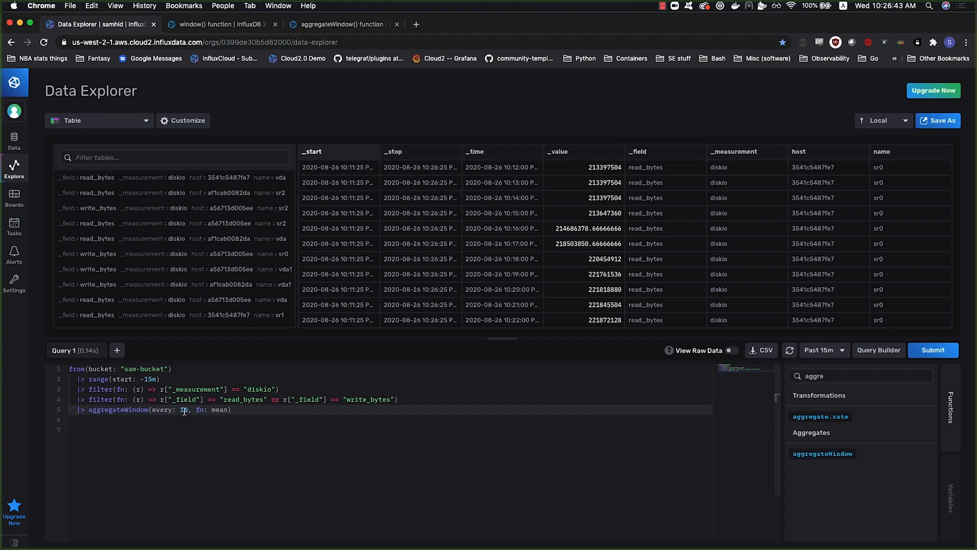
pyautogui.write('1m')
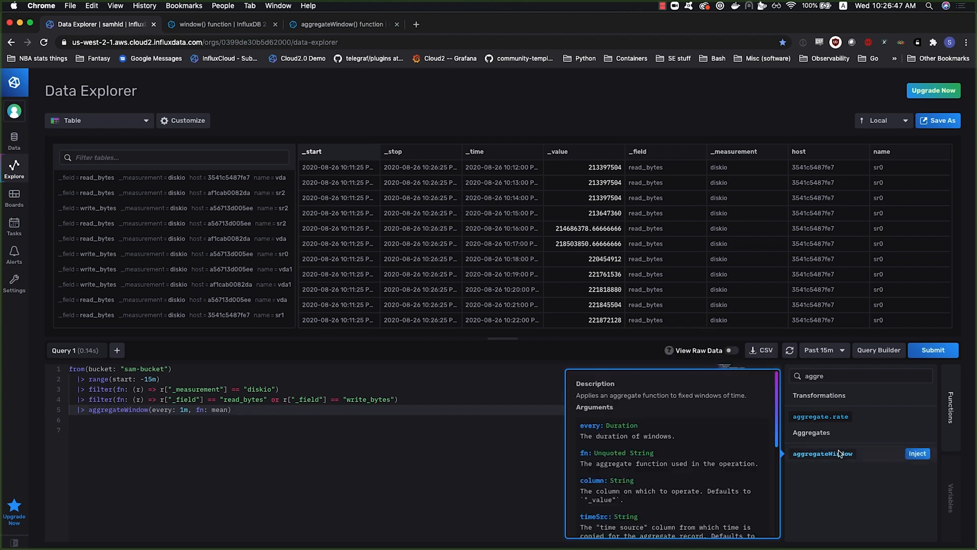
pyautogui.click(340, 24)
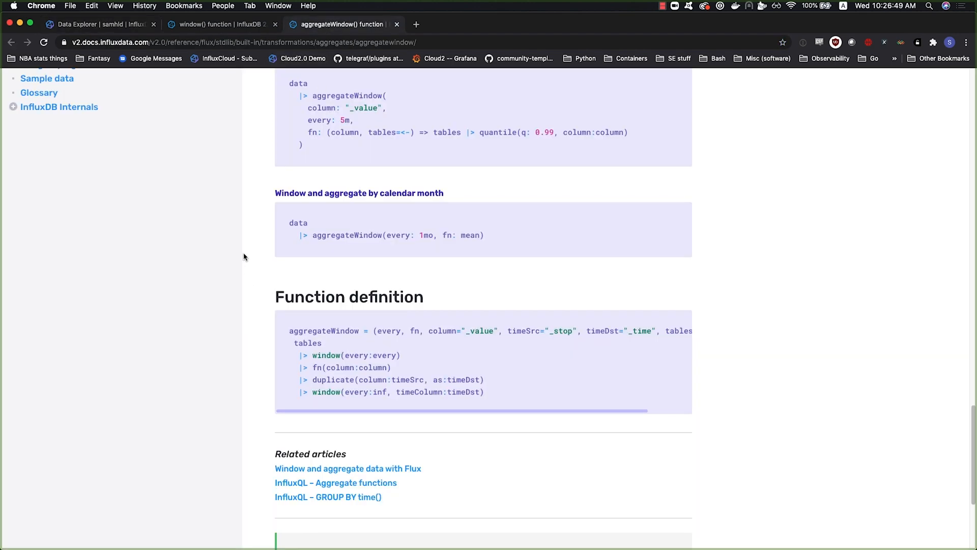
pyautogui.moveTo(257, 272)
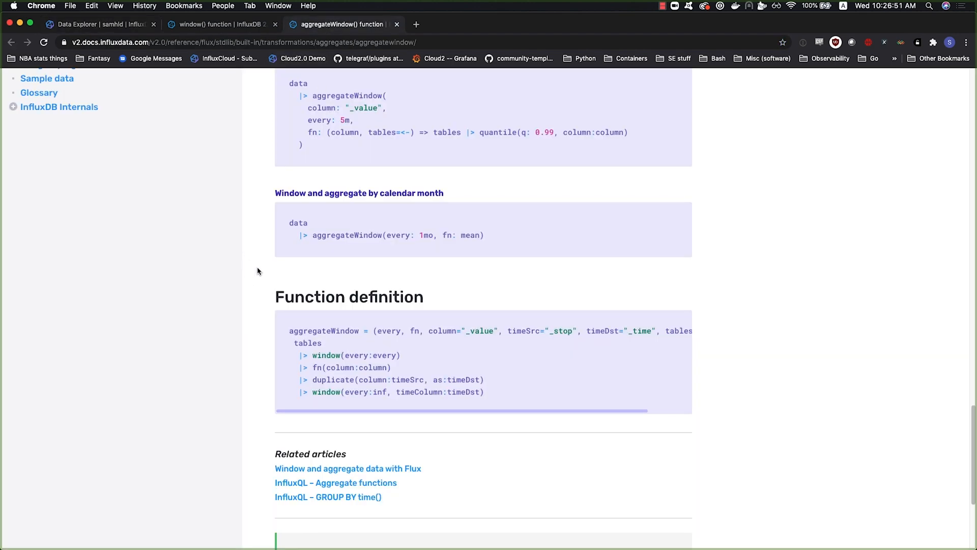
# Highlight the timeSrc _stop, timeDst _time, duplicate and fn(column) parts of the definition, then return to Data Explorer
pyautogui.doubleClick(356, 355)
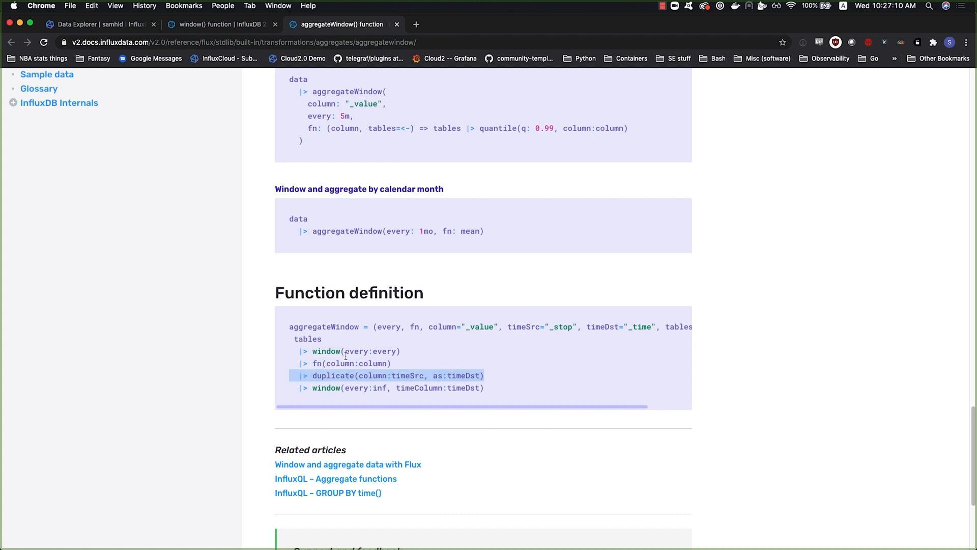
pyautogui.moveTo(432, 377)
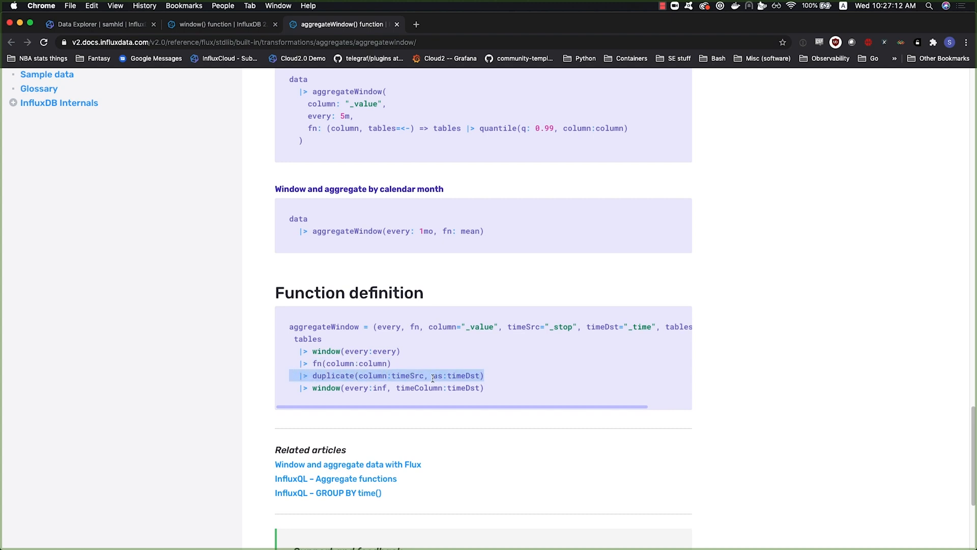
pyautogui.moveTo(573, 325)
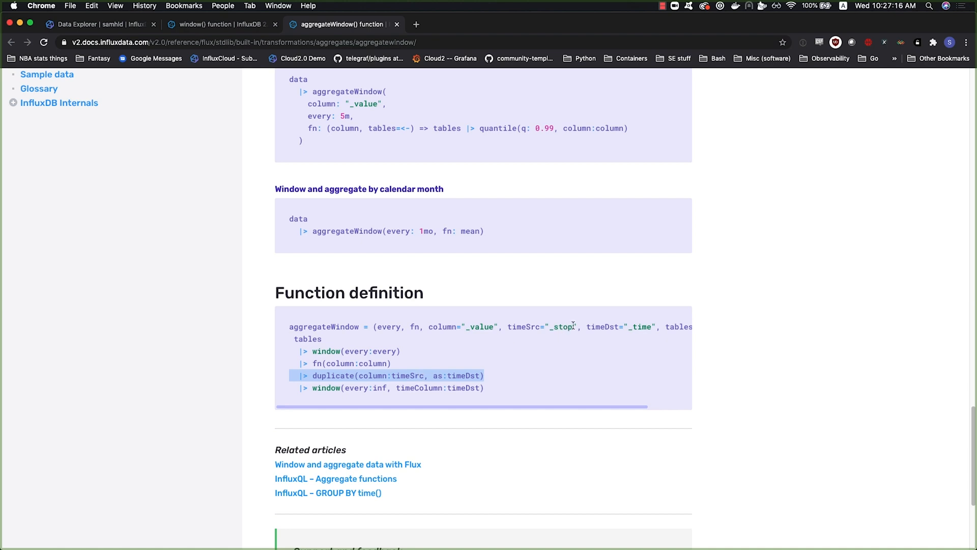
pyautogui.doubleClick(559, 326)
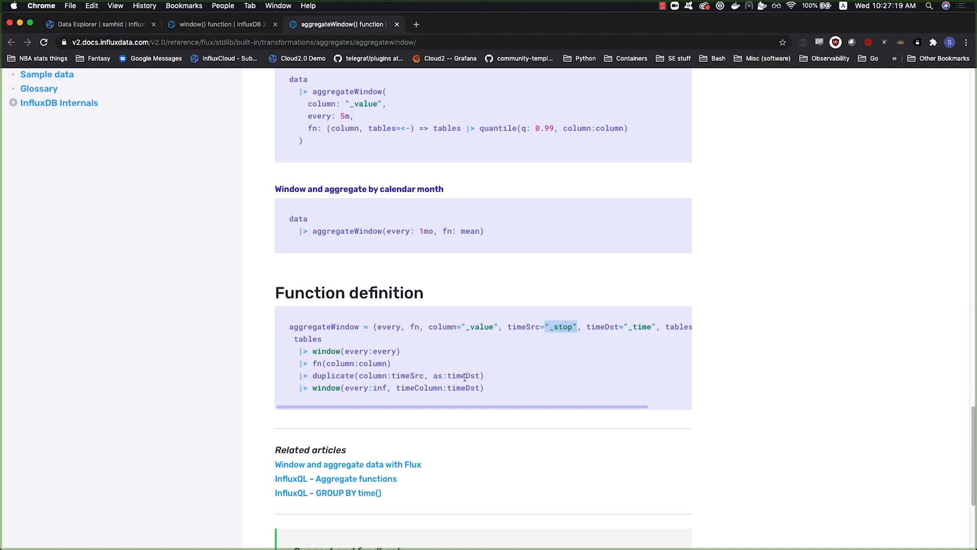
pyautogui.doubleClick(455, 376)
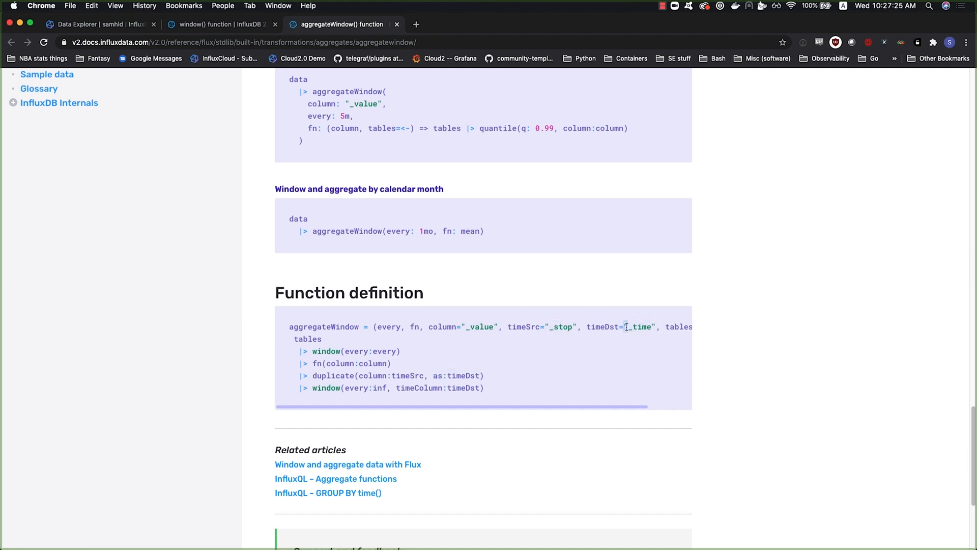
pyautogui.doubleClick(639, 327)
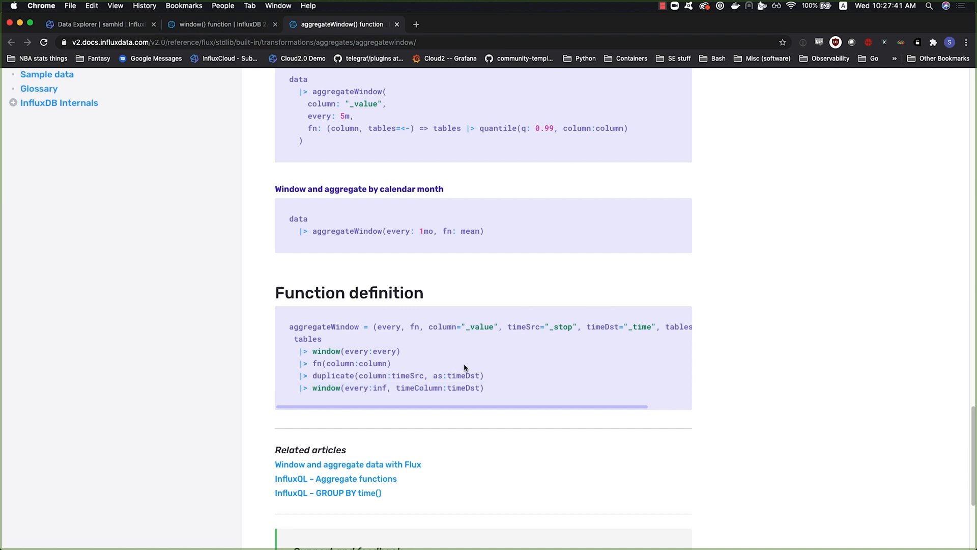
pyautogui.moveTo(482, 376)
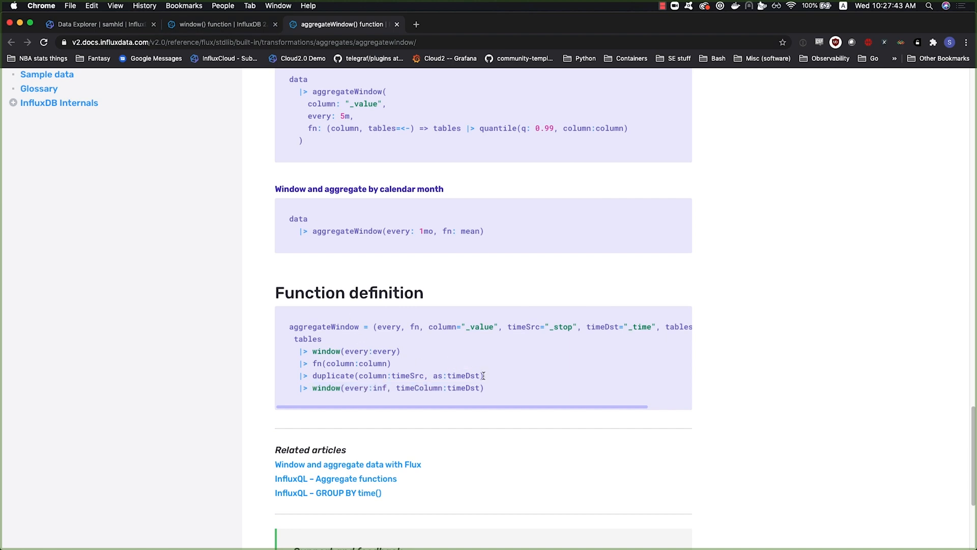
pyautogui.doubleClick(393, 375)
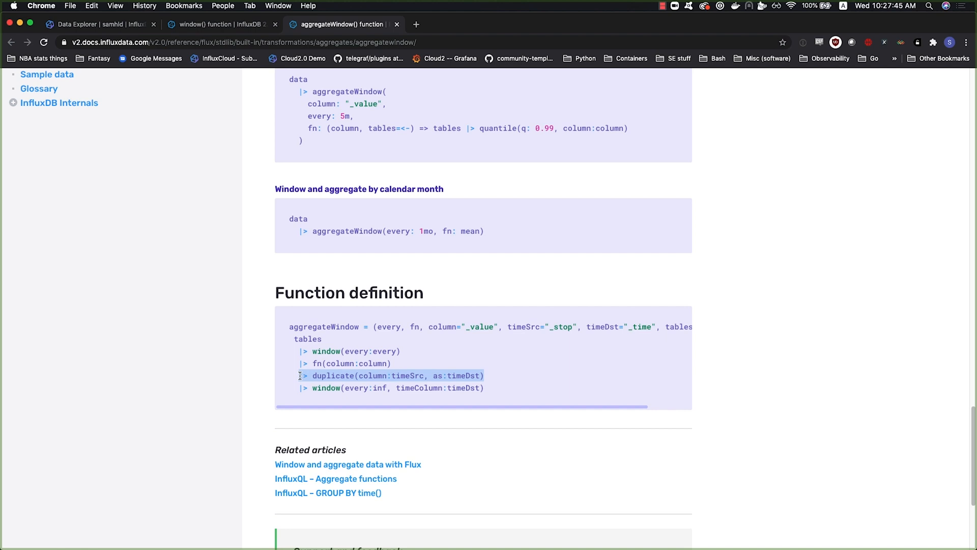
pyautogui.moveTo(391, 365)
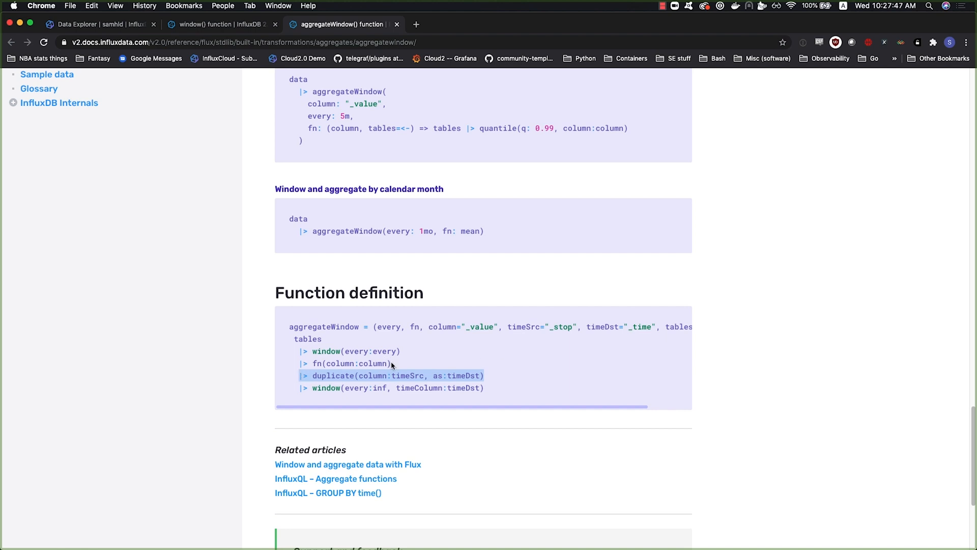
pyautogui.click(351, 363)
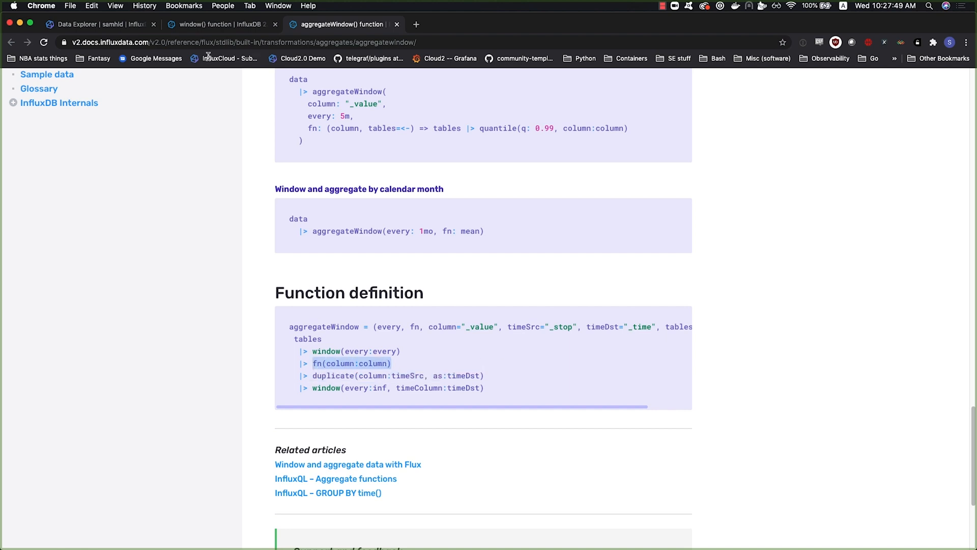
pyautogui.click(97, 24)
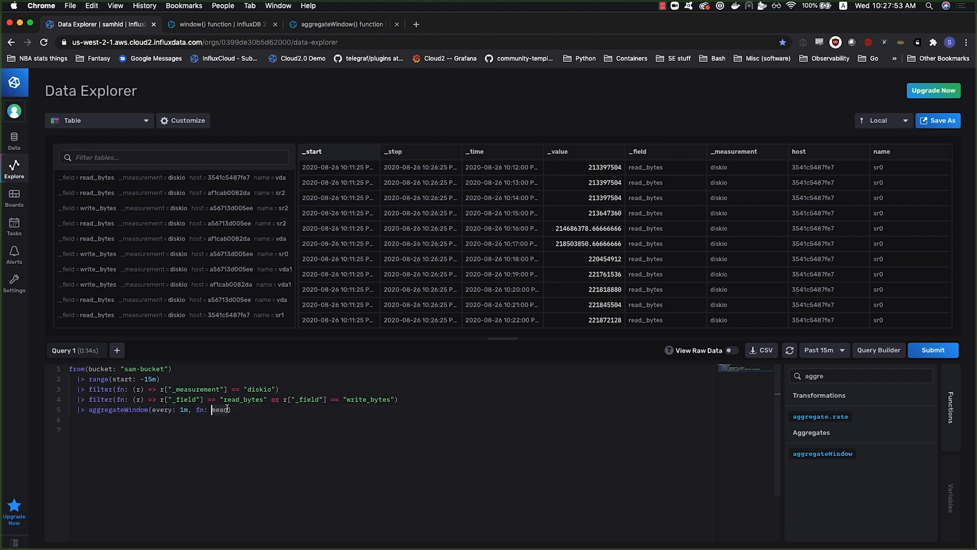
# Scroll through the per-minute mean result tables and search Functions for 'duplic'
pyautogui.write('mean')
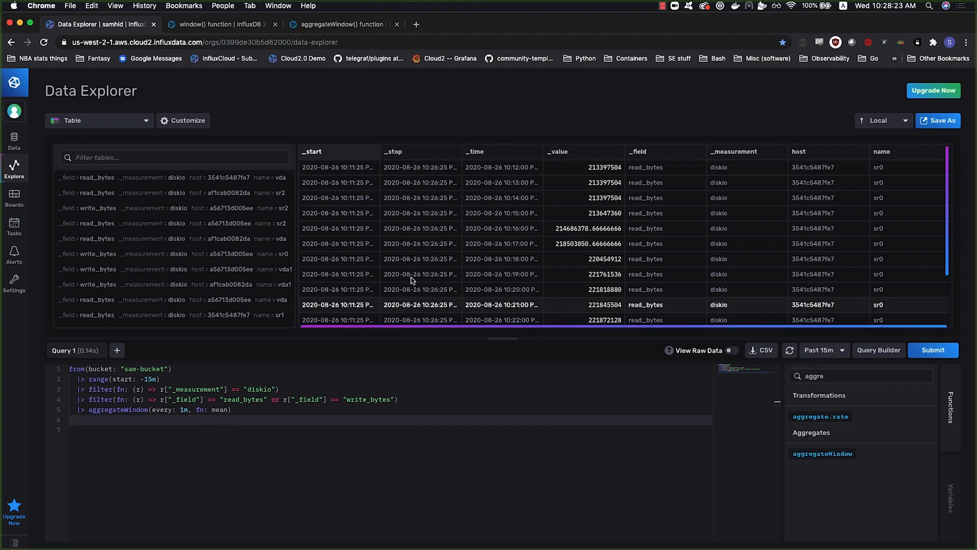
pyautogui.moveTo(352, 203)
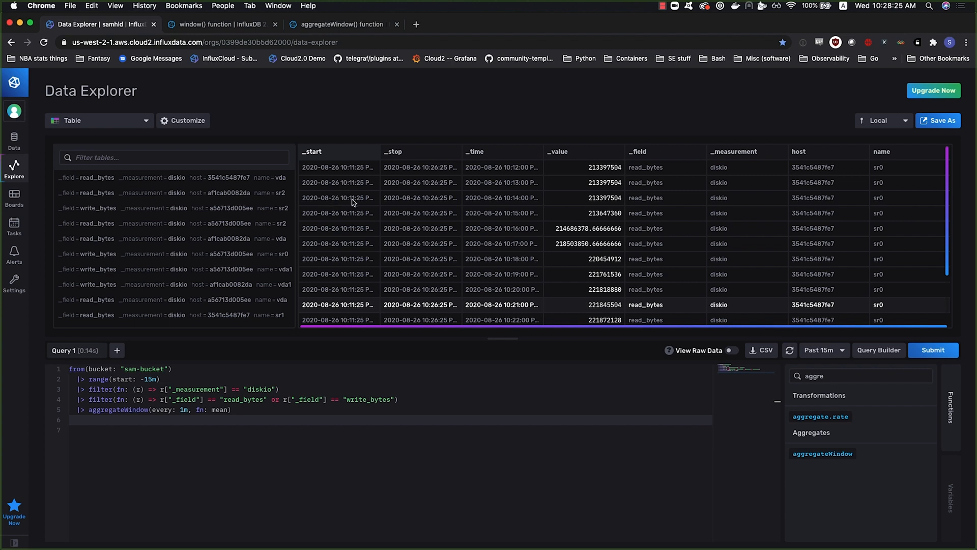
pyautogui.click(234, 409)
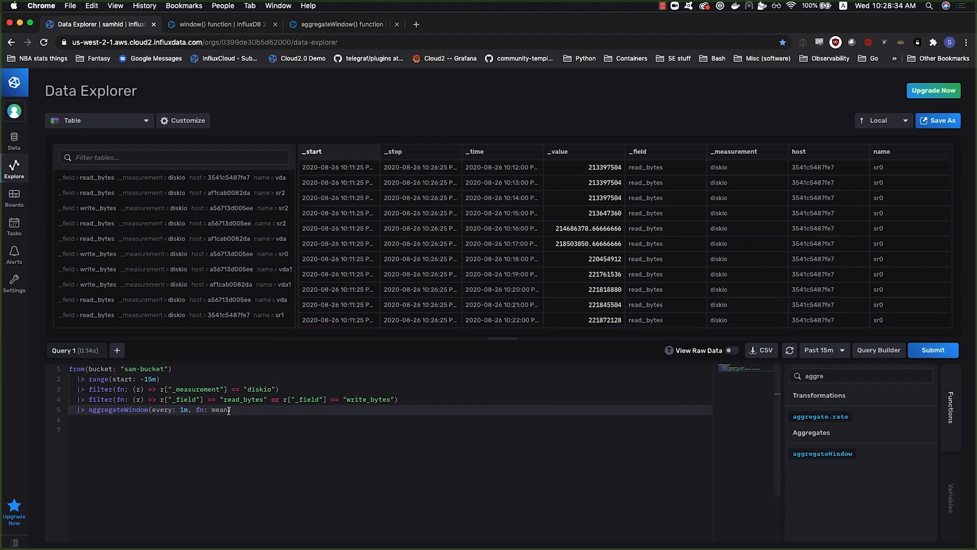
pyautogui.scroll(-3)
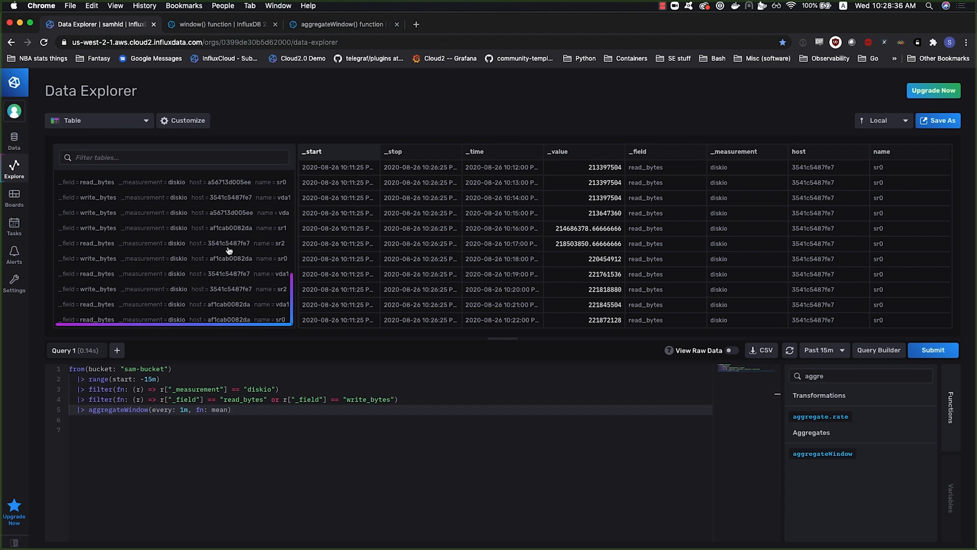
pyautogui.scroll(-3)
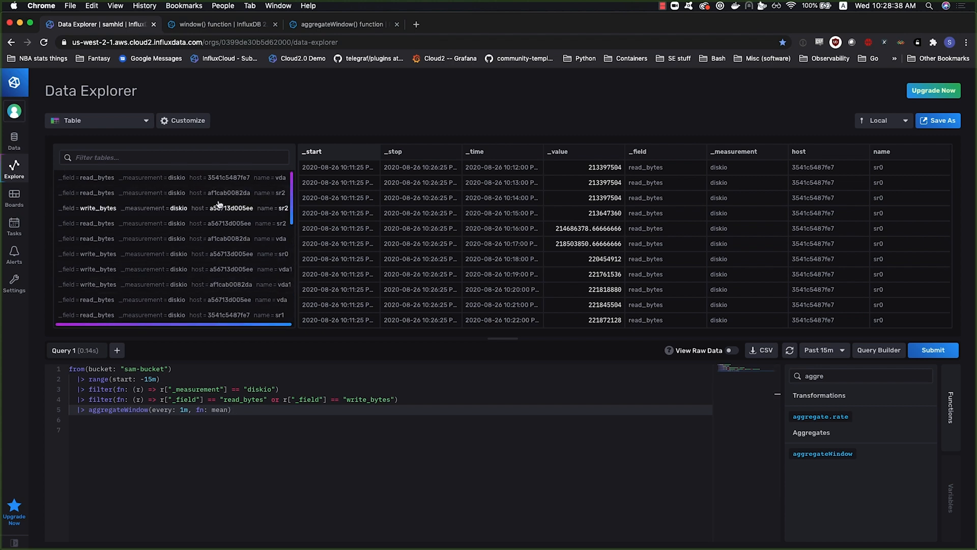
pyautogui.scroll(-3)
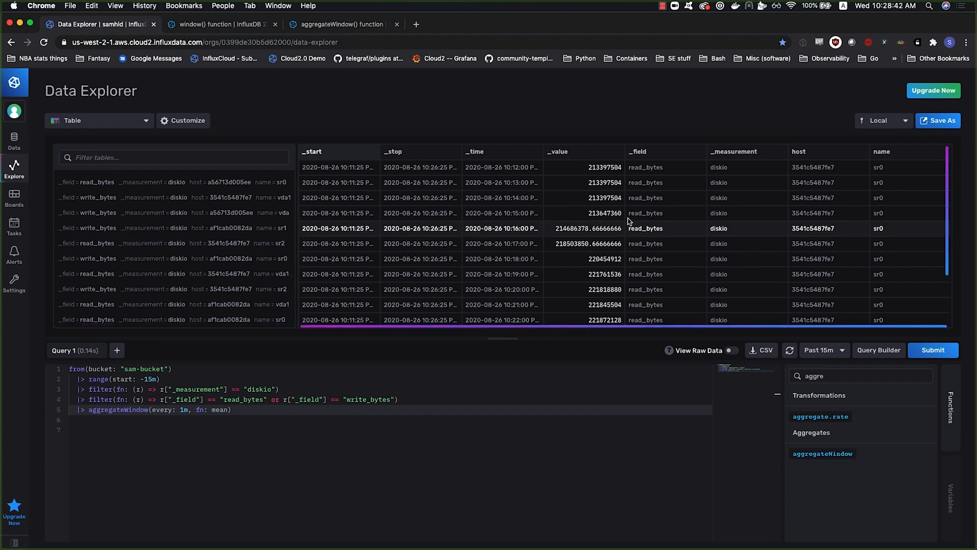
pyautogui.scroll(-3)
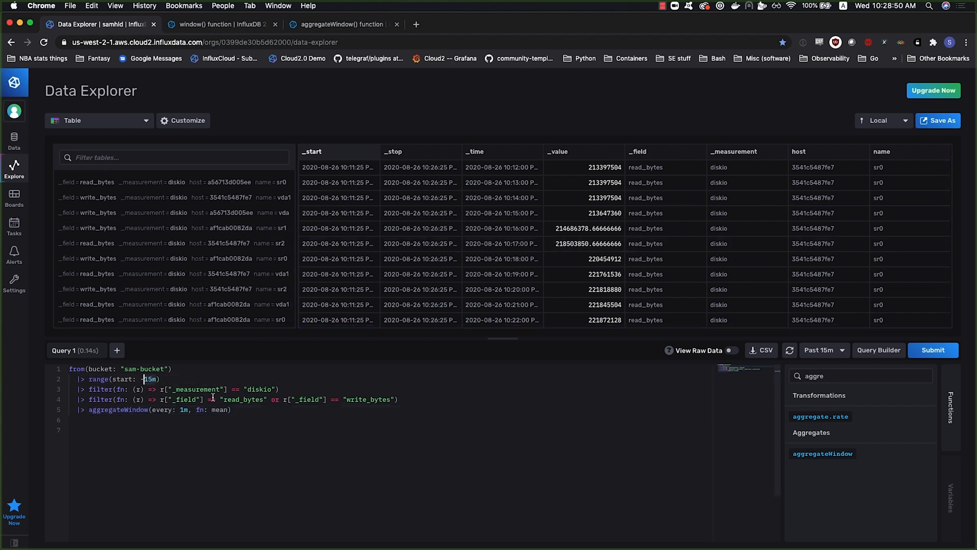
pyautogui.write('duplic')
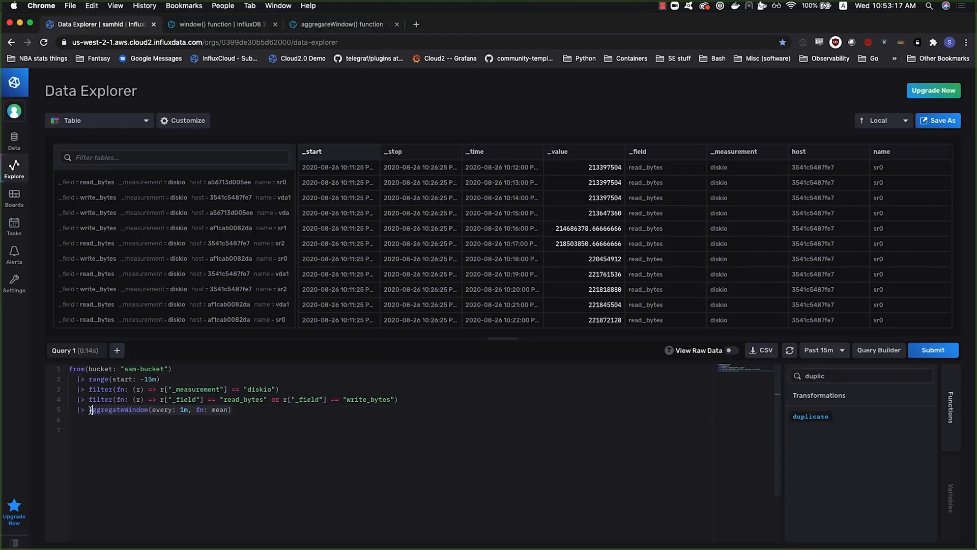
# Replace aggregateWindow with window(every: 1m), mean() and duplicate(as: "_time", column: "_stop")
pyautogui.write('window')
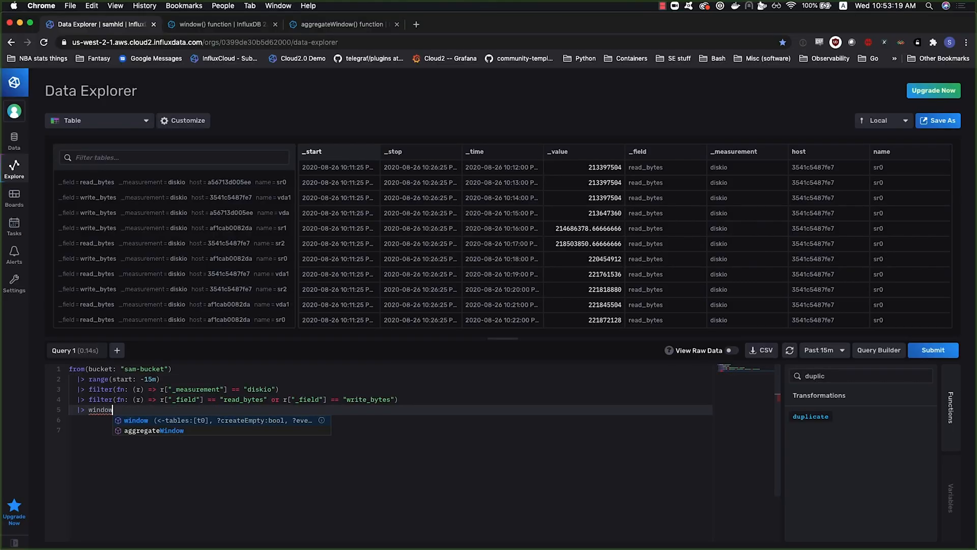
pyautogui.write('(every: 1m')
pyautogui.click(390, 429)
pyautogui.write('|> dp')
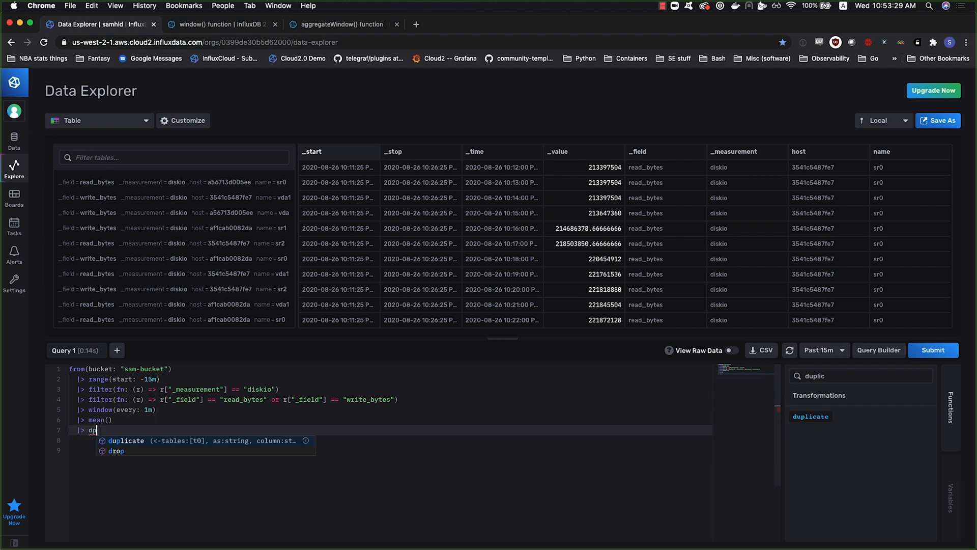
pyautogui.click(126, 439)
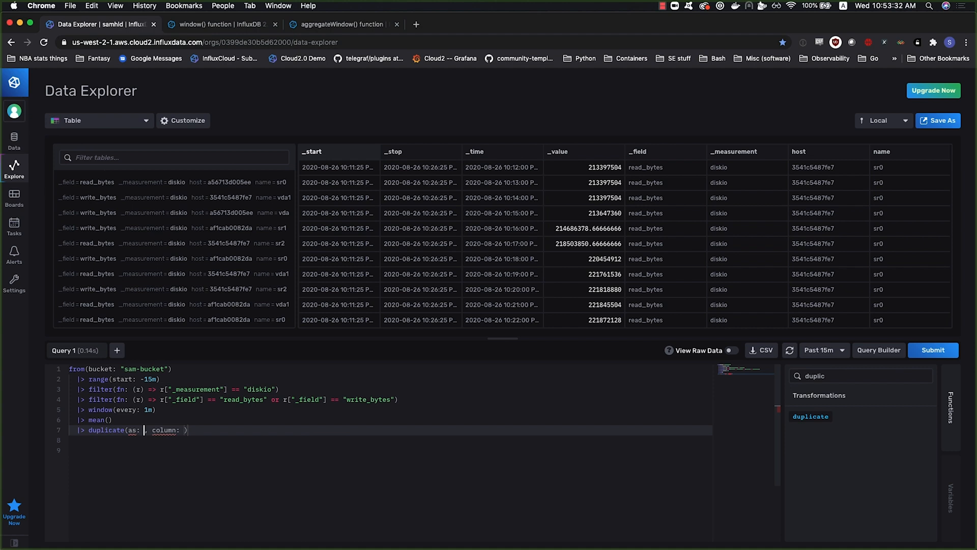
pyautogui.write('""')
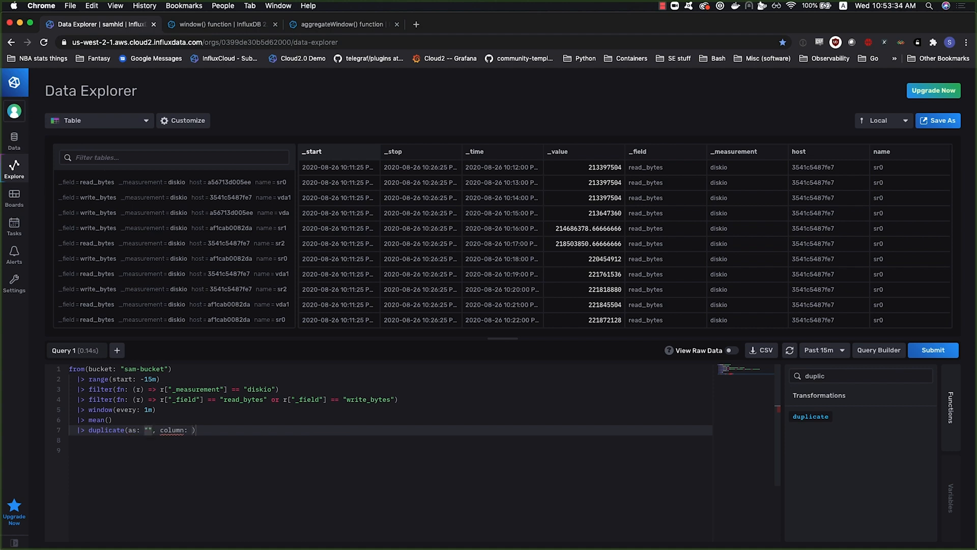
pyautogui.write('_time')
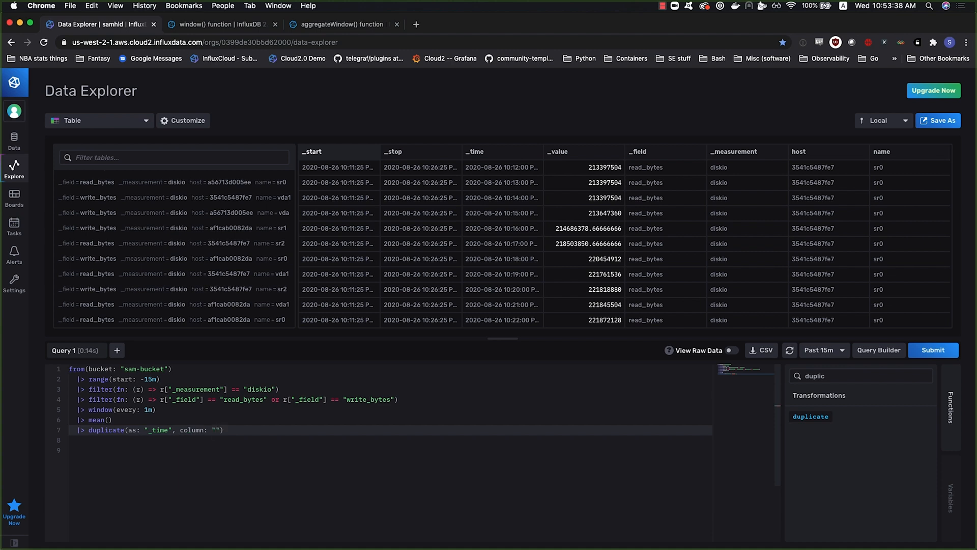
pyautogui.write('_stop')
pyautogui.click(391, 440)
pyautogui.write('|>')
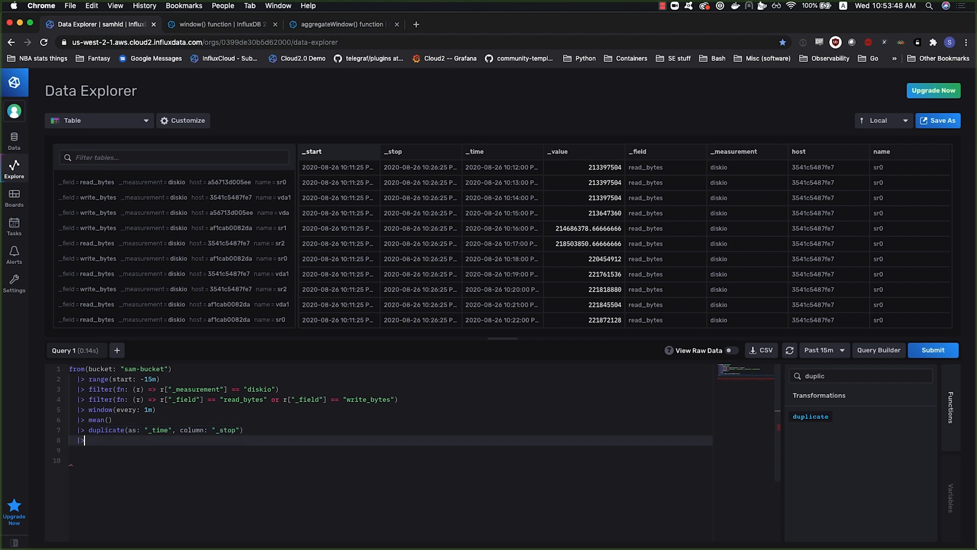
# Finish with window(every: inf, timeColumn: "_time"), checking the docs definition, and run the rewritten query
pyautogui.write('window')
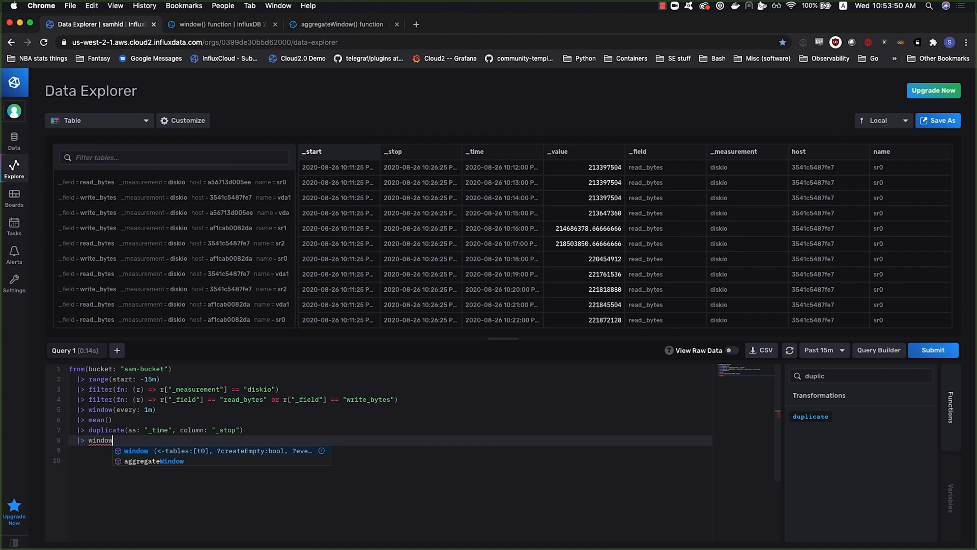
pyautogui.write('(every: inf')
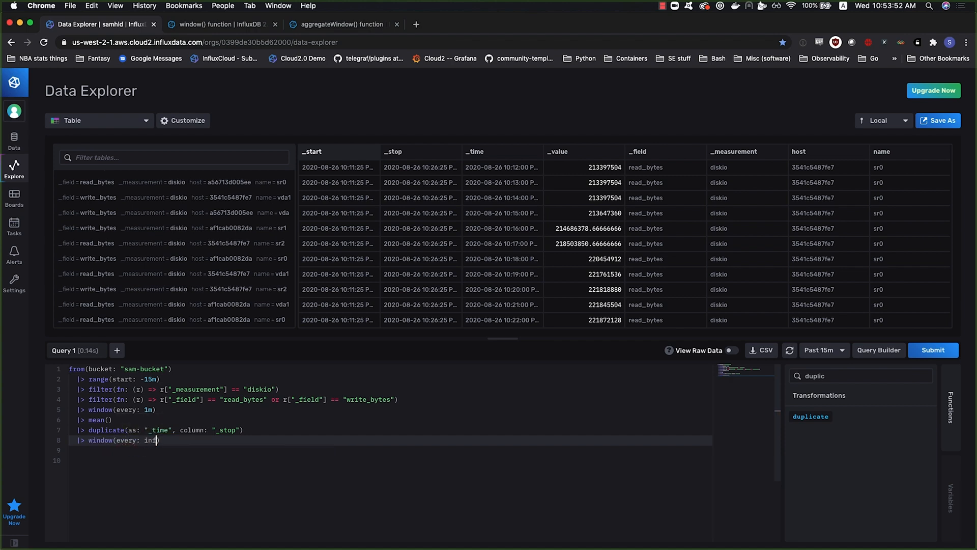
pyautogui.write(',')
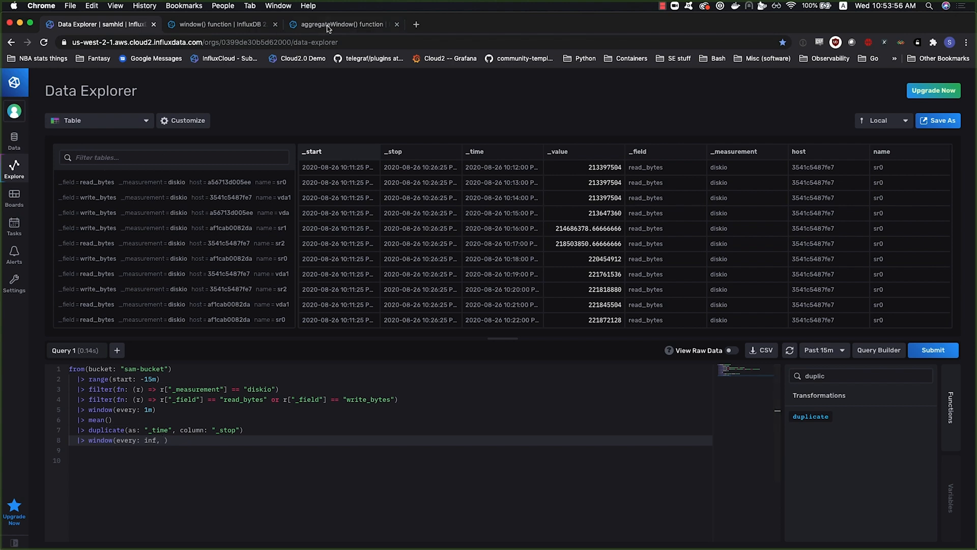
pyautogui.click(340, 24)
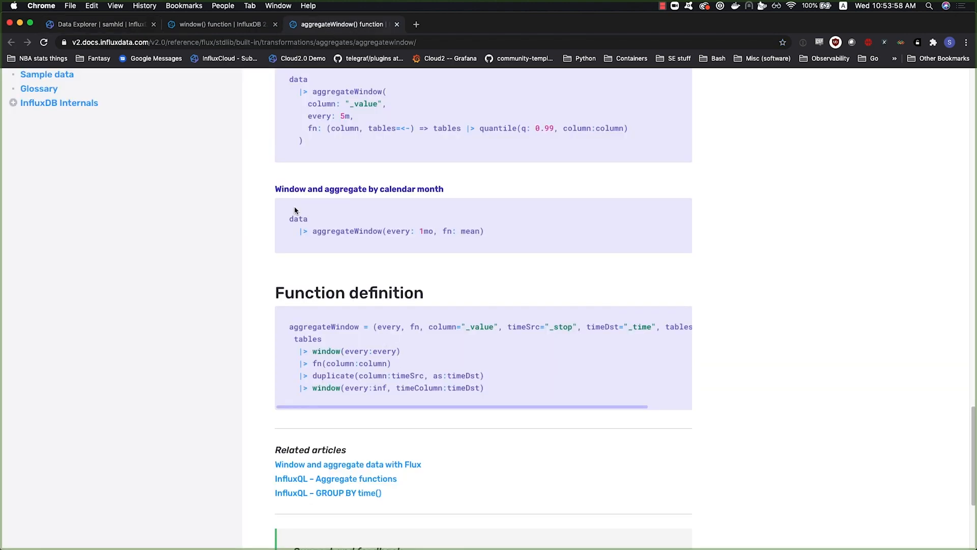
pyautogui.click(96, 24)
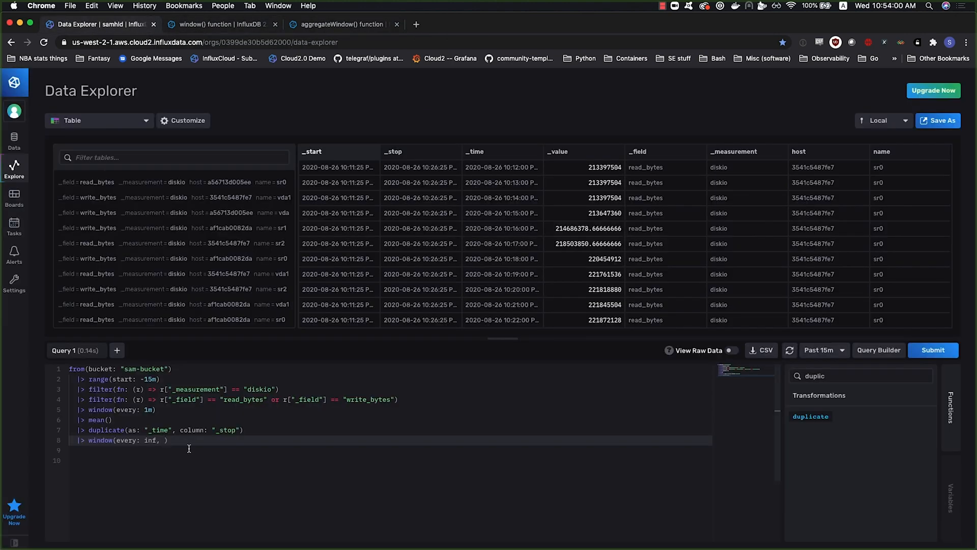
pyautogui.write('timeColumn: "')
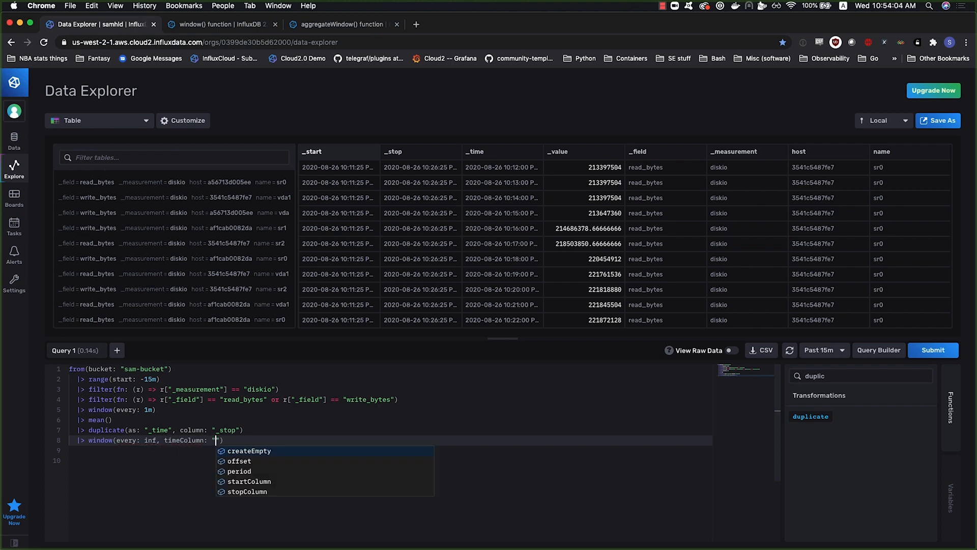
pyautogui.write('_time')
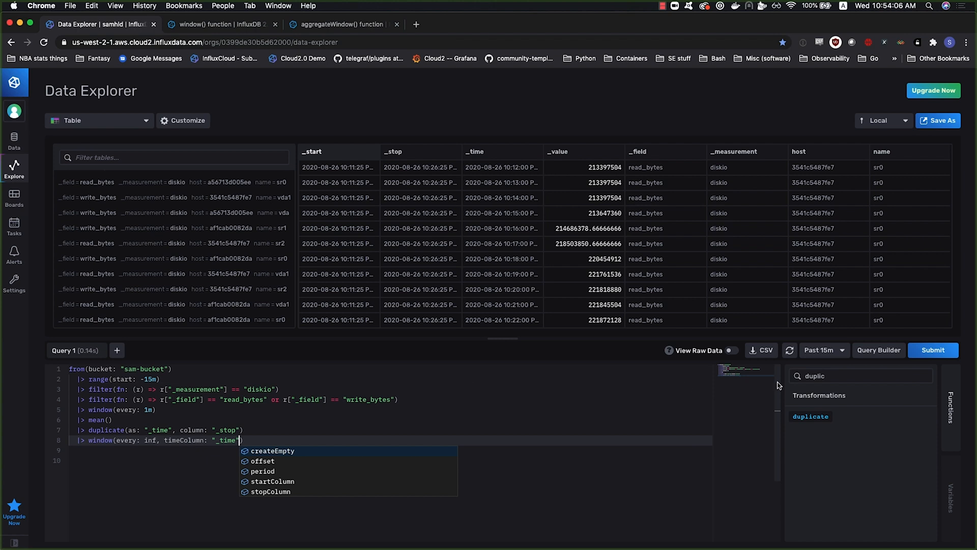
pyautogui.click(932, 349)
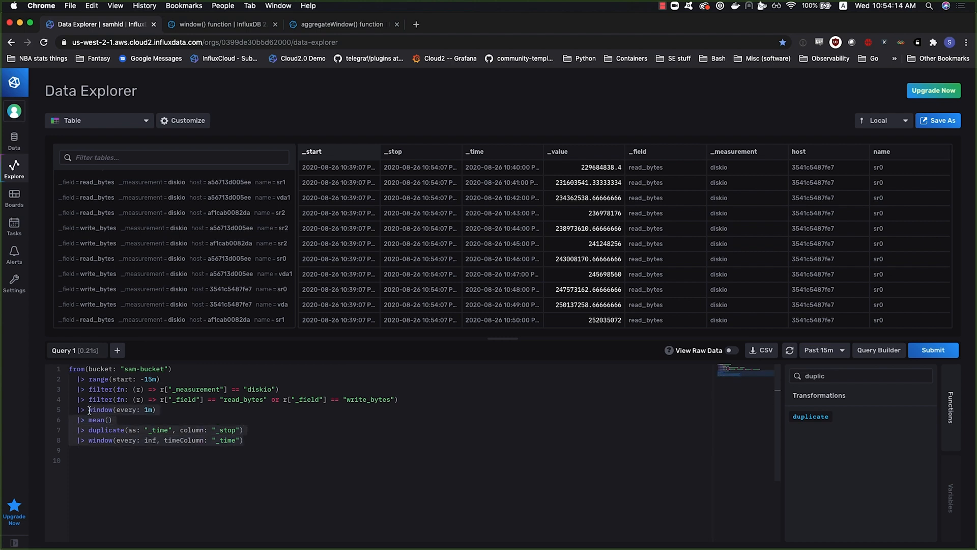
# Reinsert aggregateWindow(every: 1m, fn: mean), run it and show the results as a line graph
pyautogui.write('agg')
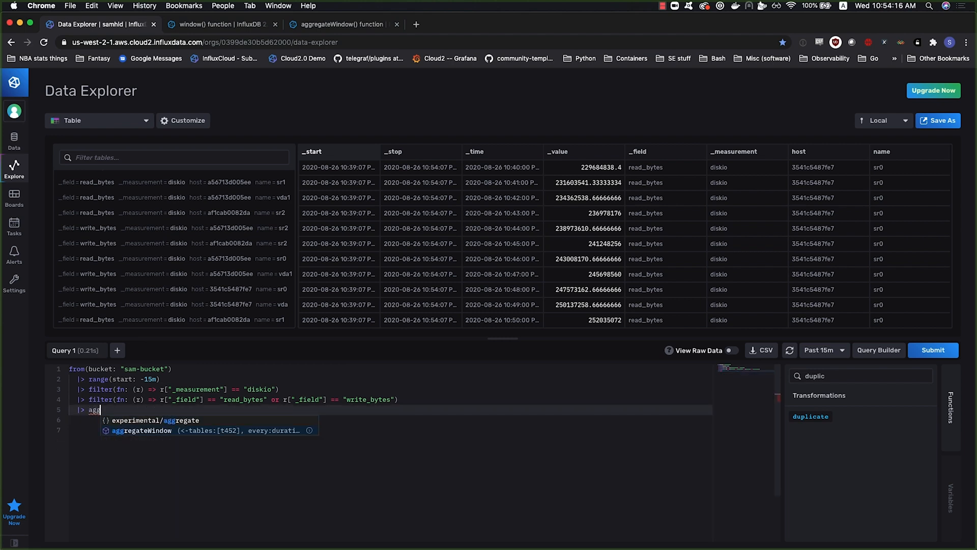
pyautogui.click(143, 429)
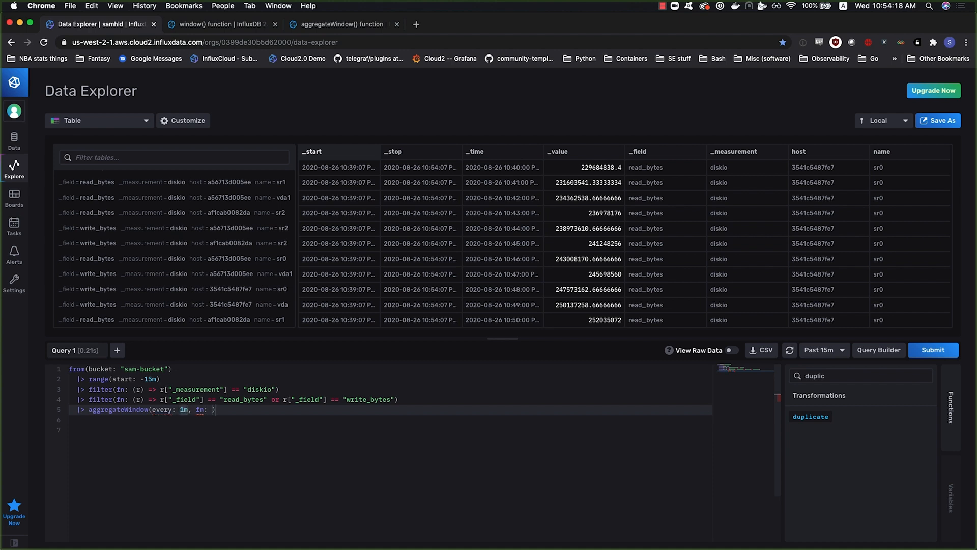
pyautogui.write('mean')
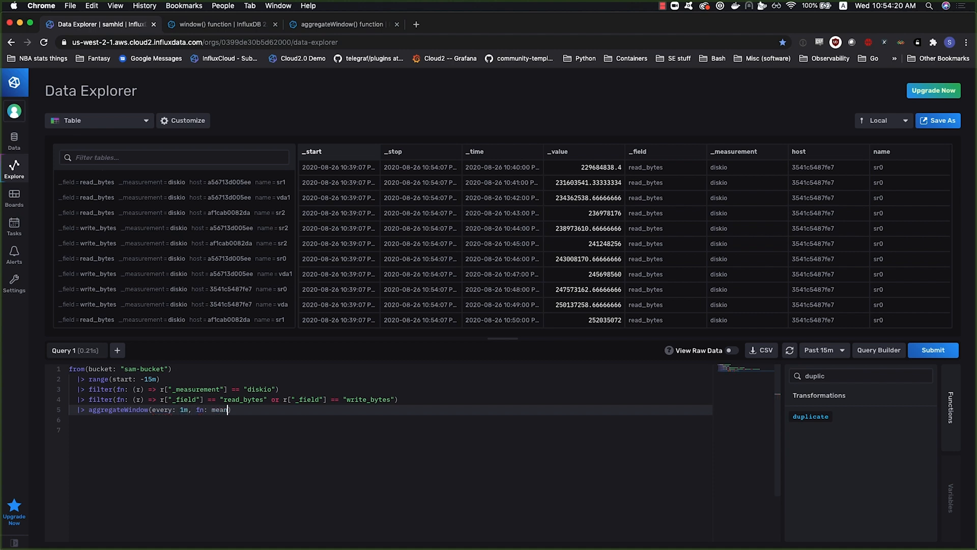
pyautogui.click(932, 349)
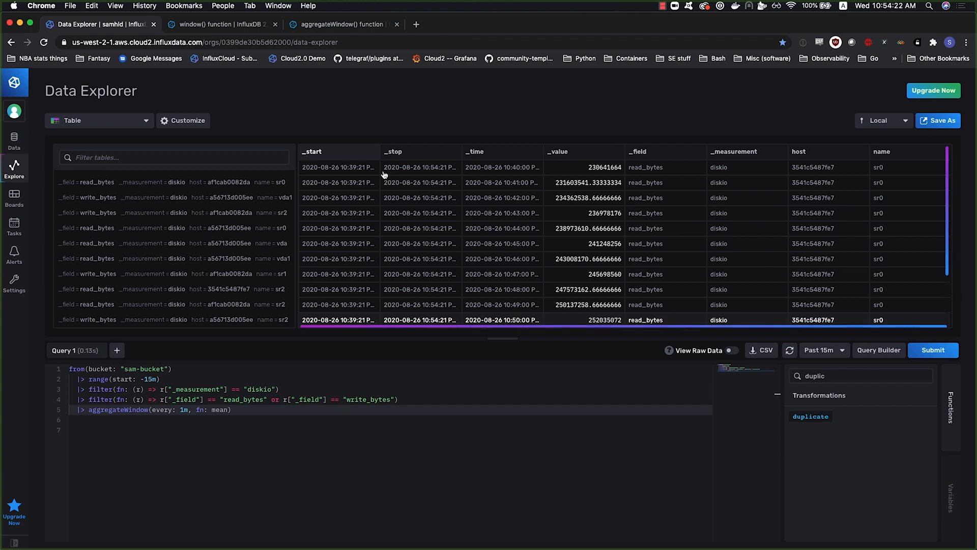
pyautogui.click(99, 120)
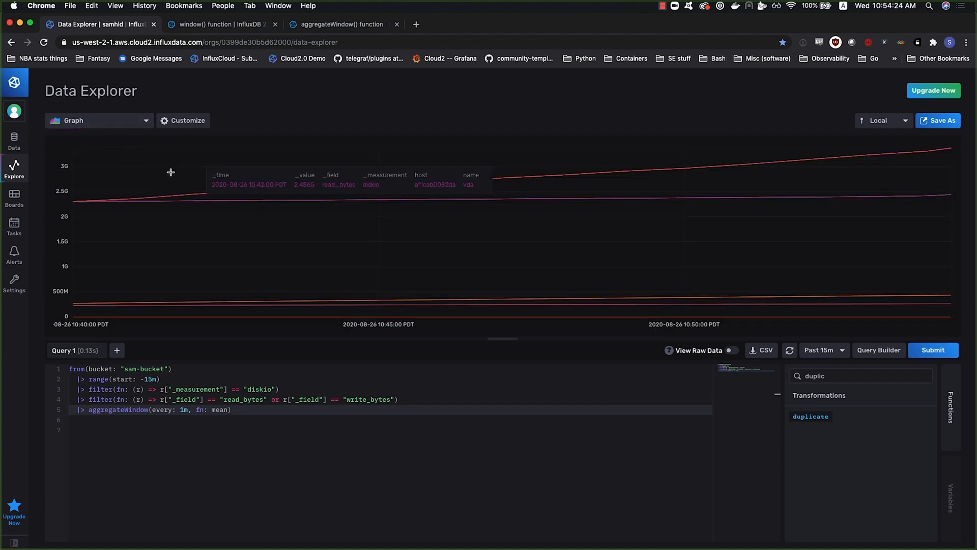